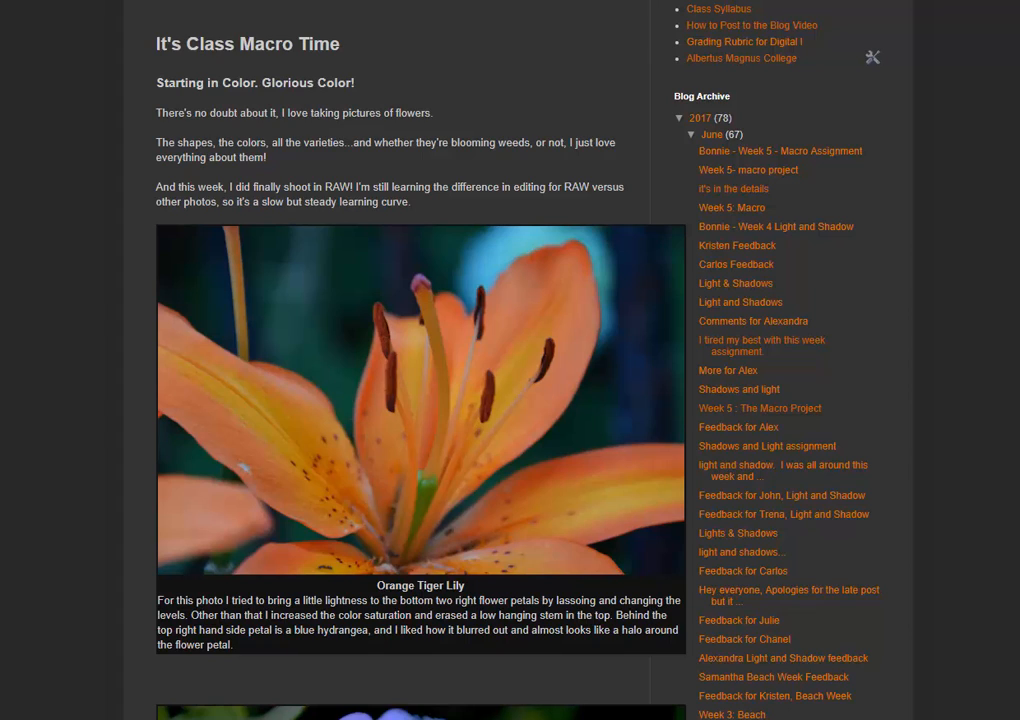
pyautogui.moveTo(283, 646)
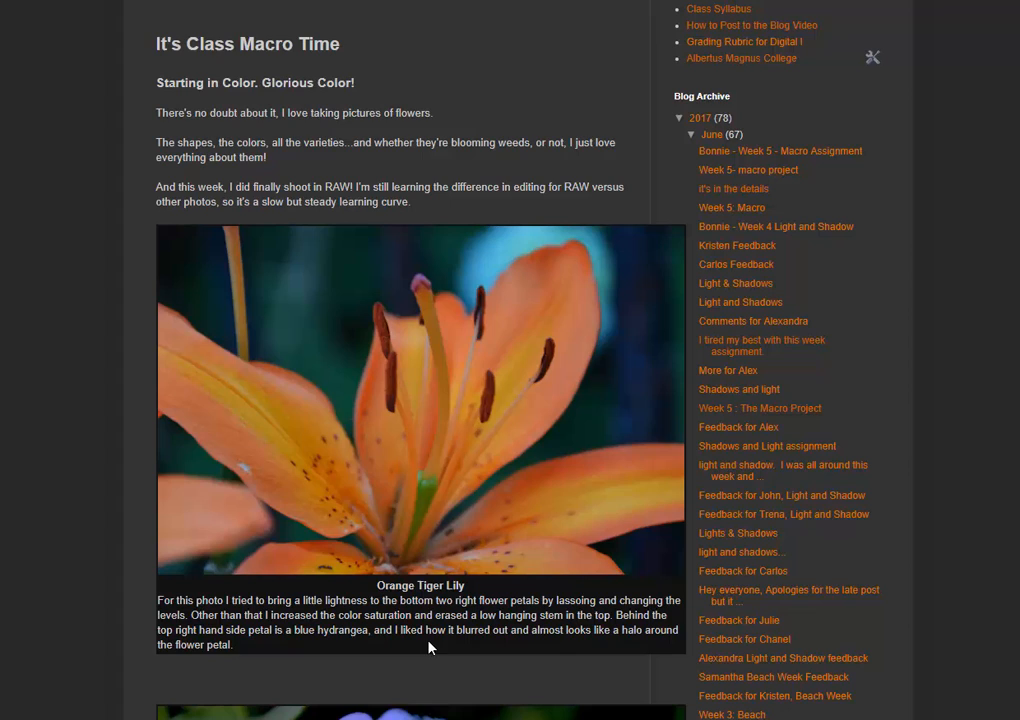
pyautogui.moveTo(789, 578)
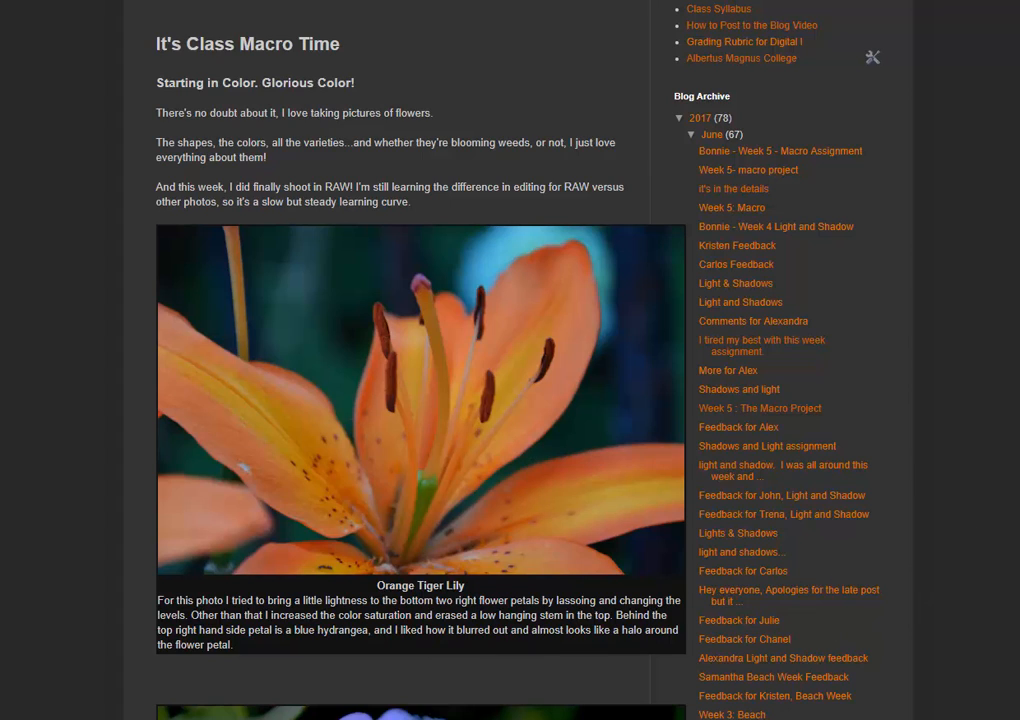
# Scroll past the opening paragraphs until the hydrangea photo appears below the tiger lily caption
pyautogui.scroll(-3)
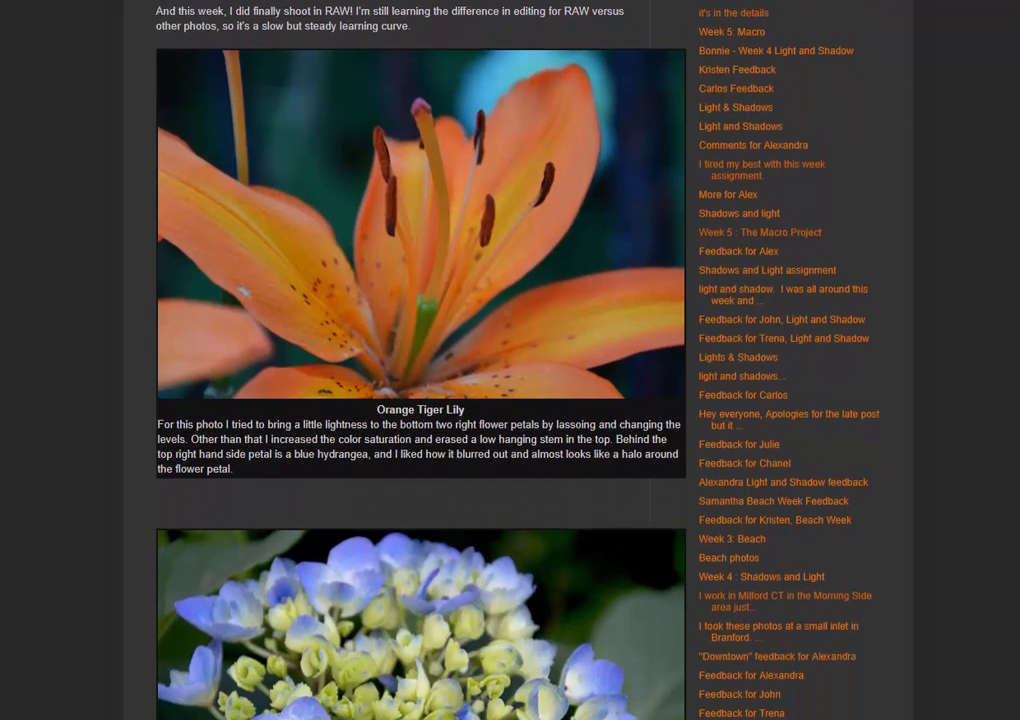
# Scroll until the Mom's Hydrangea photo, caption and editing notes are fully visible
pyautogui.scroll(-3)
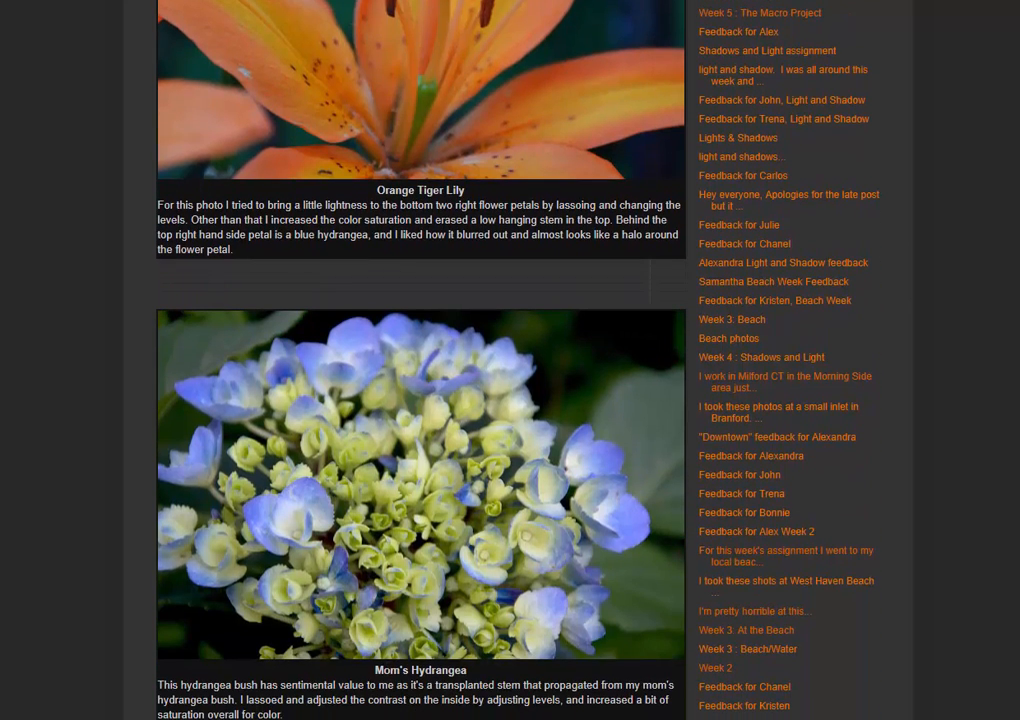
pyautogui.scroll(-3)
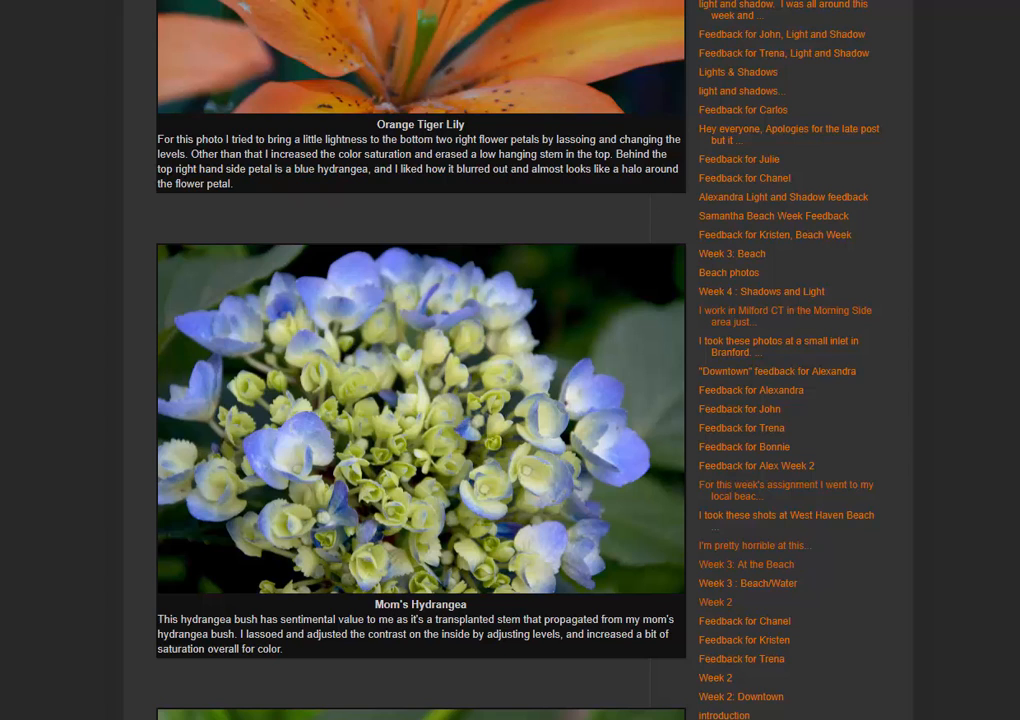
pyautogui.moveTo(789, 412)
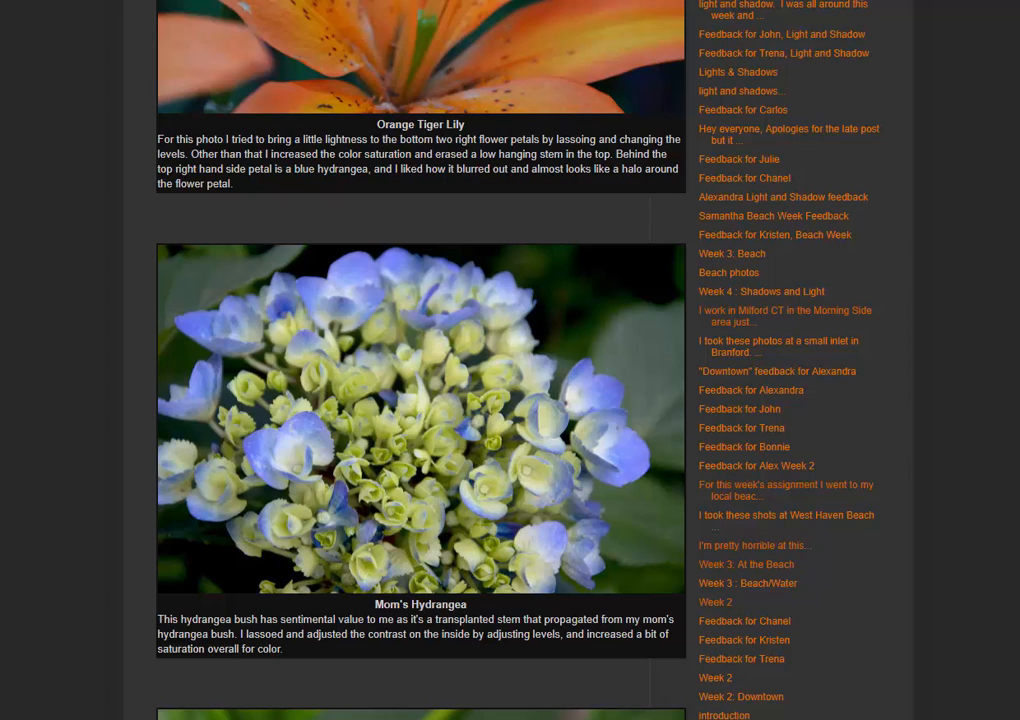
pyautogui.moveTo(1003, 406)
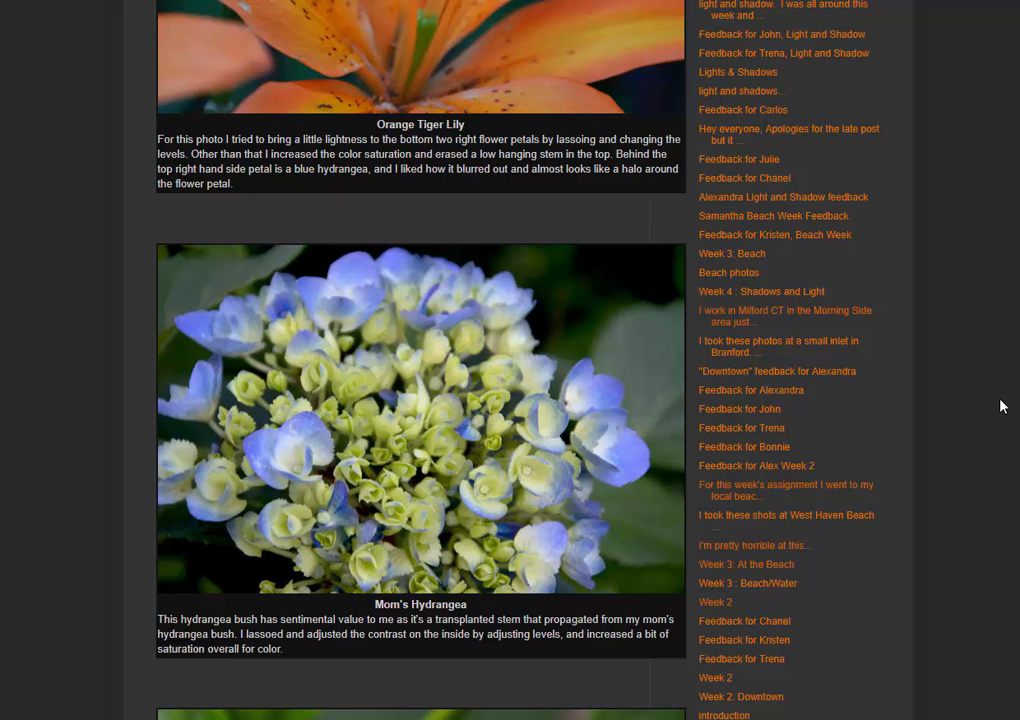
pyautogui.moveTo(509, 354)
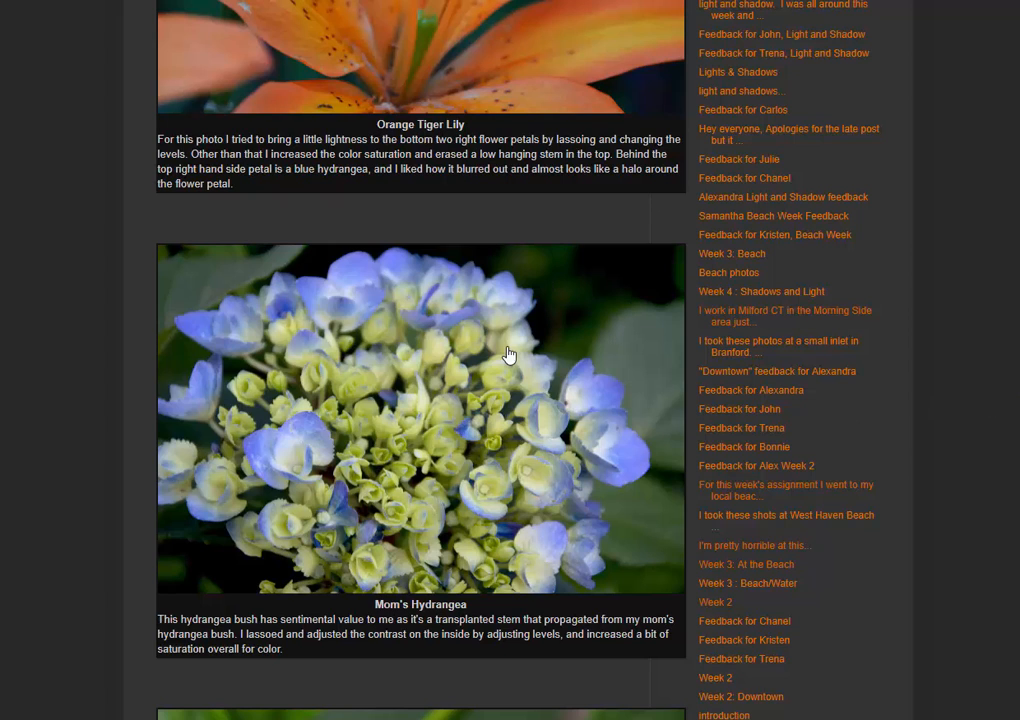
pyautogui.moveTo(643, 396)
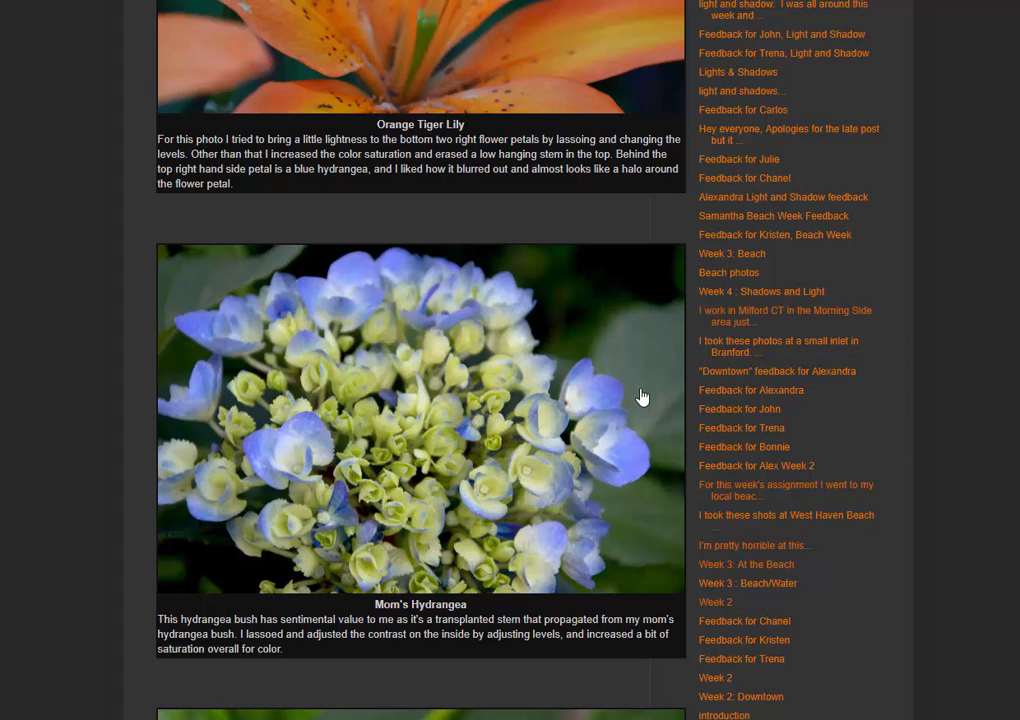
pyautogui.moveTo(625, 337)
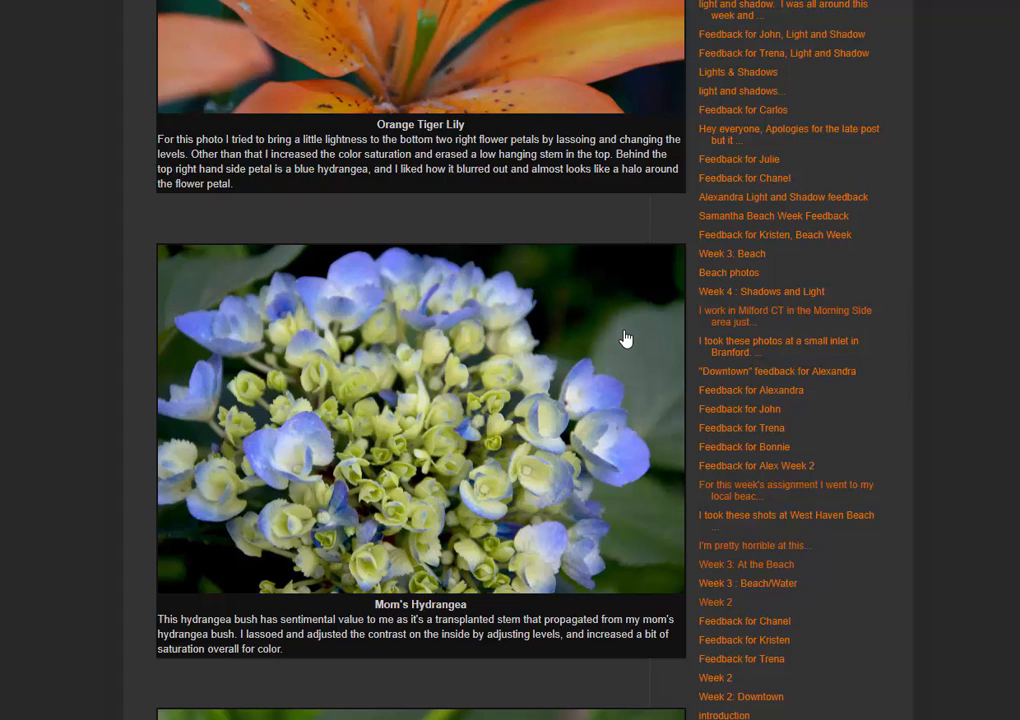
pyautogui.moveTo(623, 342)
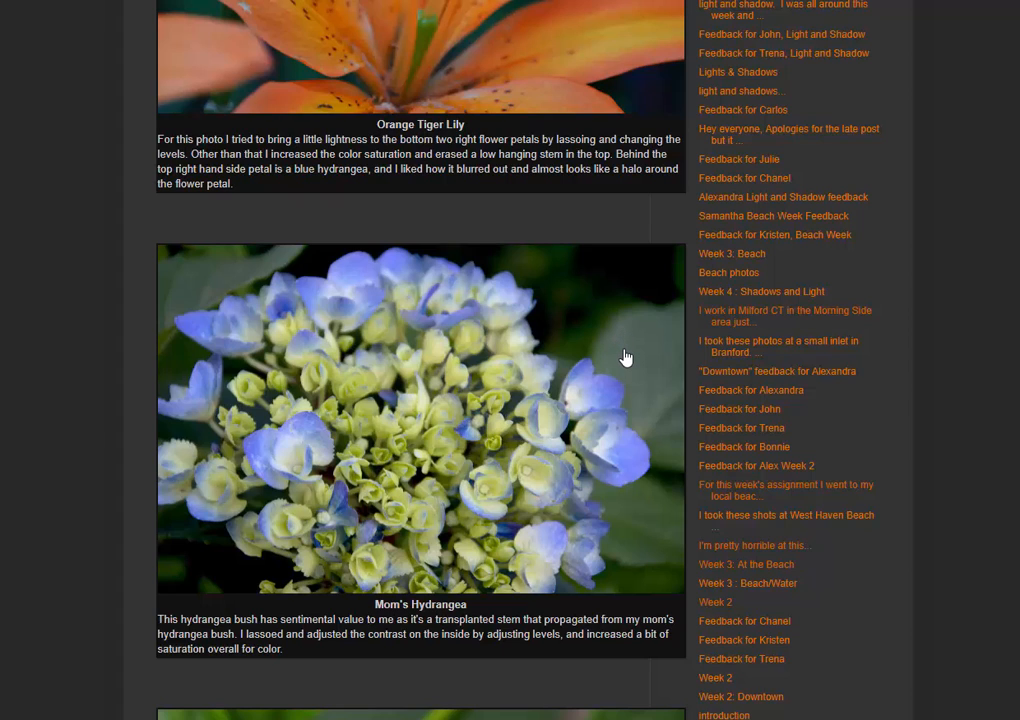
pyautogui.moveTo(782, 352)
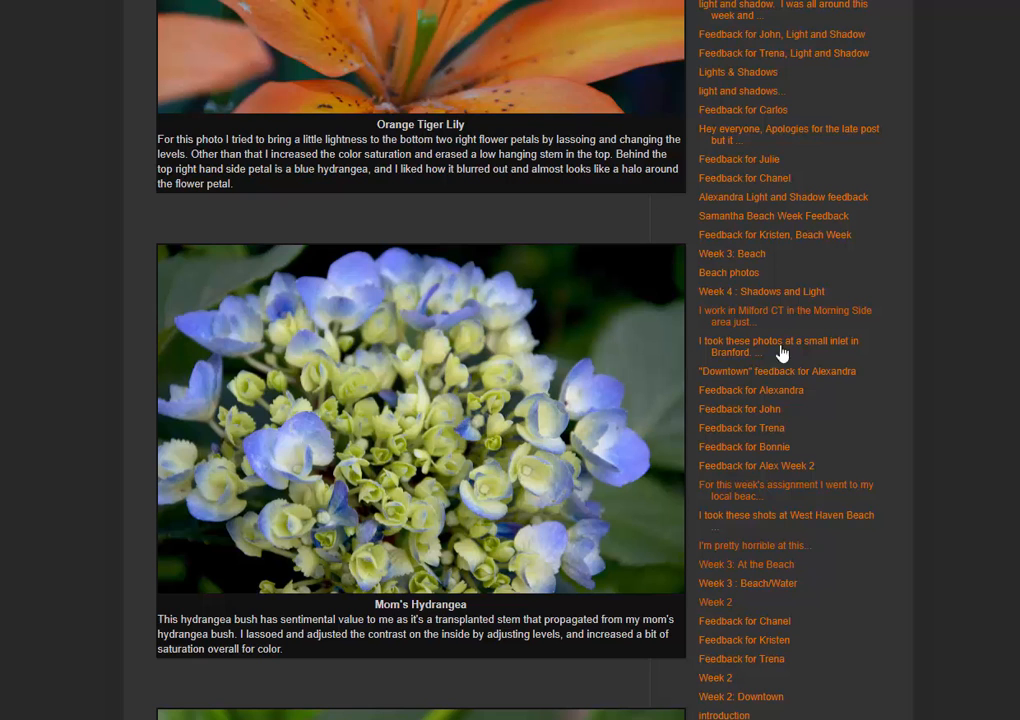
pyautogui.moveTo(952, 408)
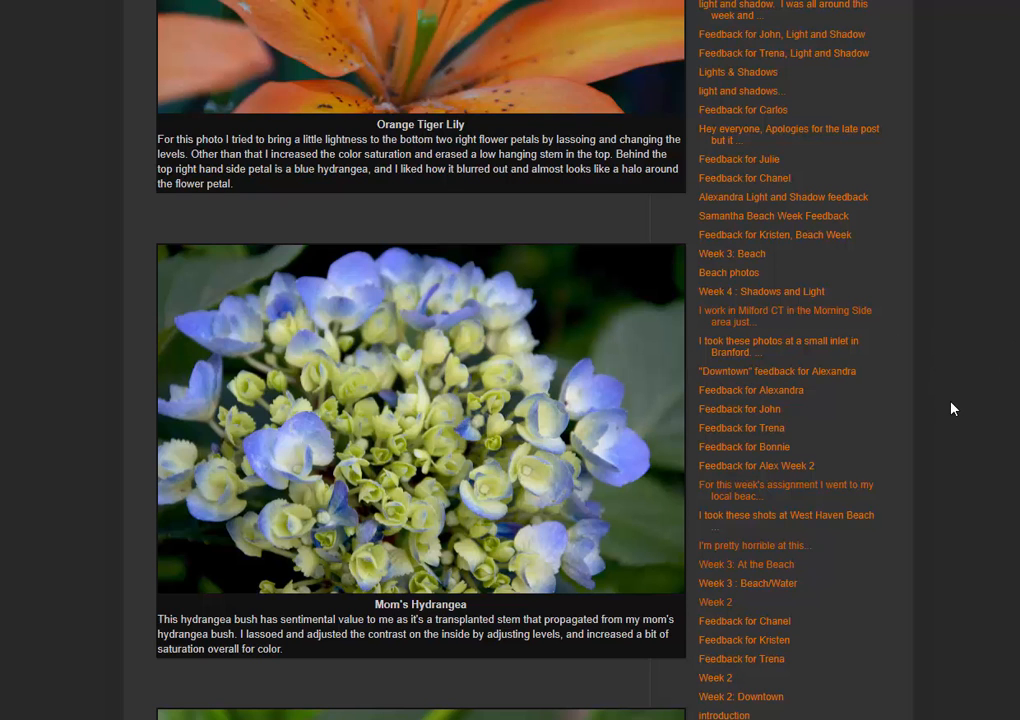
# Scroll down to the Heuchera Berry Marmalade photo and its Favorite Photo #1 caption
pyautogui.scroll(-3)
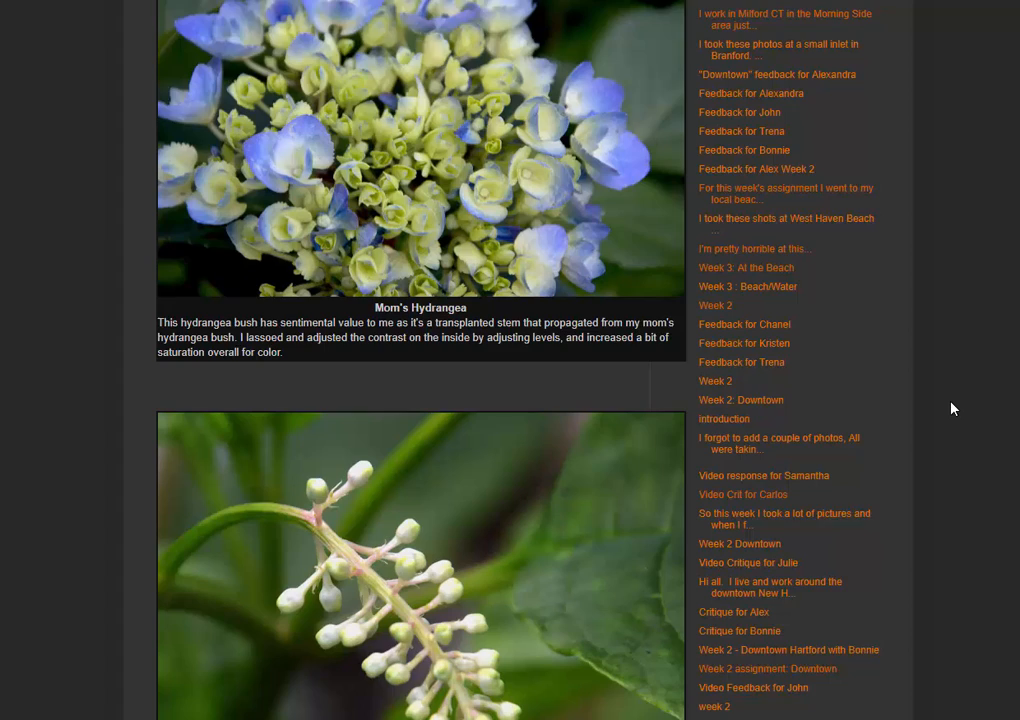
pyautogui.scroll(-3)
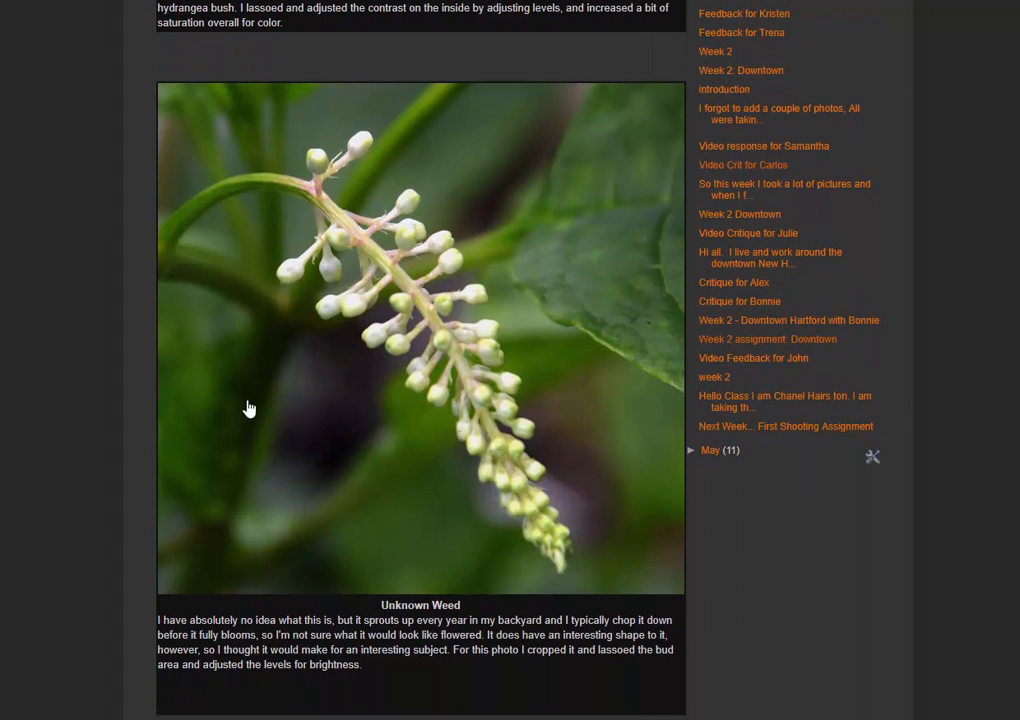
pyautogui.moveTo(399, 240)
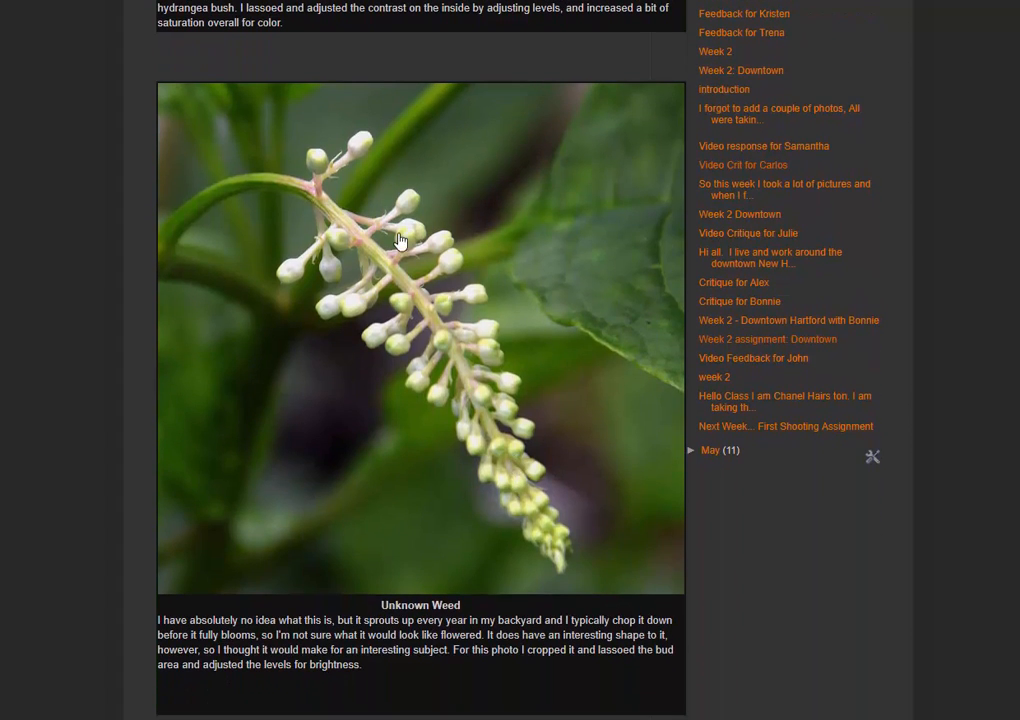
pyautogui.moveTo(517, 331)
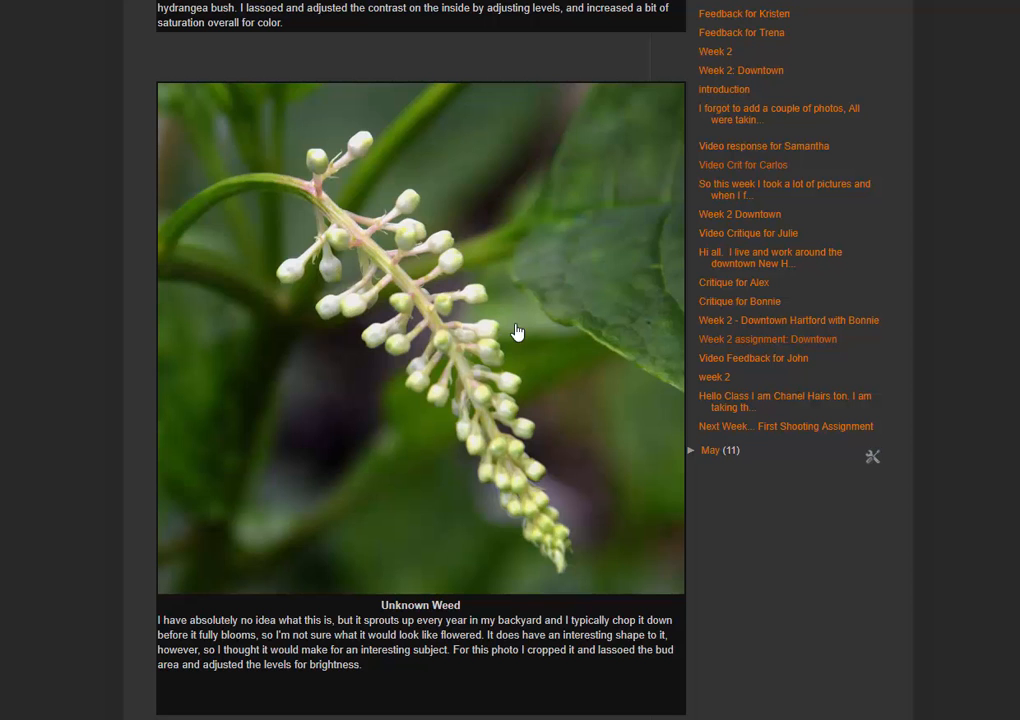
pyautogui.scroll(-3)
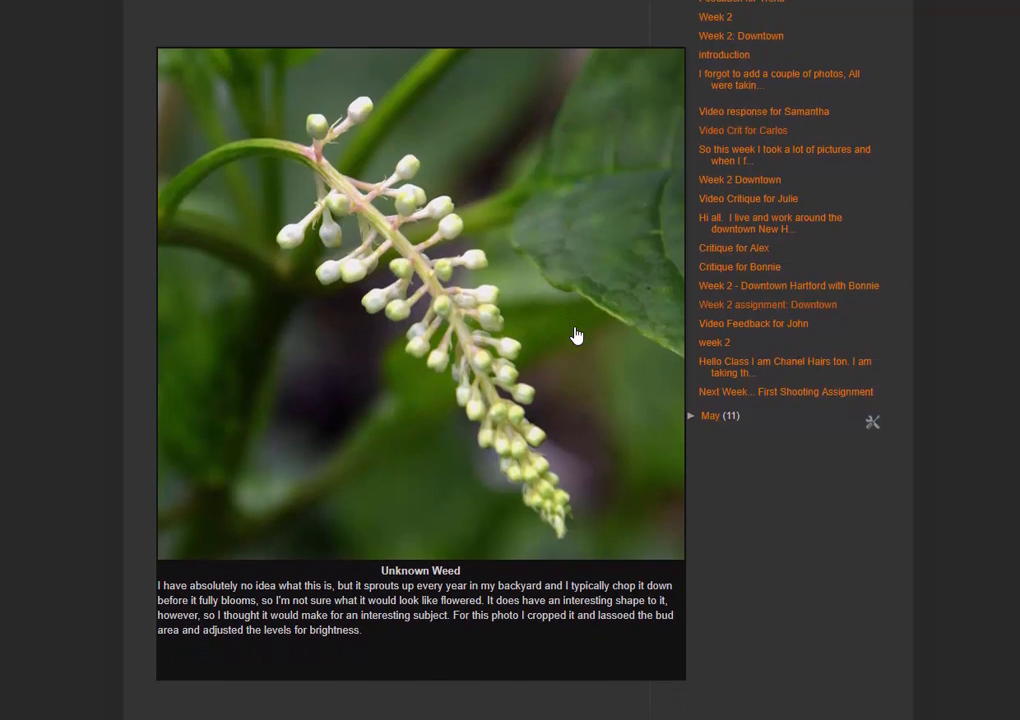
pyautogui.scroll(-3)
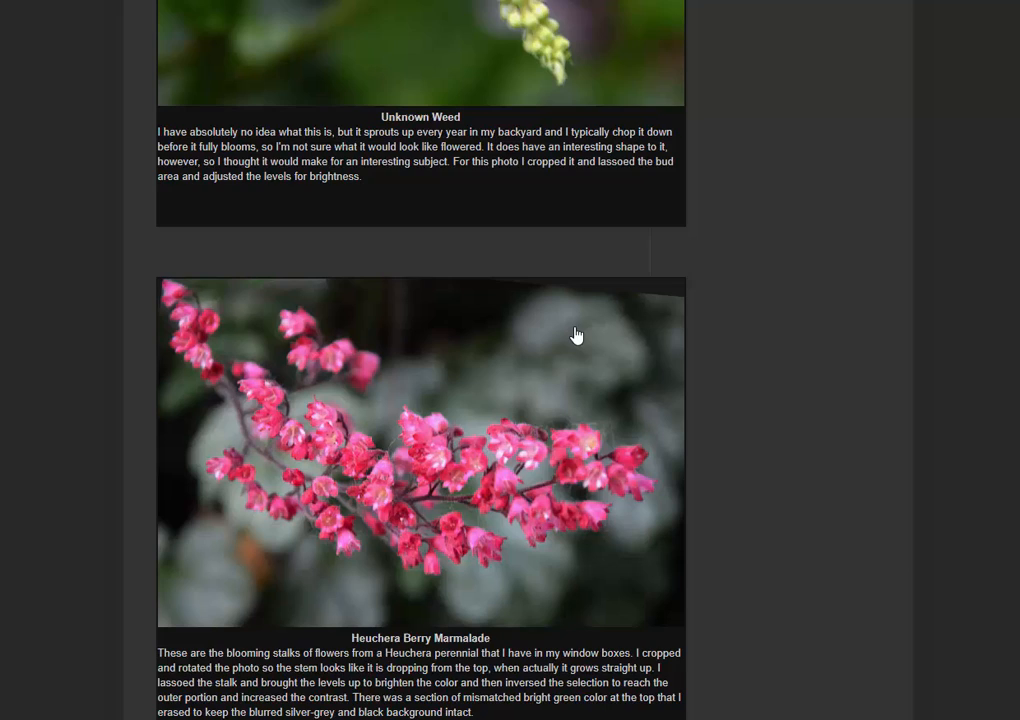
pyautogui.scroll(-3)
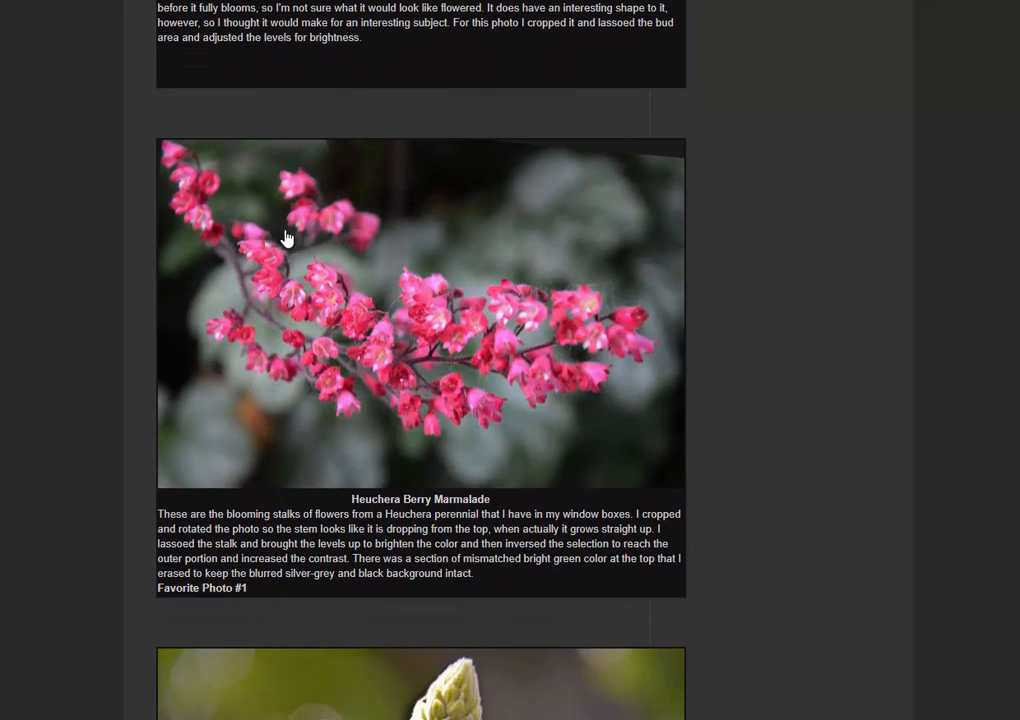
pyautogui.moveTo(531, 330)
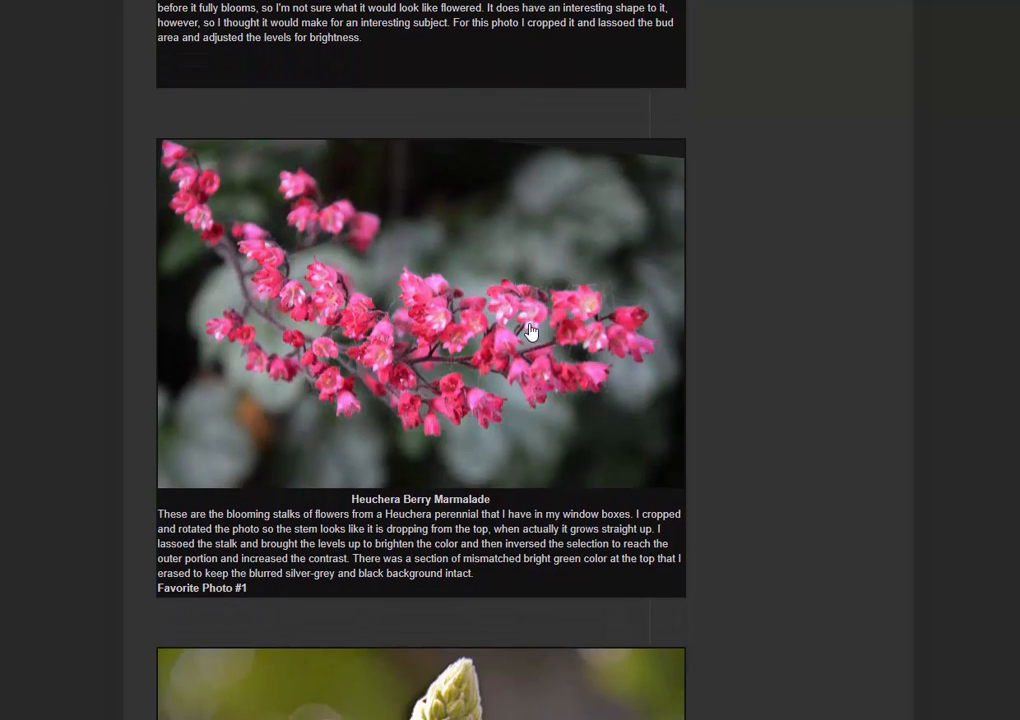
pyautogui.moveTo(601, 388)
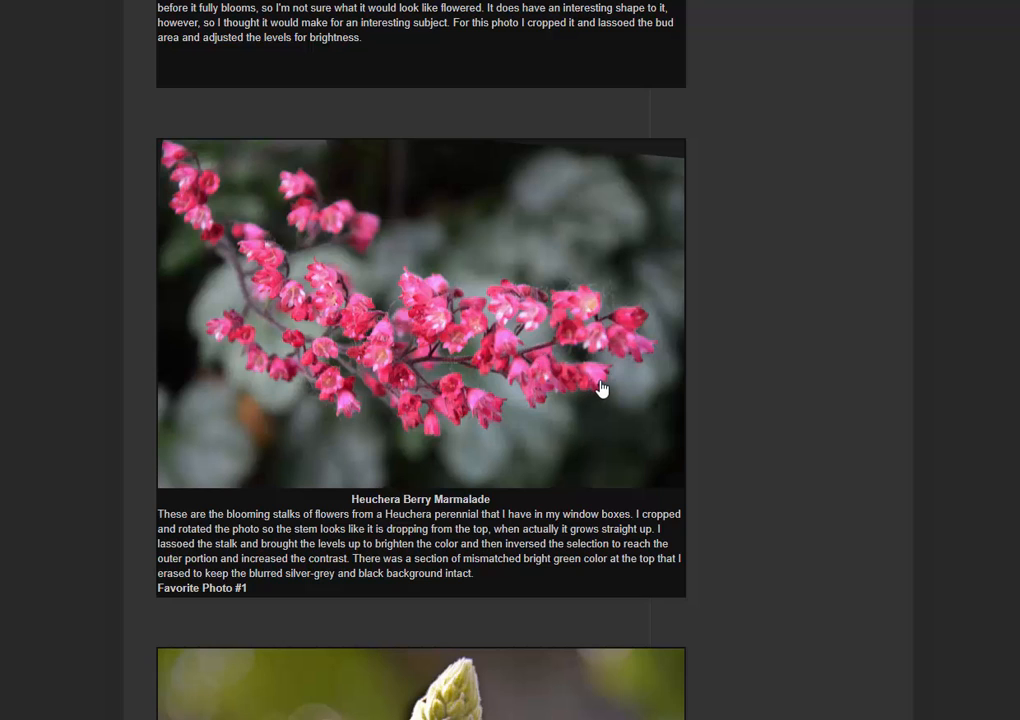
pyautogui.moveTo(730, 406)
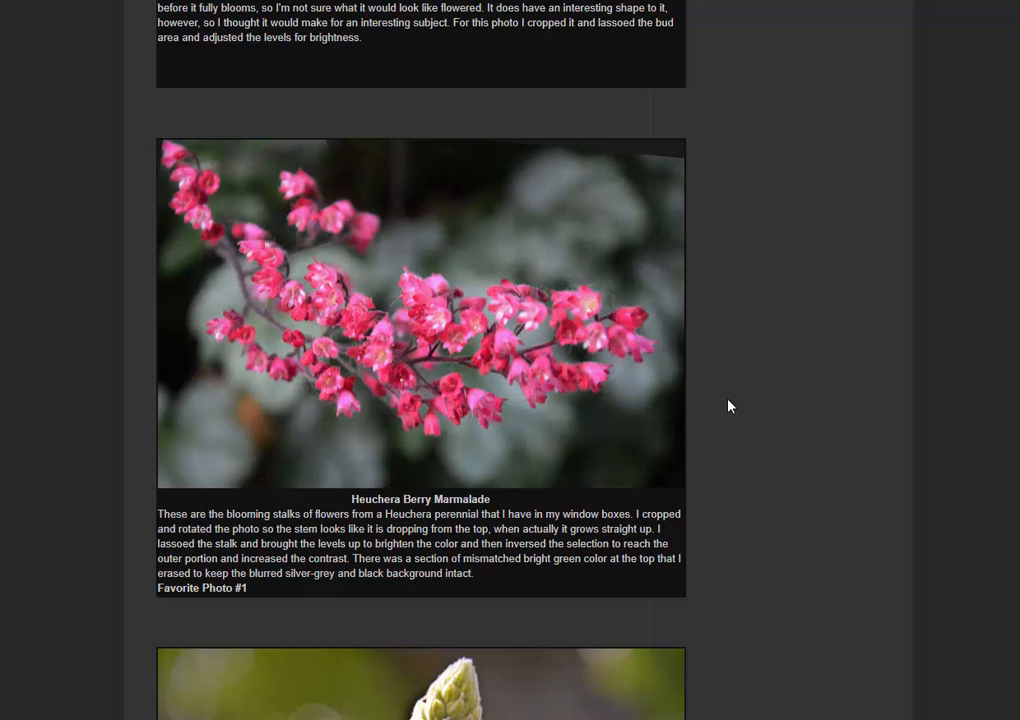
pyautogui.scroll(-3)
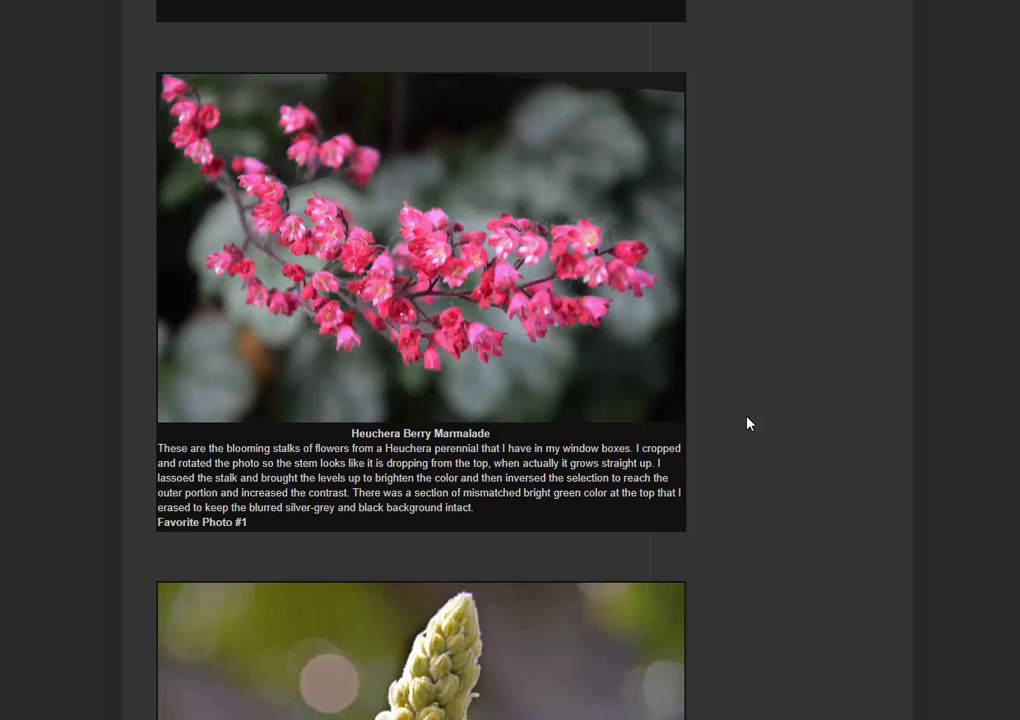
pyautogui.scroll(-3)
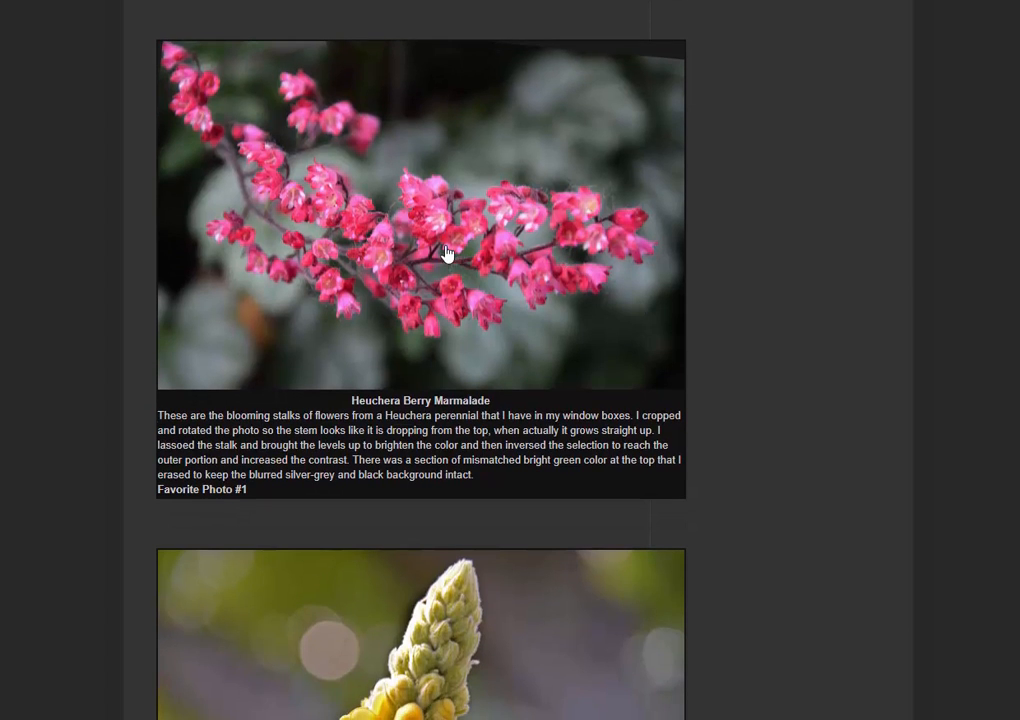
pyautogui.moveTo(285, 175)
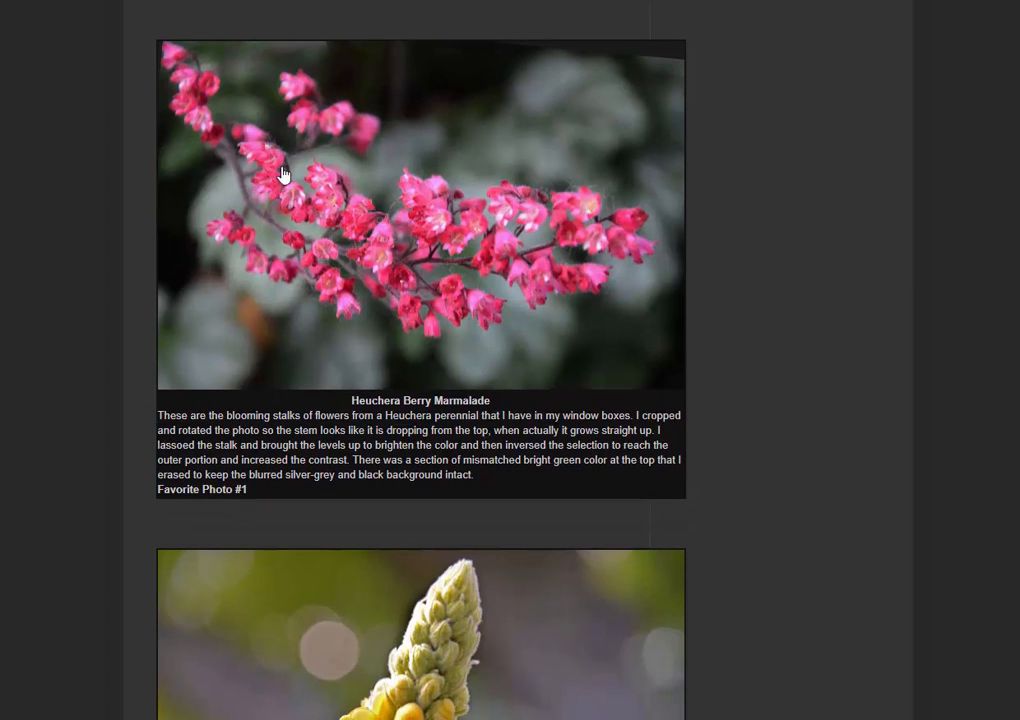
pyautogui.moveTo(532, 227)
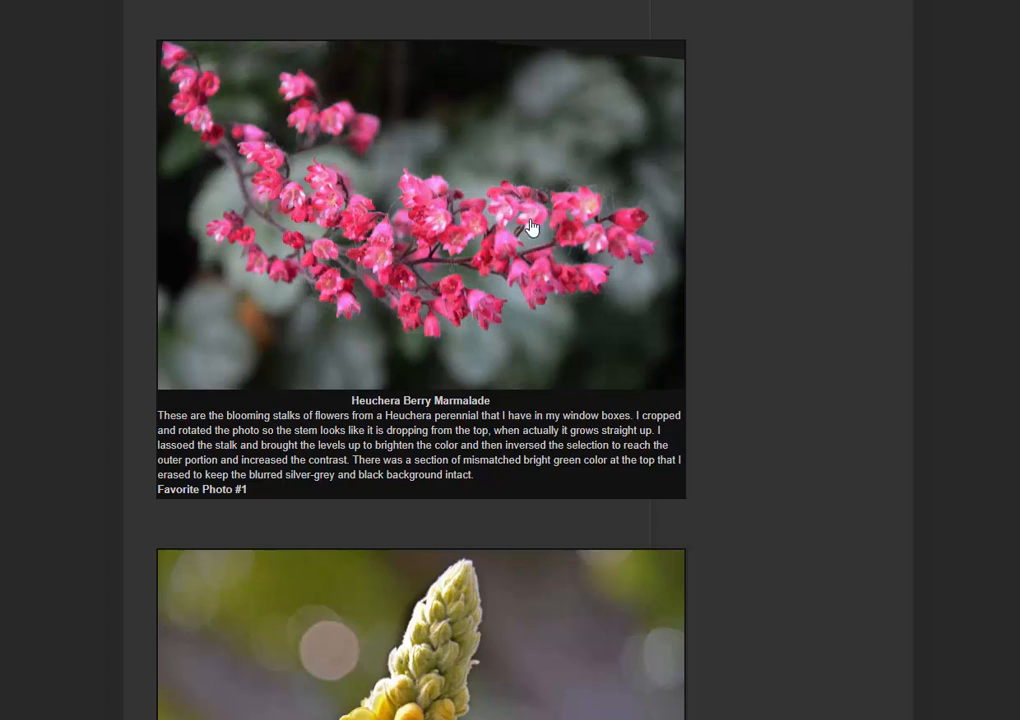
pyautogui.moveTo(338, 295)
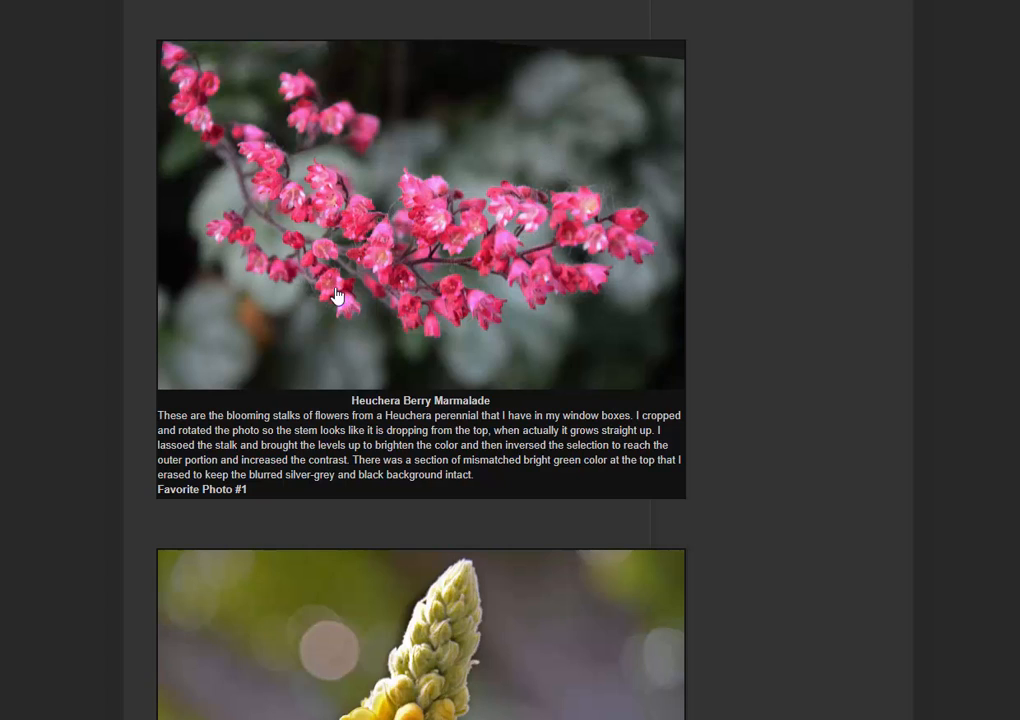
pyautogui.moveTo(545, 322)
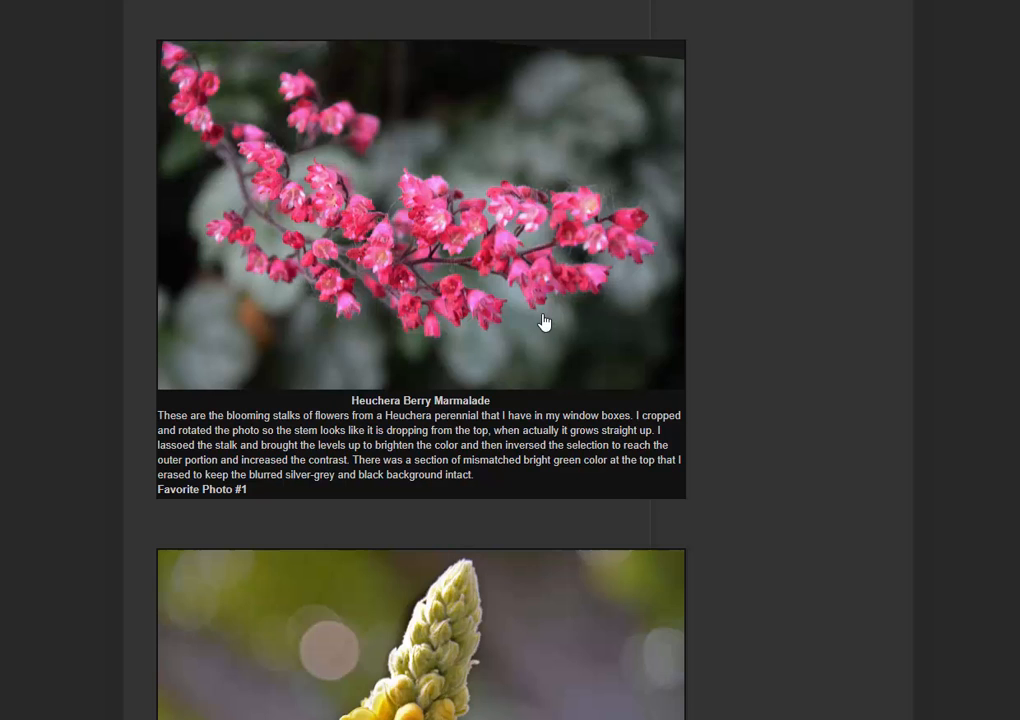
pyautogui.scroll(-3)
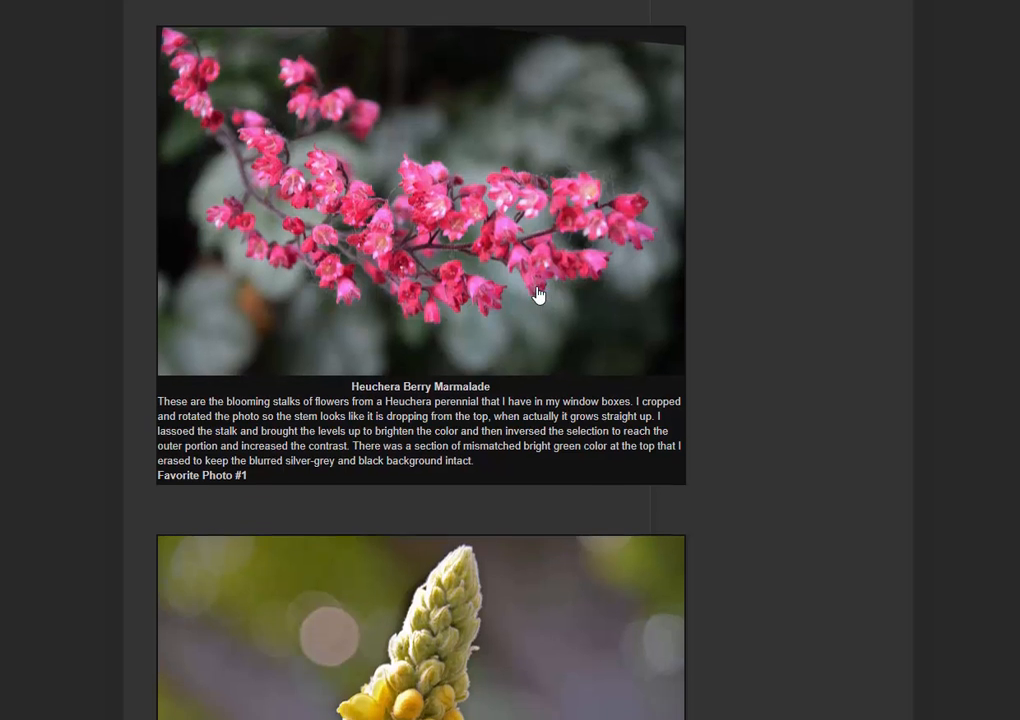
# Scroll past the Lupine-Like Weed photo, then back to the title and Orange Tiger Lily photo
pyautogui.scroll(-3)
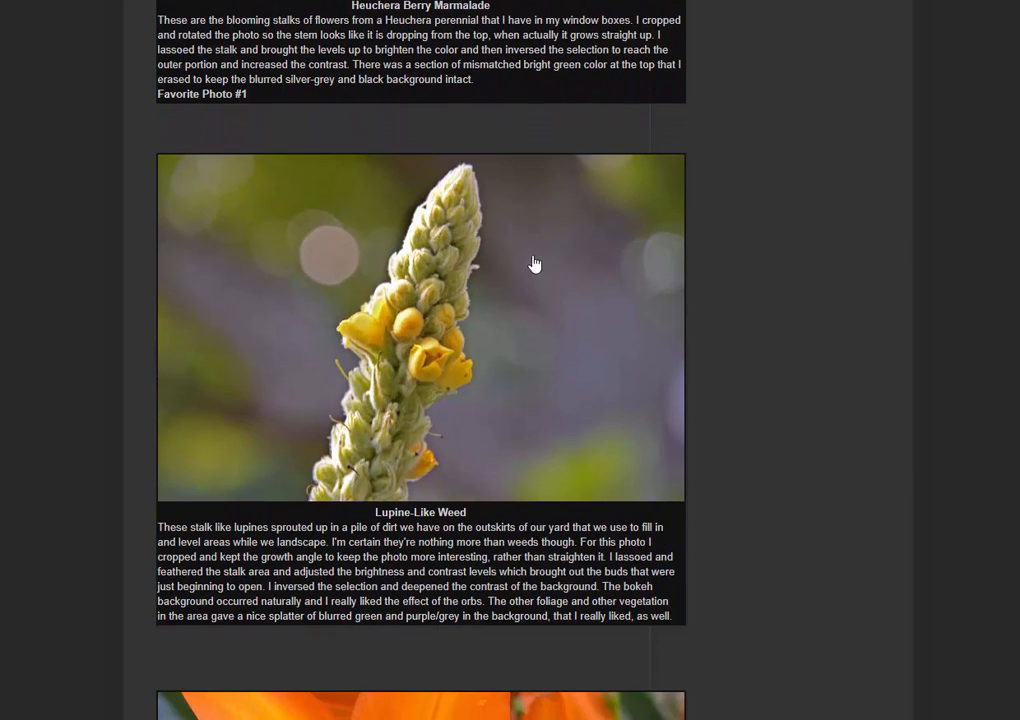
pyautogui.moveTo(668, 245)
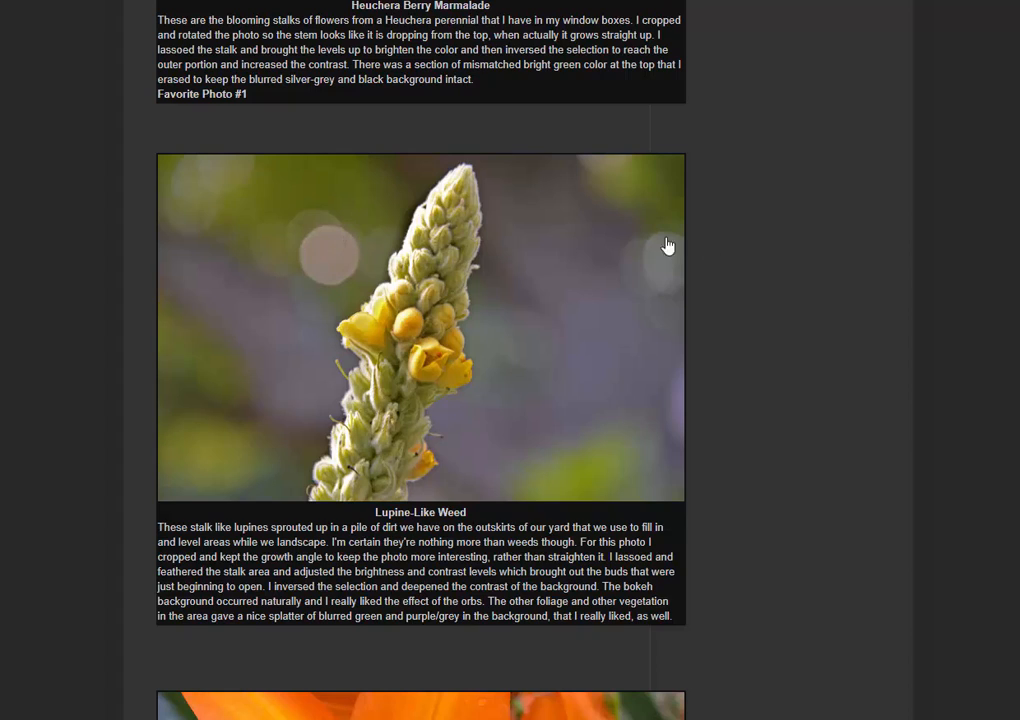
pyautogui.moveTo(205, 184)
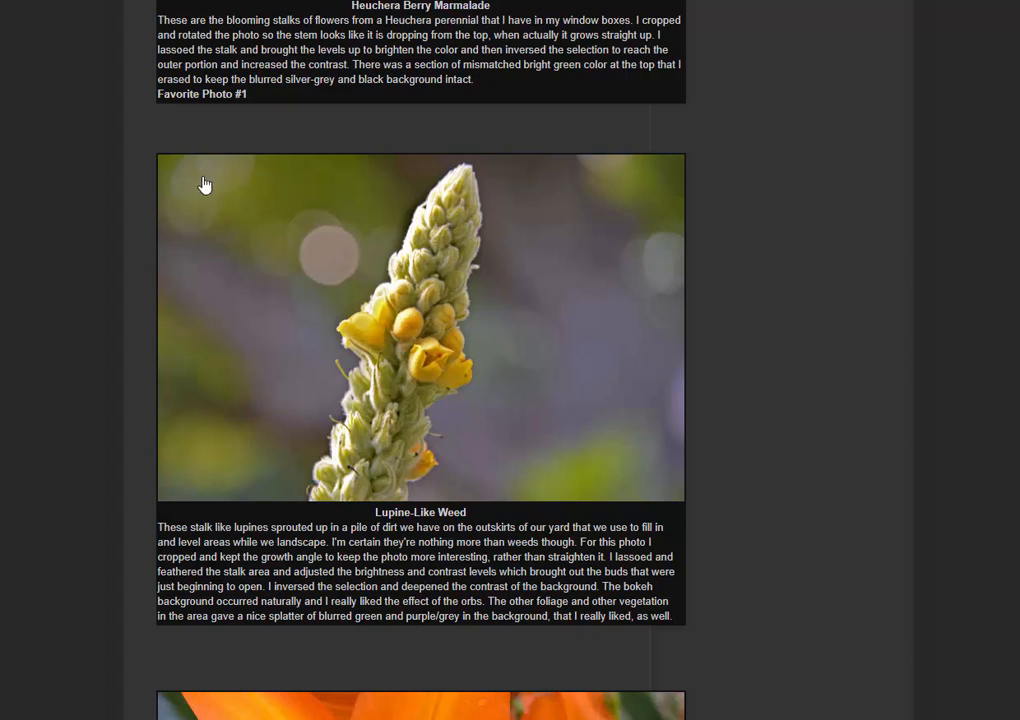
pyautogui.moveTo(607, 379)
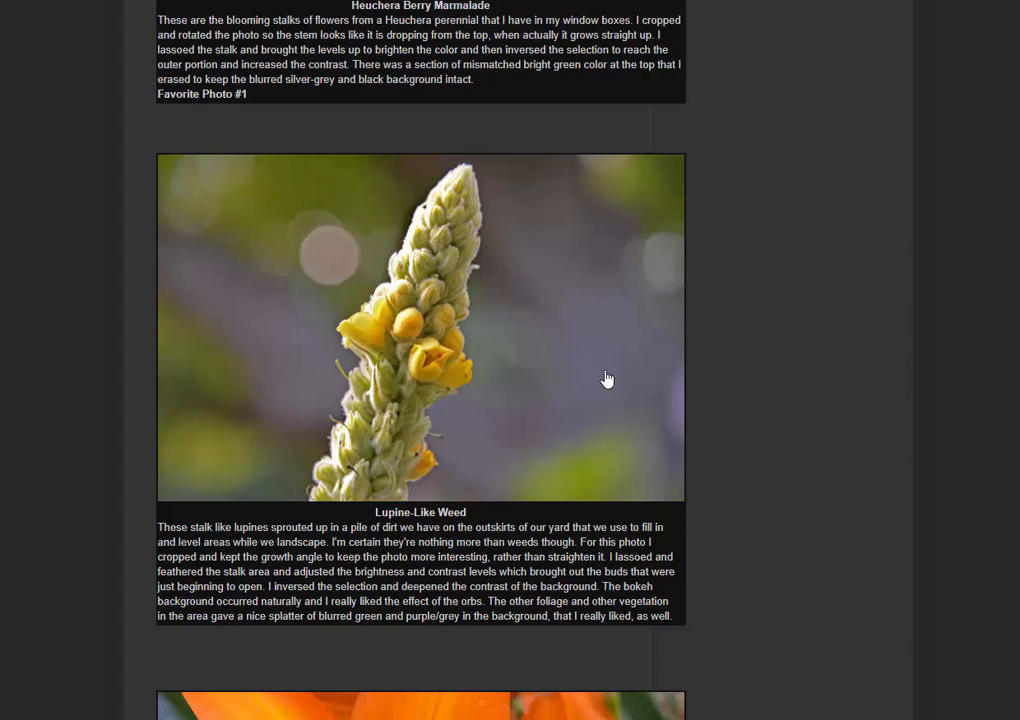
pyautogui.moveTo(542, 321)
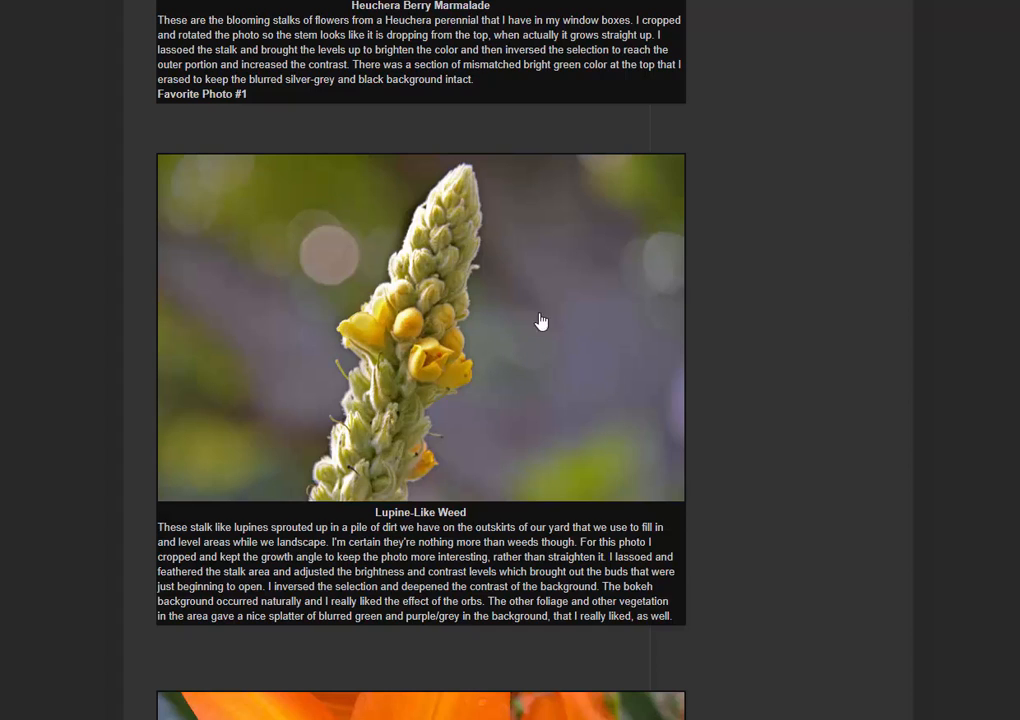
pyautogui.moveTo(241, 365)
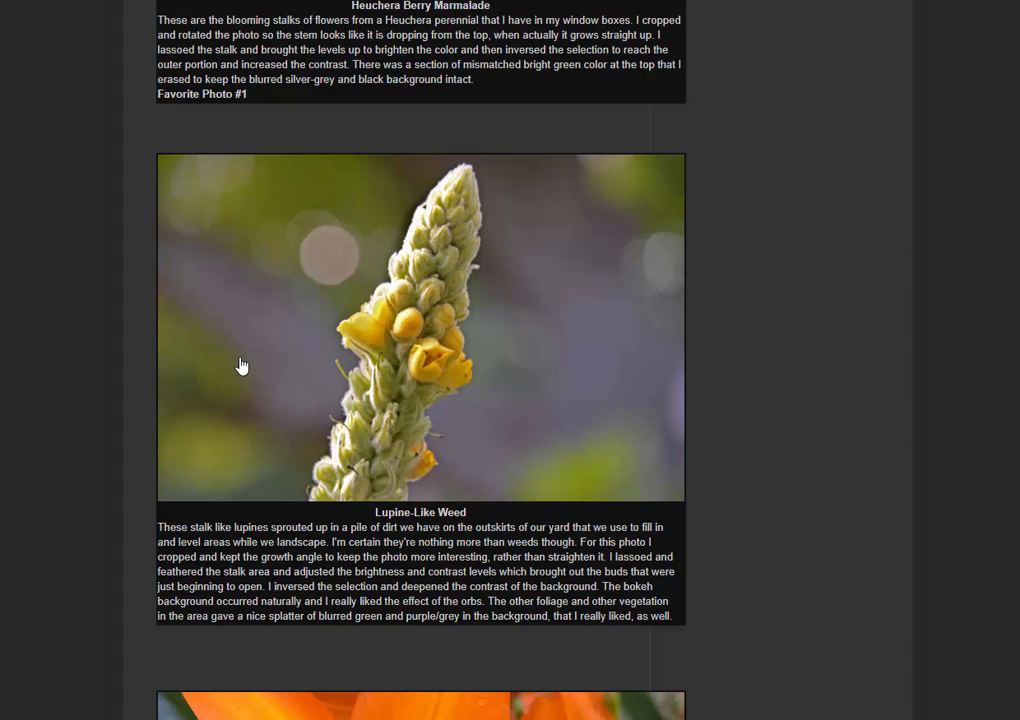
pyautogui.moveTo(535, 396)
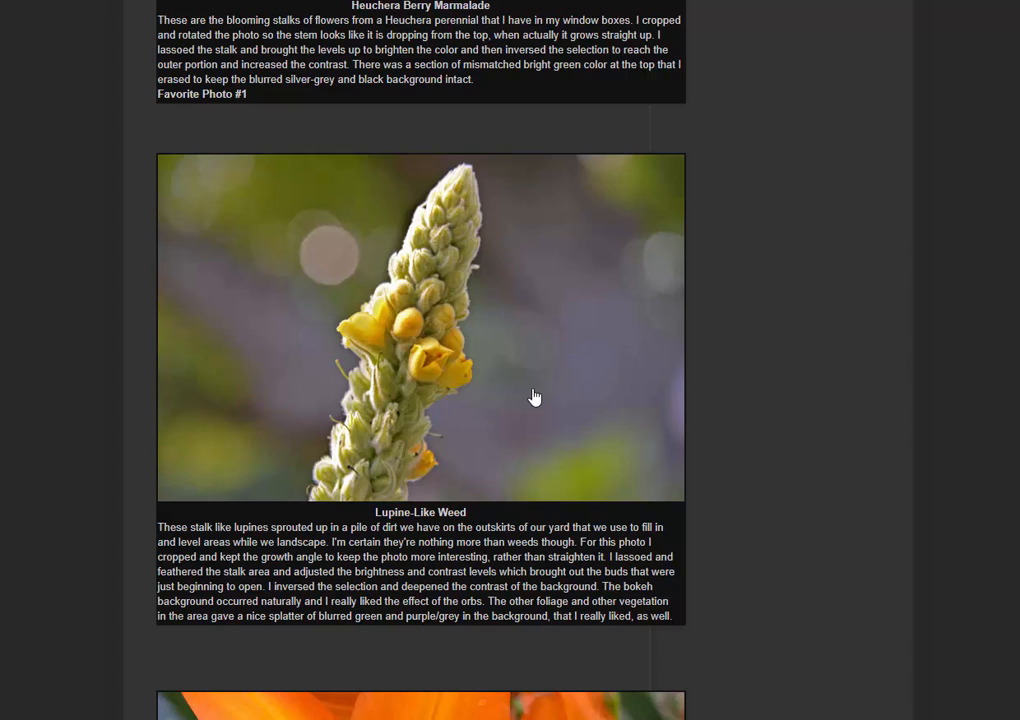
pyautogui.moveTo(664, 255)
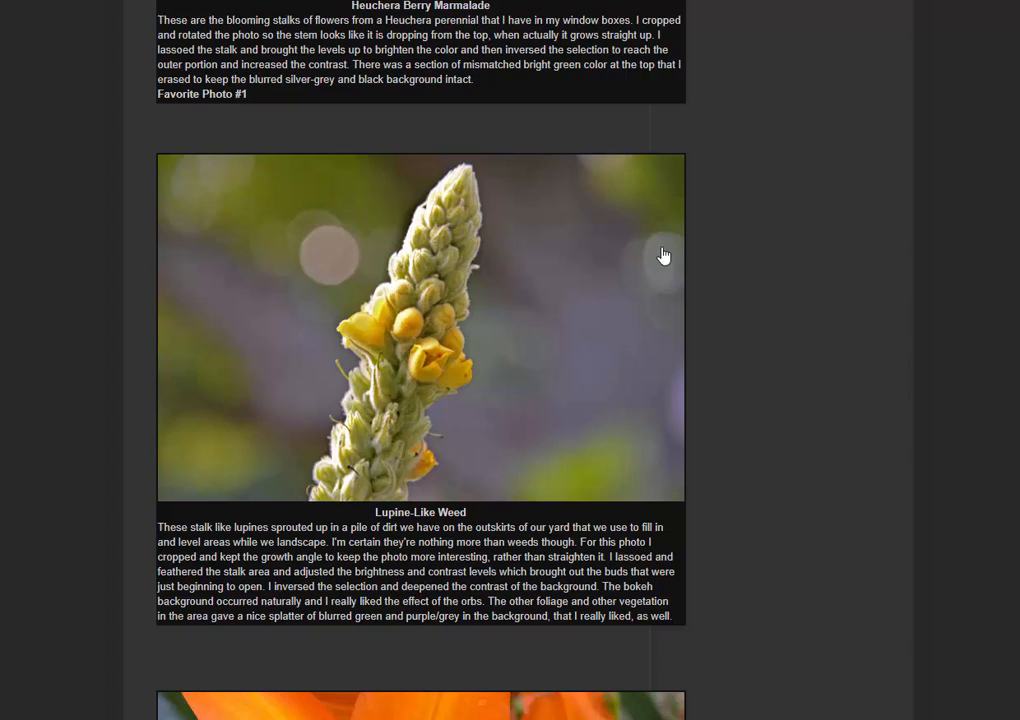
pyautogui.moveTo(315, 236)
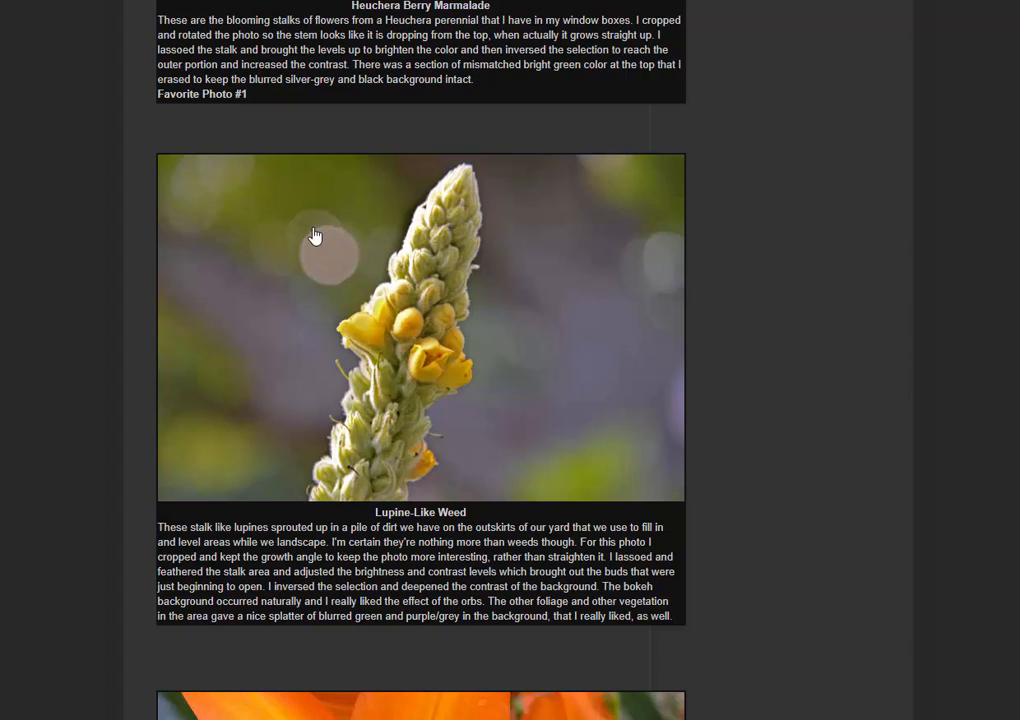
pyautogui.moveTo(284, 240)
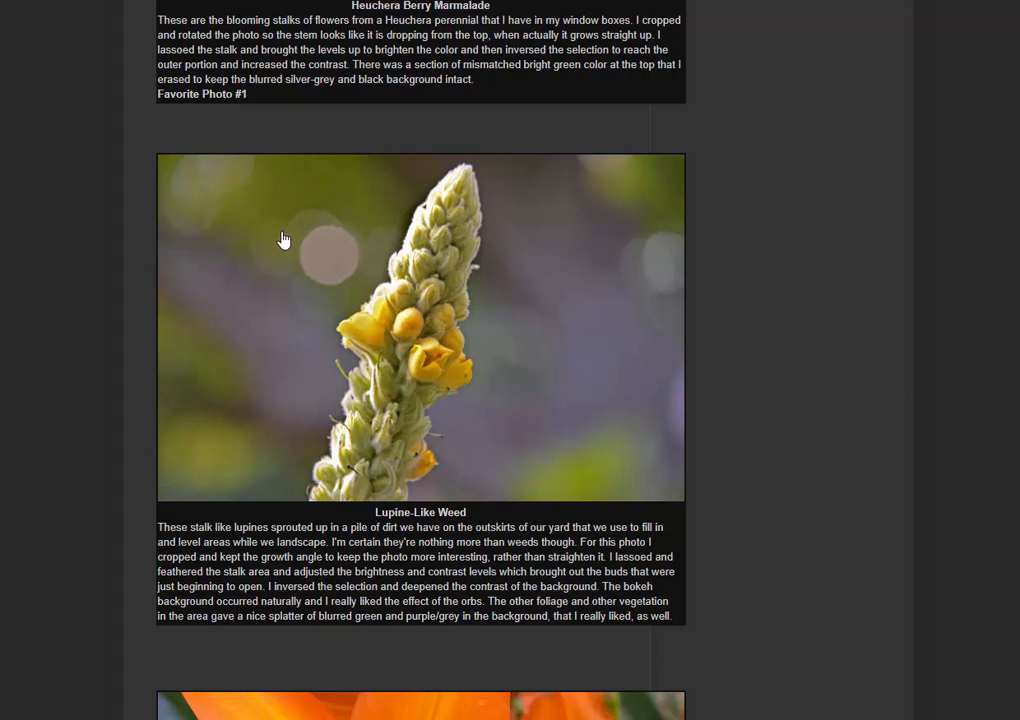
pyautogui.moveTo(694, 372)
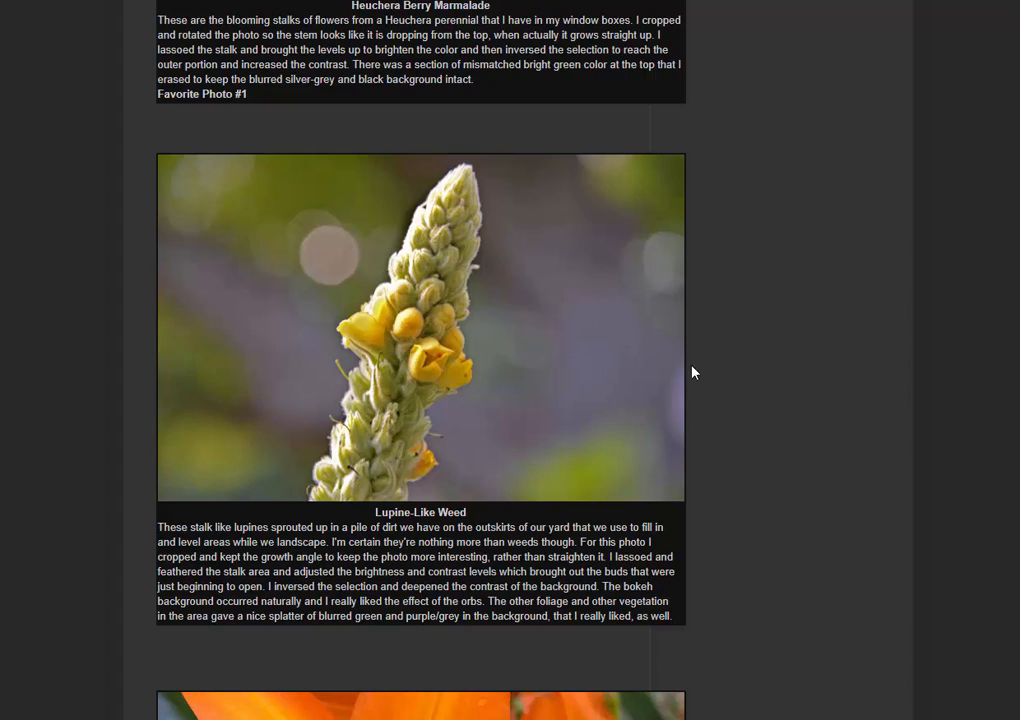
pyautogui.moveTo(760, 405)
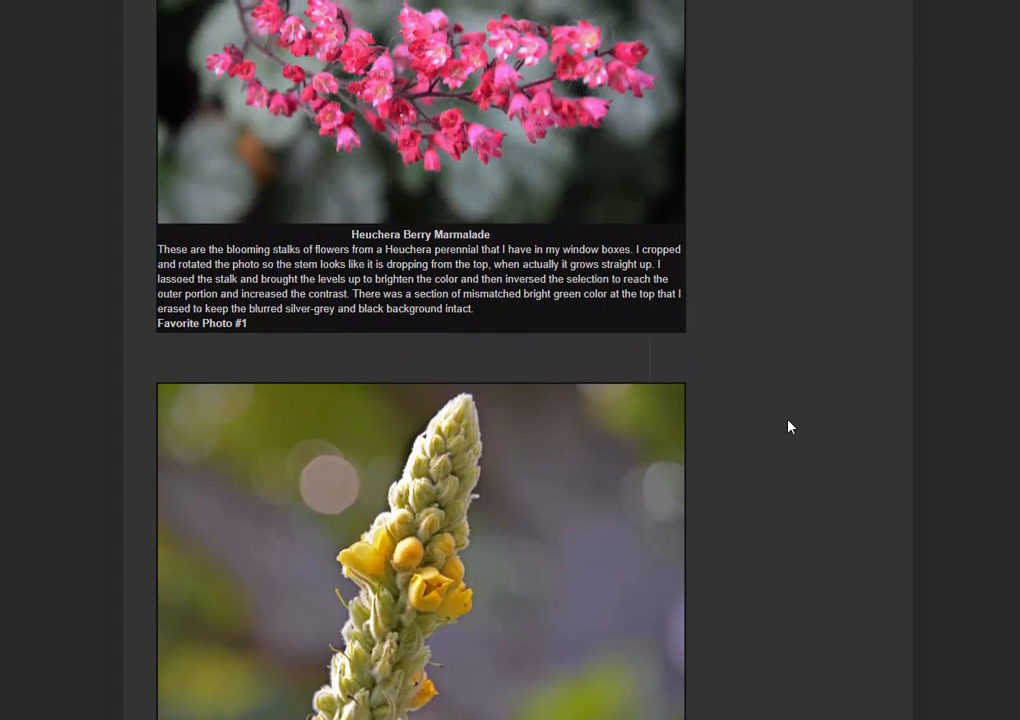
pyautogui.scroll(-3)
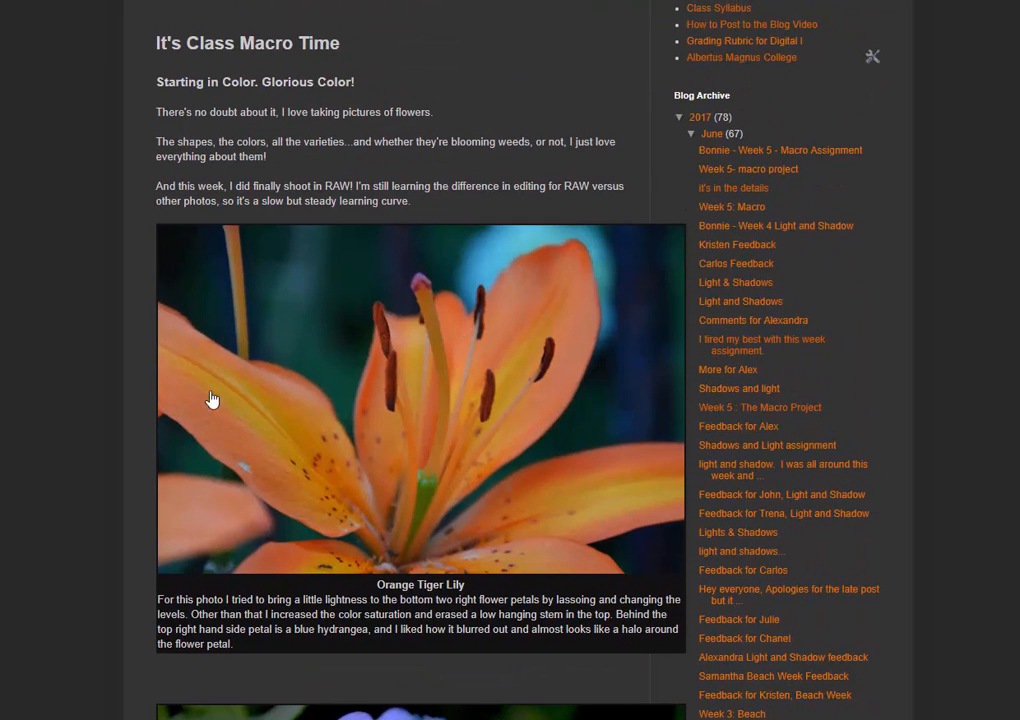
pyautogui.moveTo(442, 434)
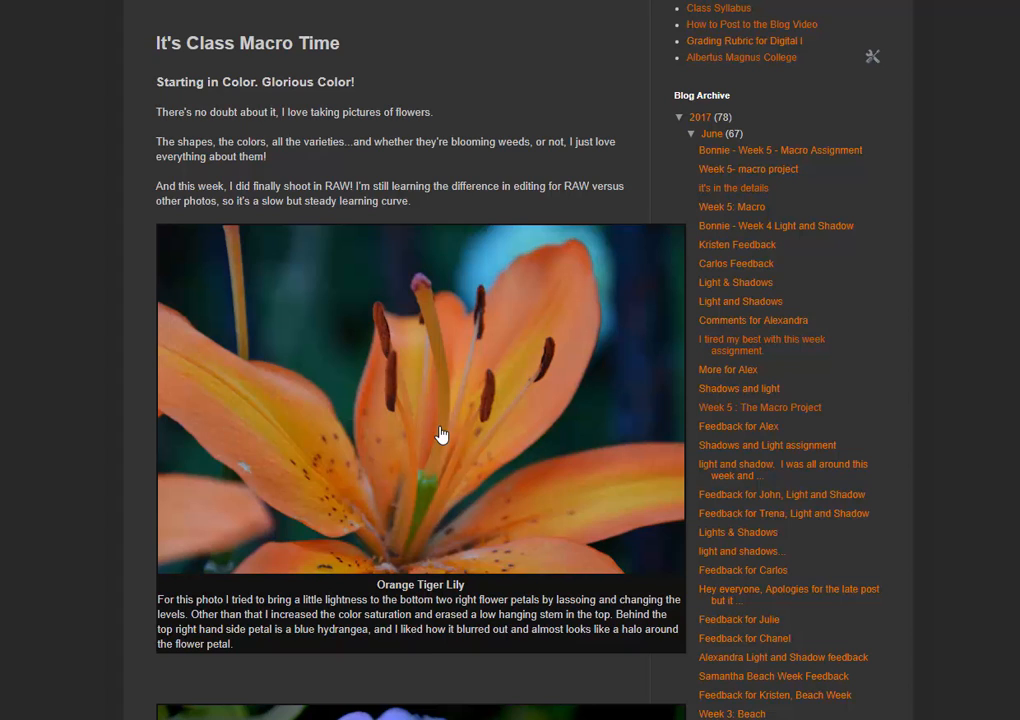
pyautogui.moveTo(551, 465)
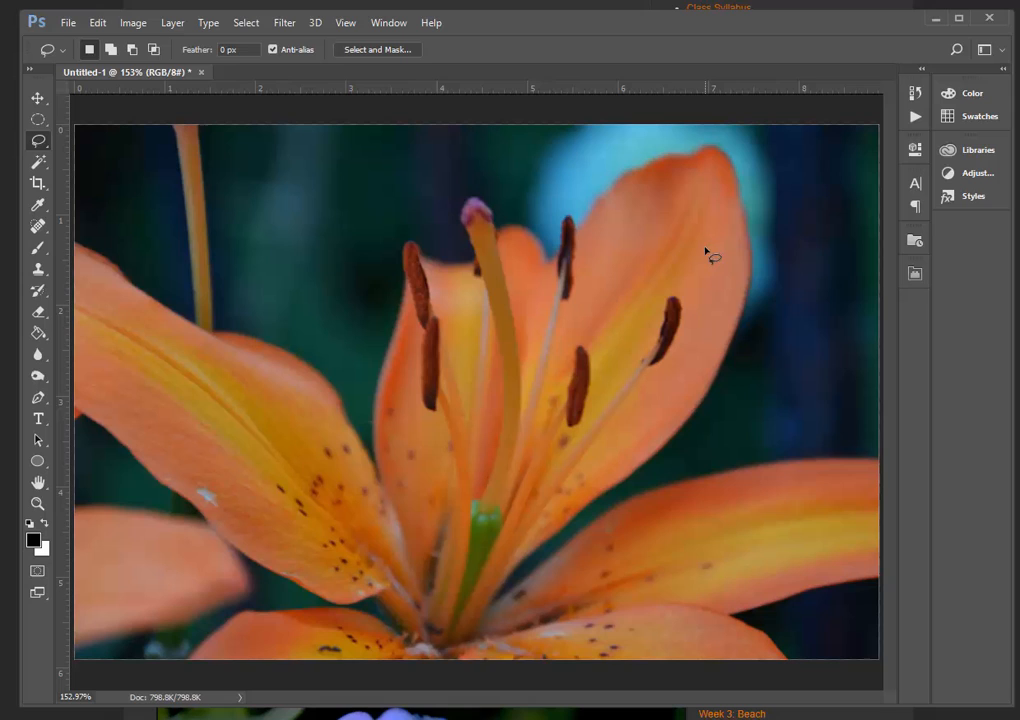
pyautogui.moveTo(760, 232)
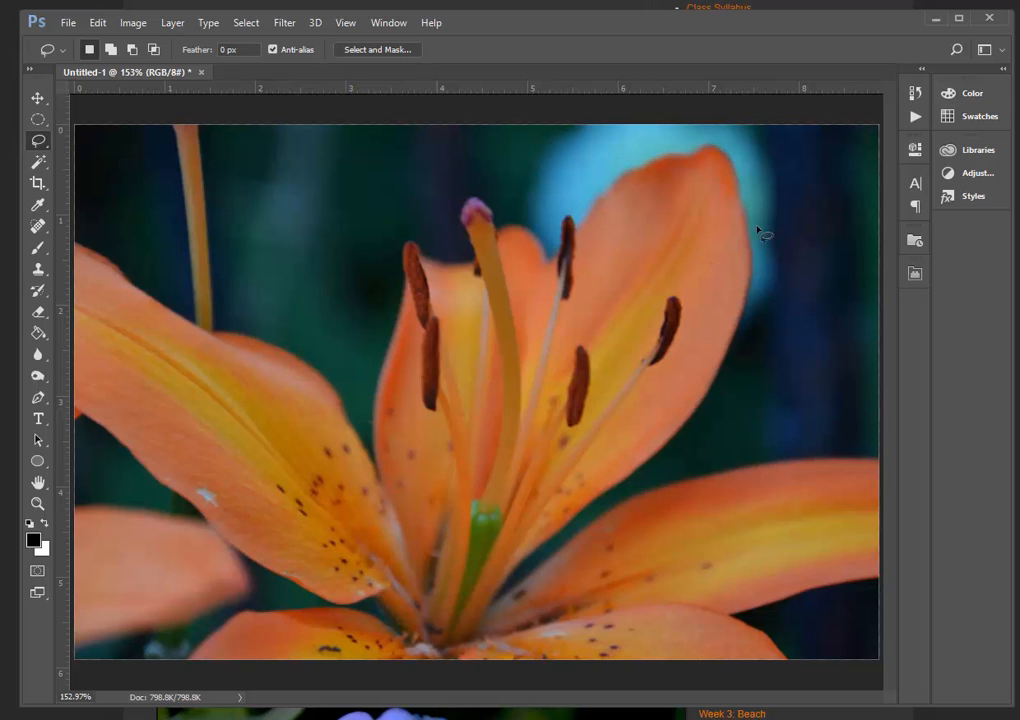
pyautogui.moveTo(590, 182)
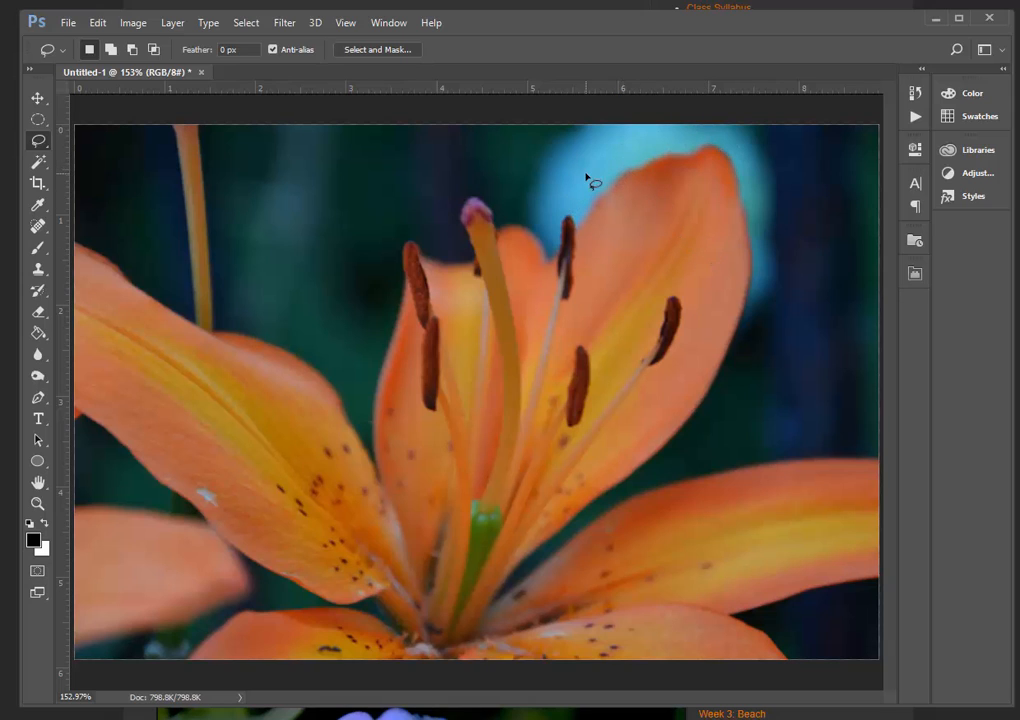
pyautogui.moveTo(490, 285)
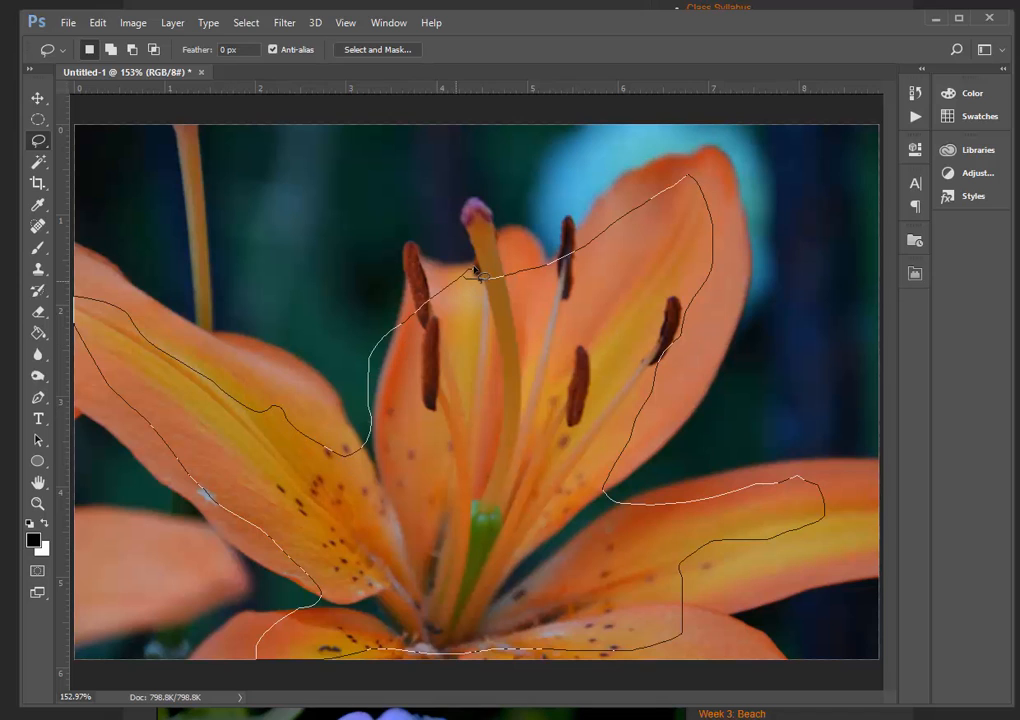
# Feather the lily's central and lower petal selection to about 20 px in Select and Mask
pyautogui.click(377, 49)
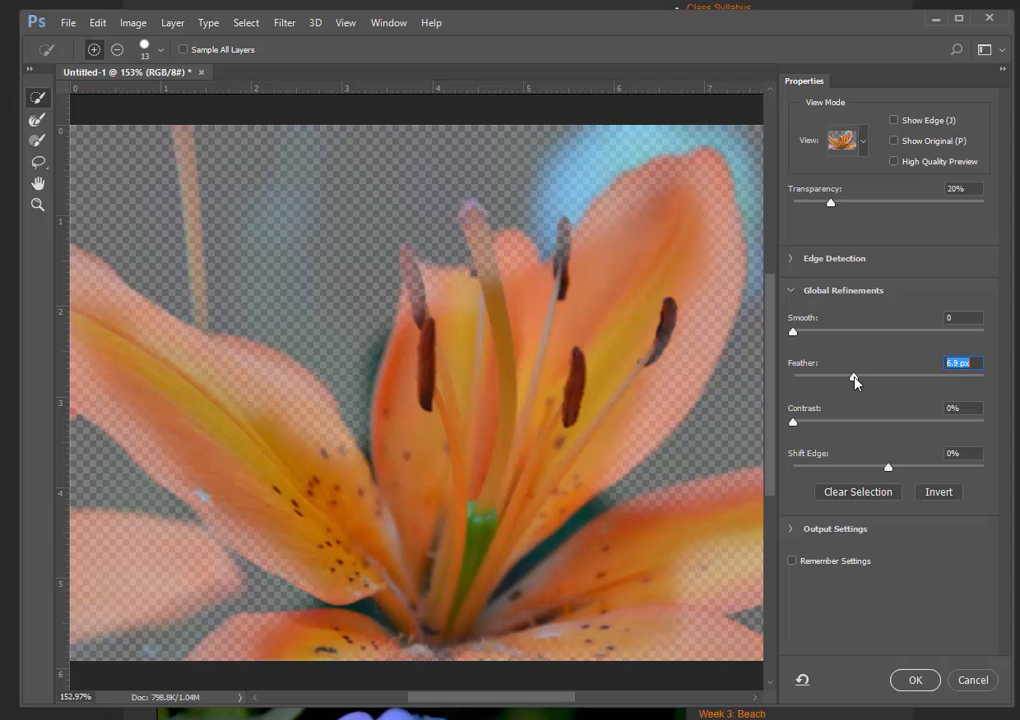
pyautogui.moveTo(830, 377); pyautogui.dragTo(870, 377)
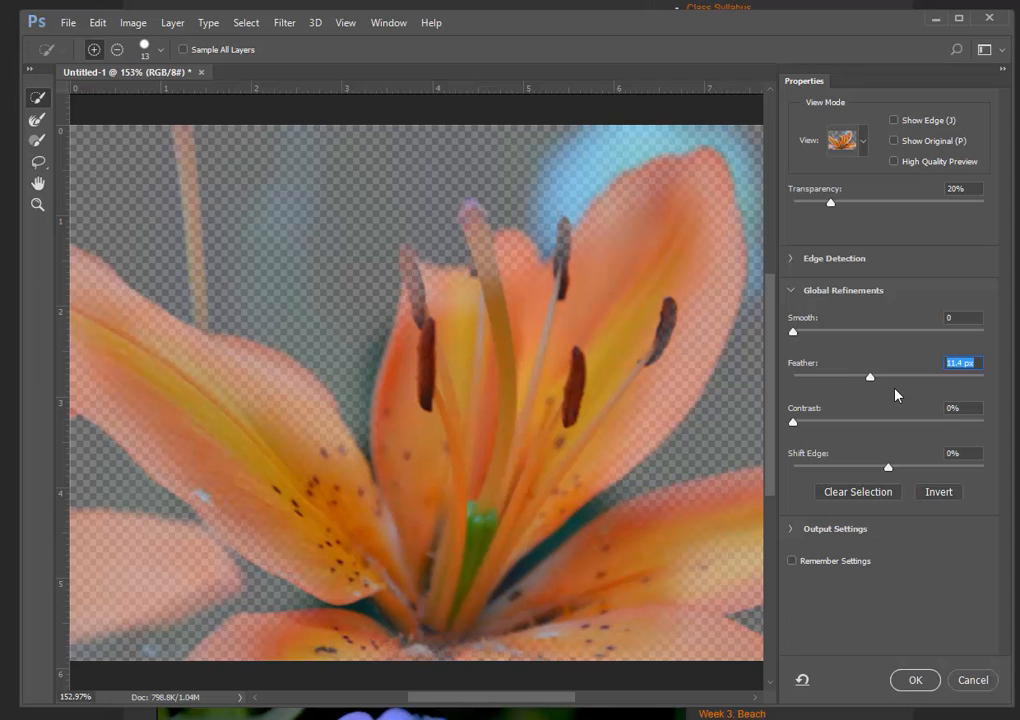
pyautogui.moveTo(870, 378); pyautogui.dragTo(890, 378)
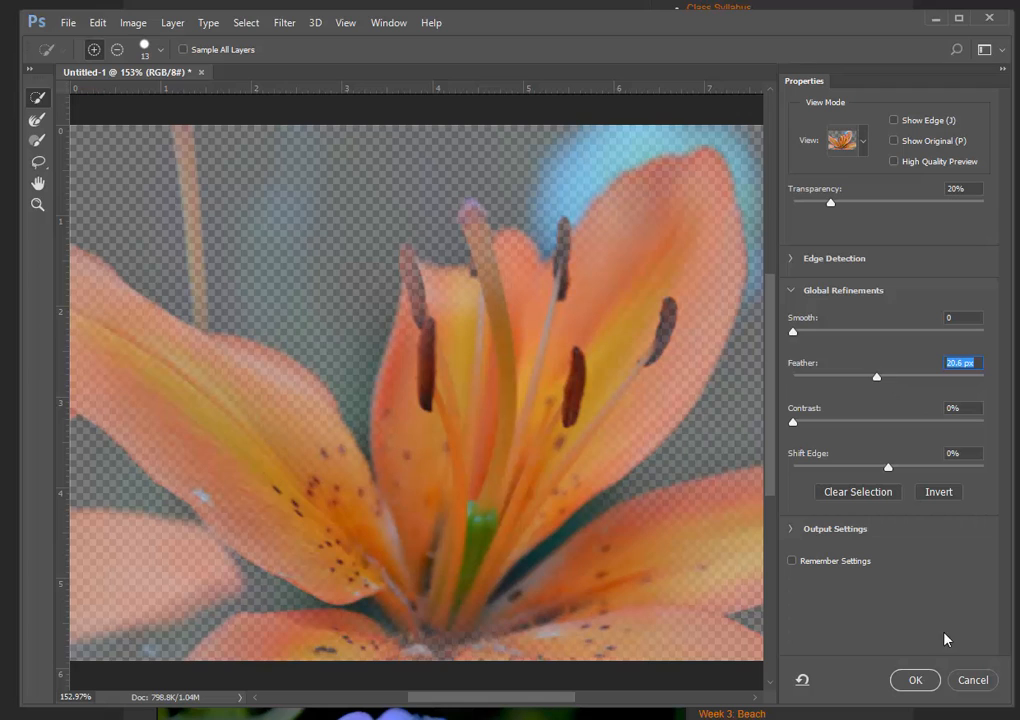
pyautogui.click(914, 680)
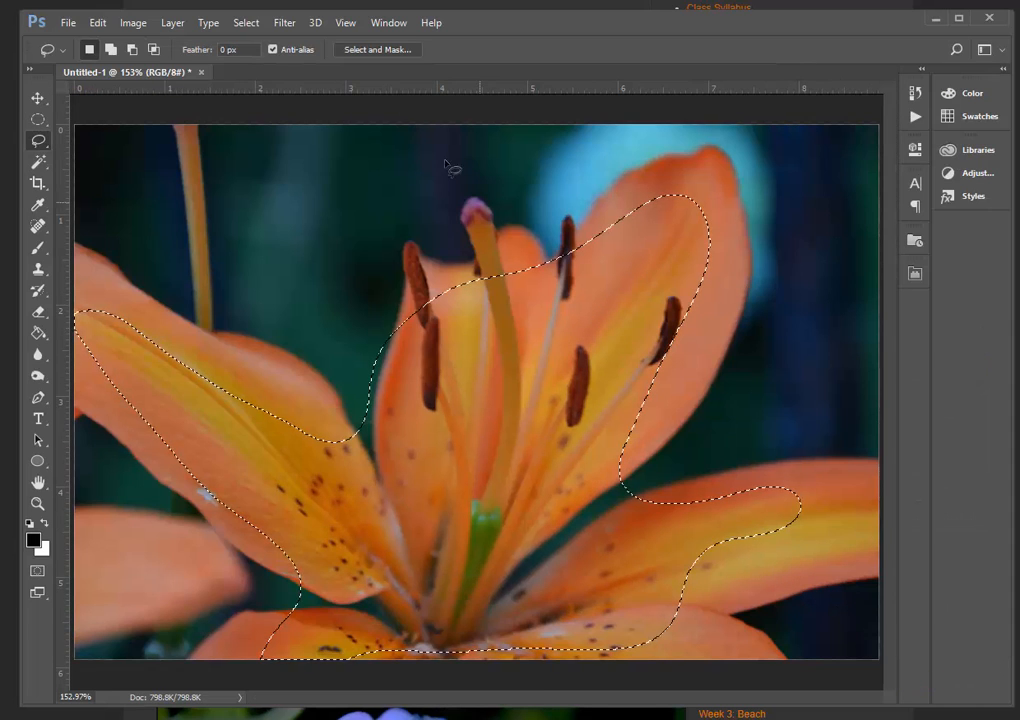
# Hide the petal selection's outline by turning off View > Extras
pyautogui.click(246, 22)
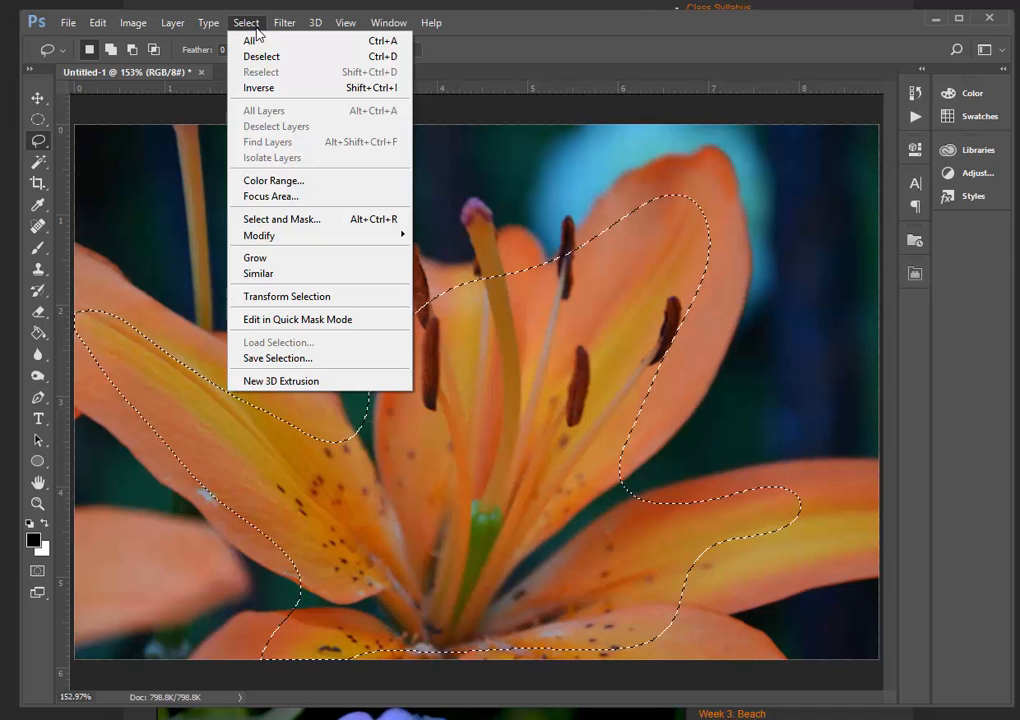
pyautogui.click(345, 22)
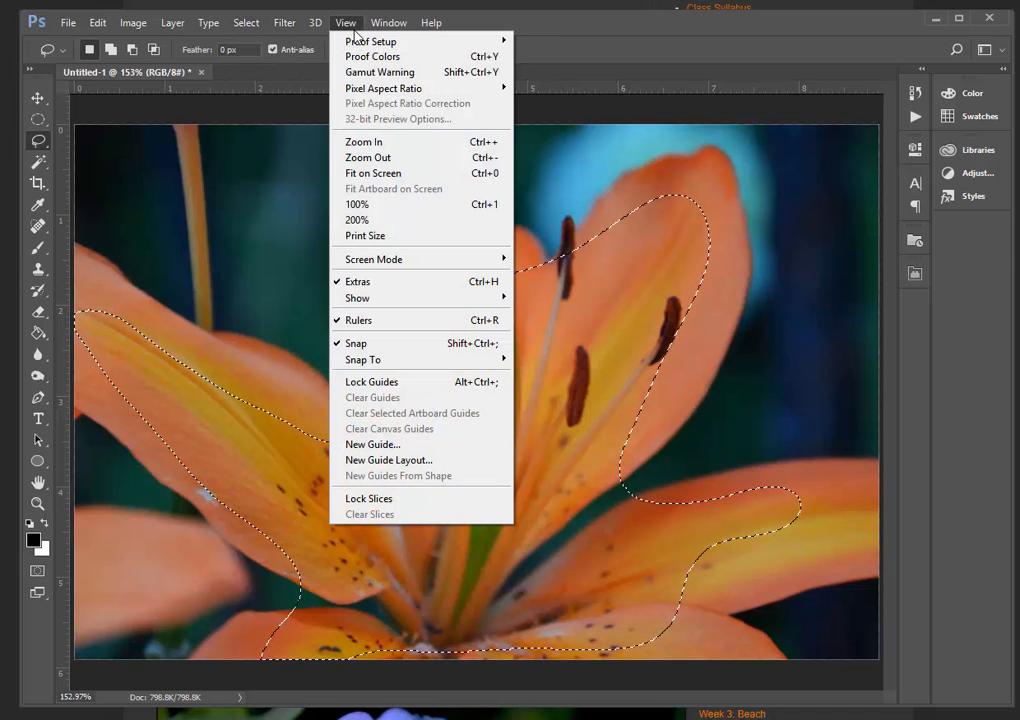
pyautogui.moveTo(379, 72)
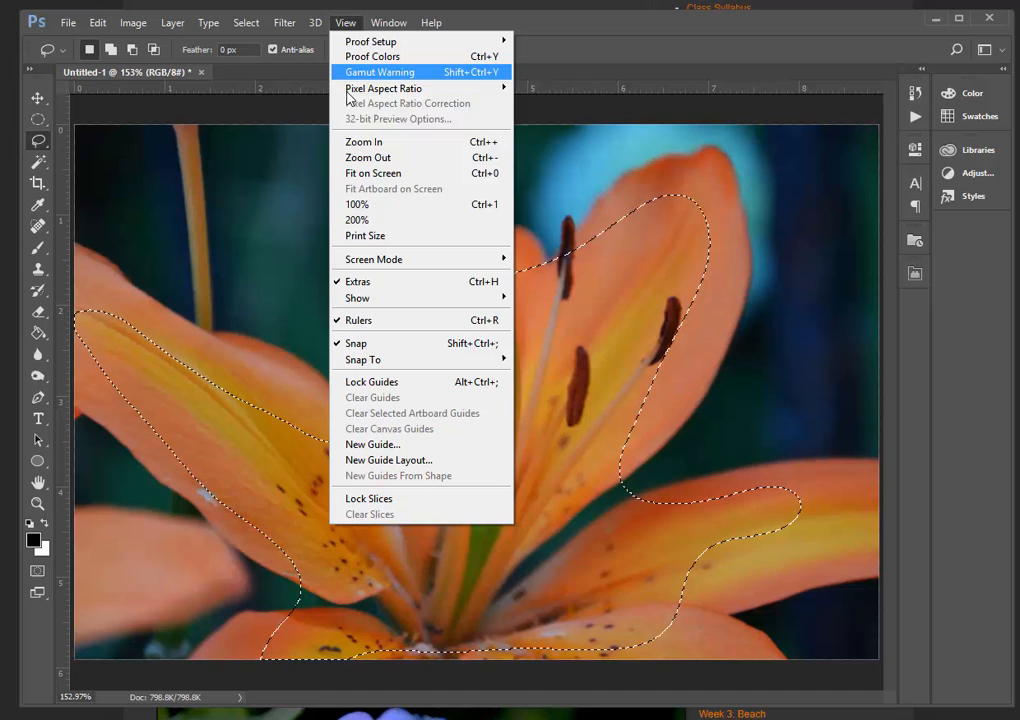
pyautogui.moveTo(357, 281)
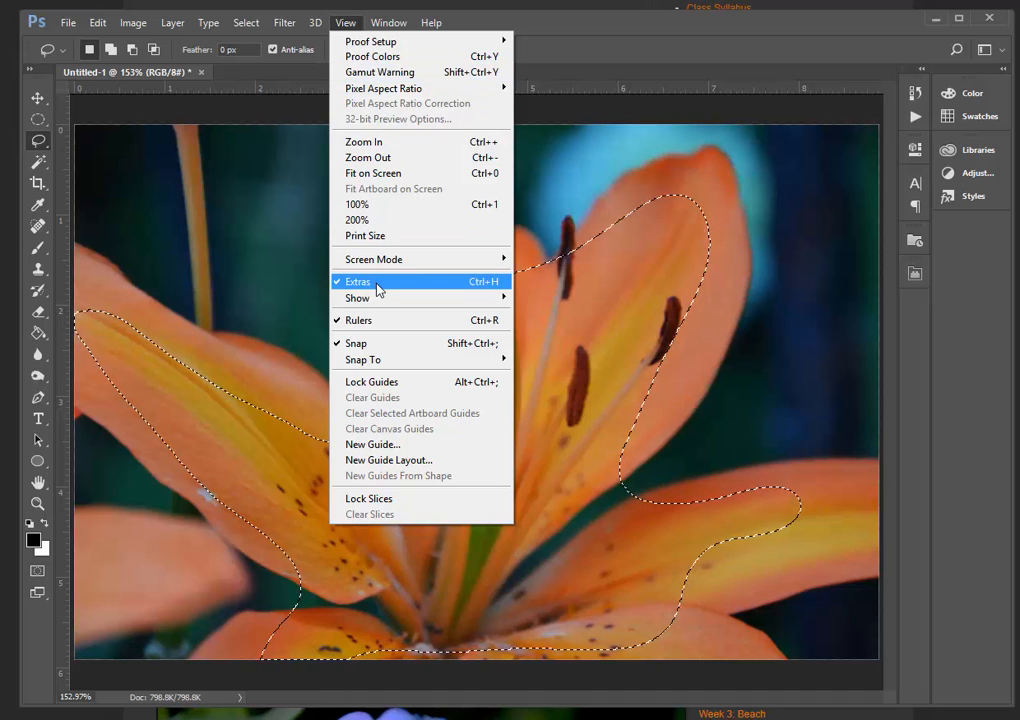
pyautogui.click(357, 281)
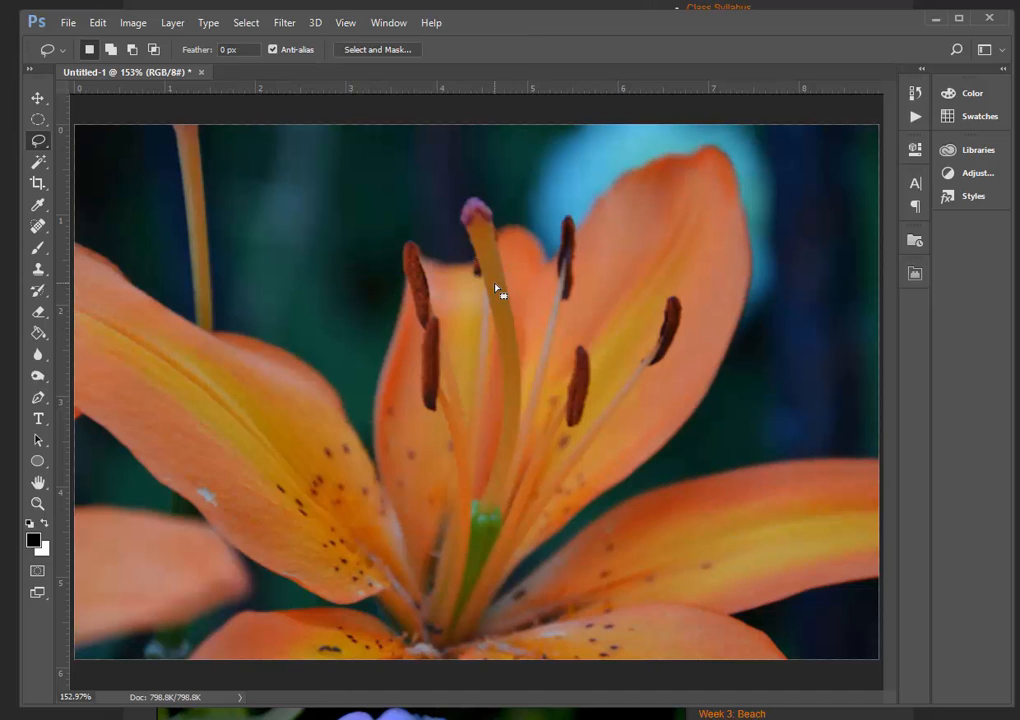
pyautogui.moveTo(505, 347)
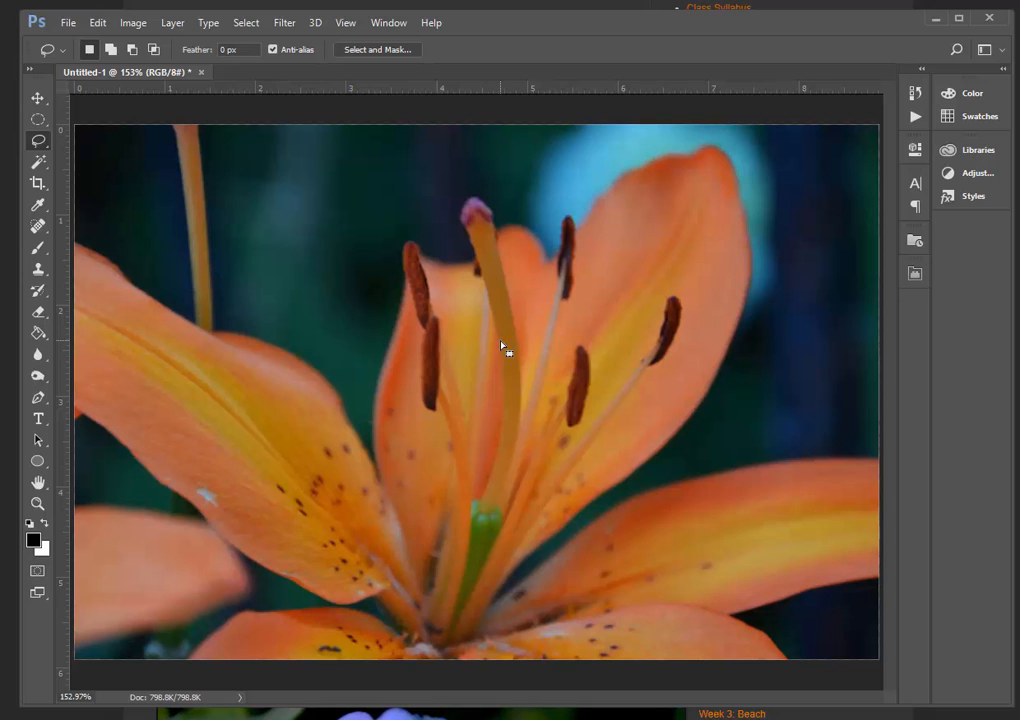
pyautogui.moveTo(505, 340)
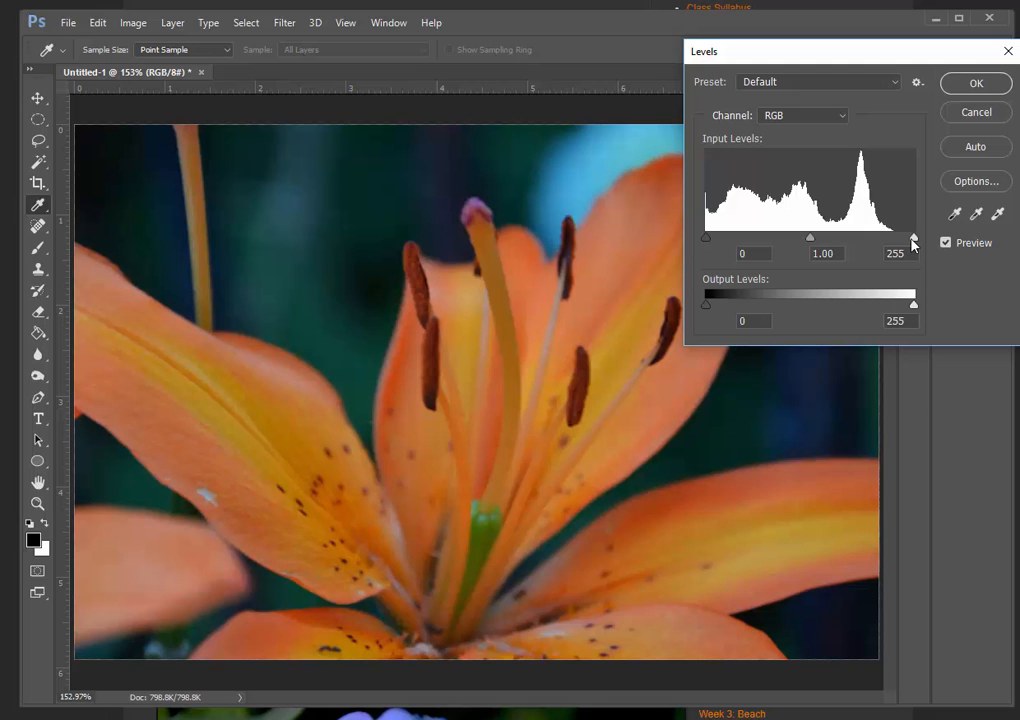
# Apply a Levels adjustment with the white input point at 220 to the selected petals
pyautogui.moveTo(912, 237); pyautogui.dragTo(896, 237)
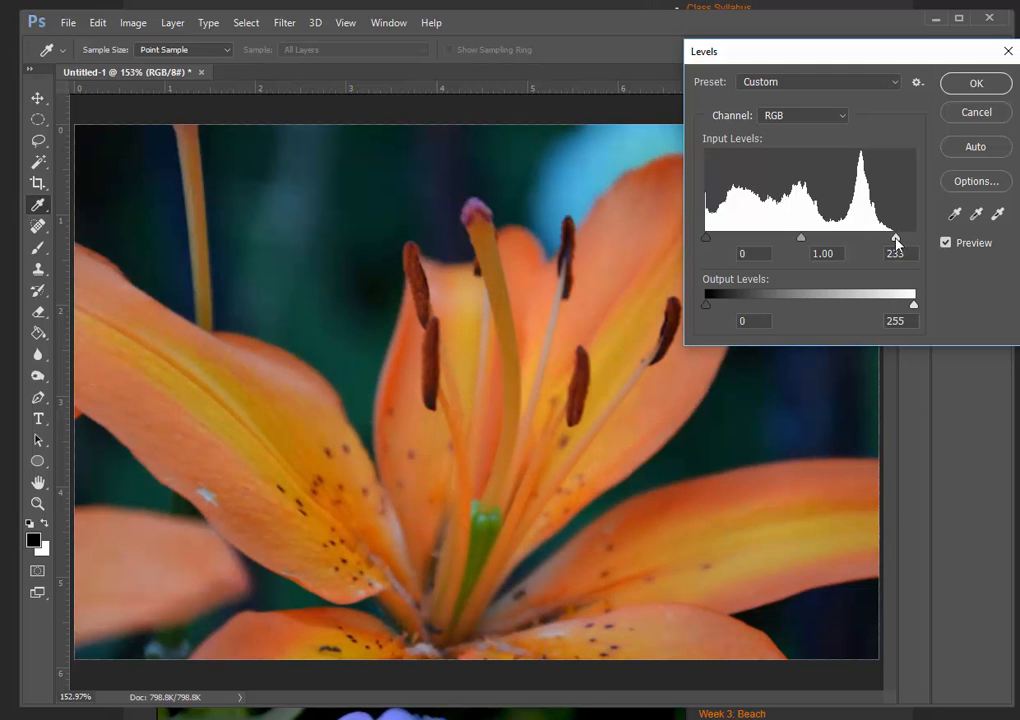
pyautogui.moveTo(896, 238); pyautogui.dragTo(885, 238)
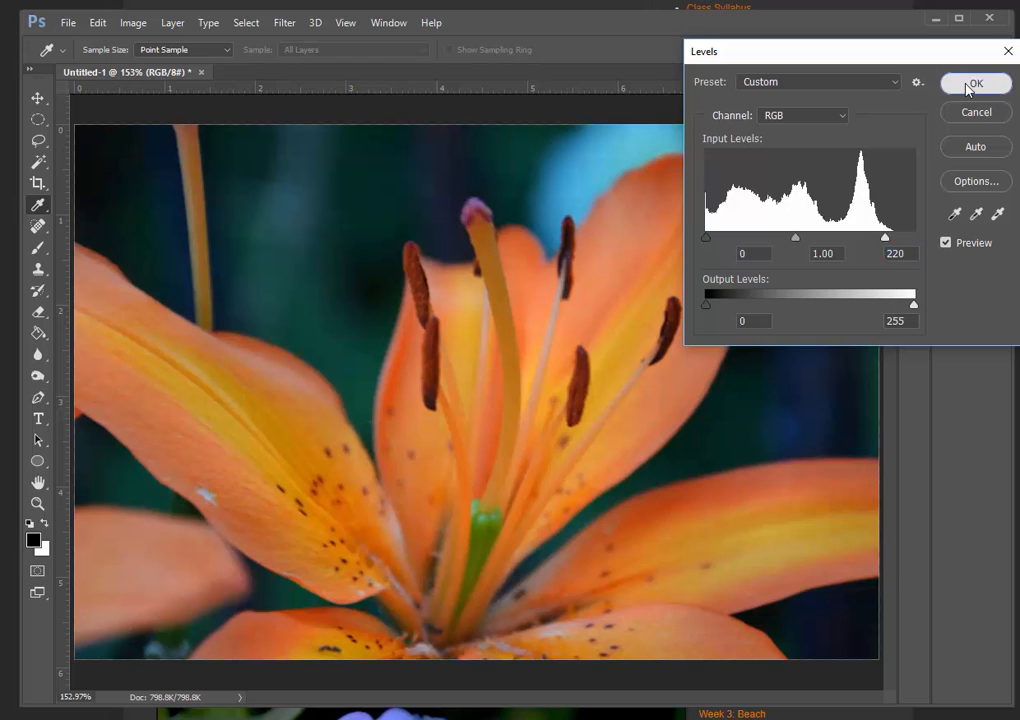
pyautogui.click(975, 83)
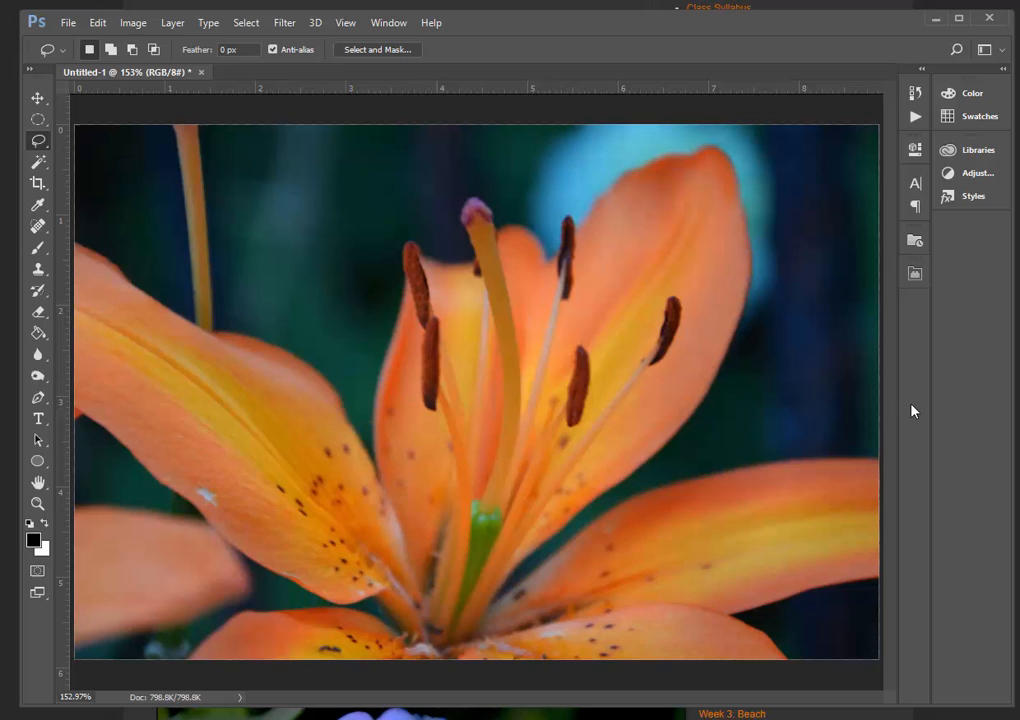
pyautogui.moveTo(752, 356)
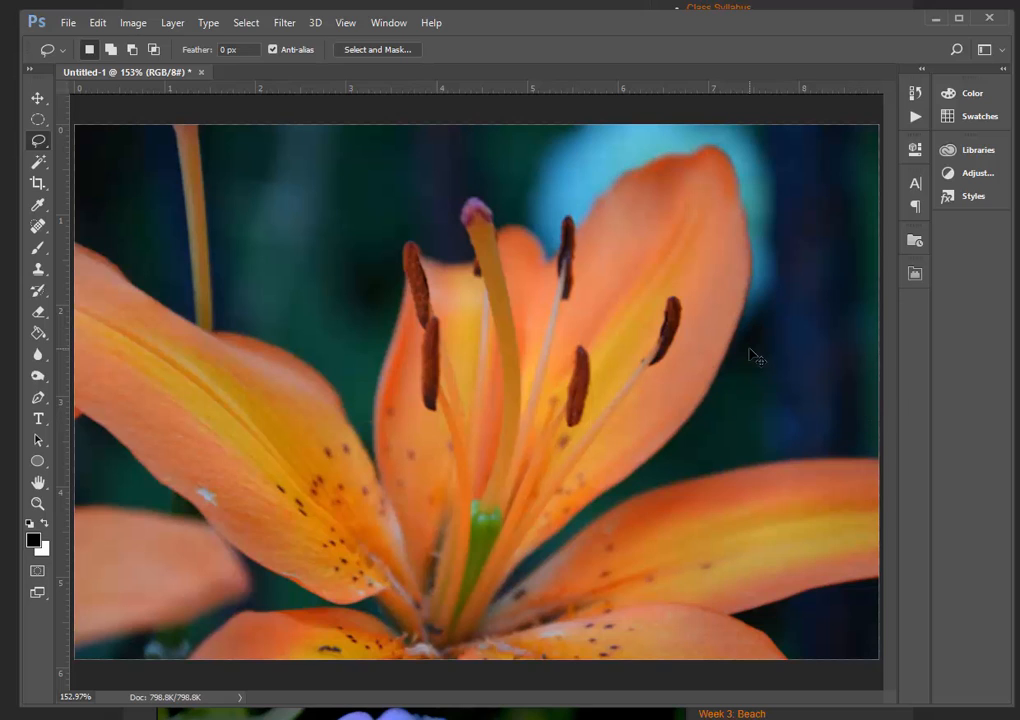
pyautogui.moveTo(205, 345)
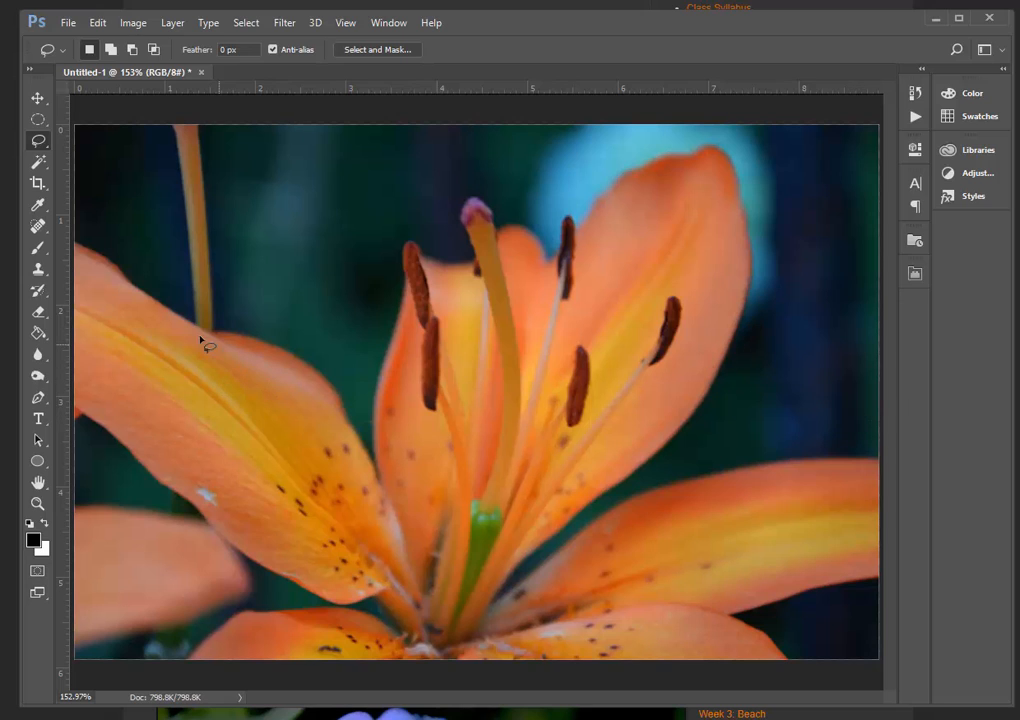
# Lasso the lower-left and inner petals, feather about 17 px, and brighten with Levels
pyautogui.moveTo(210, 345); pyautogui.dragTo(490, 555)
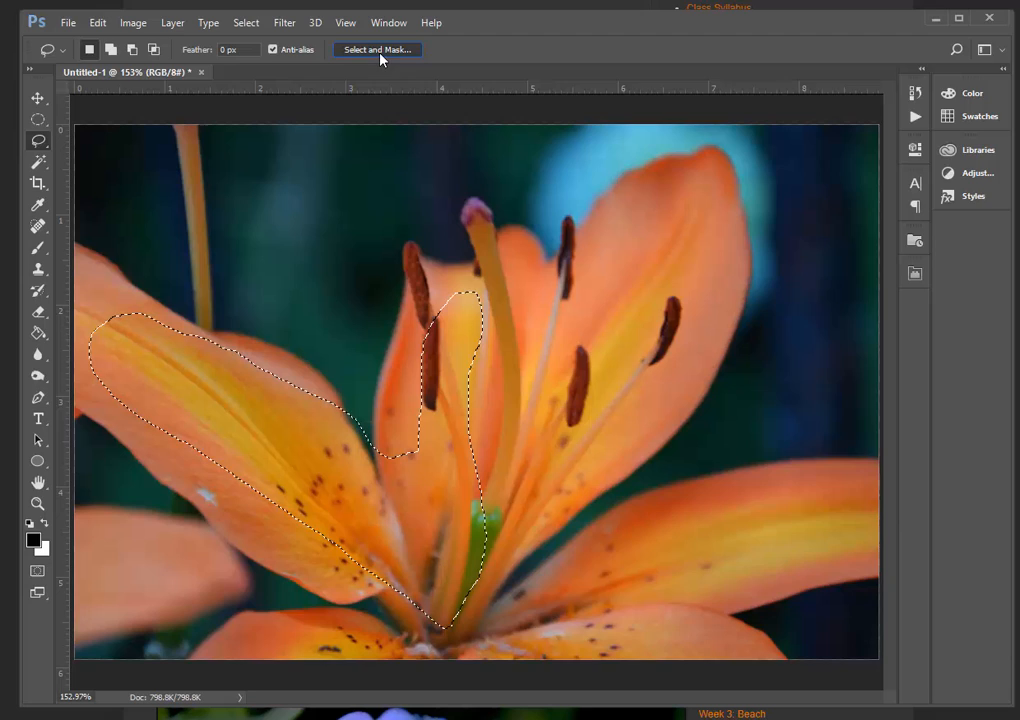
pyautogui.click(377, 49)
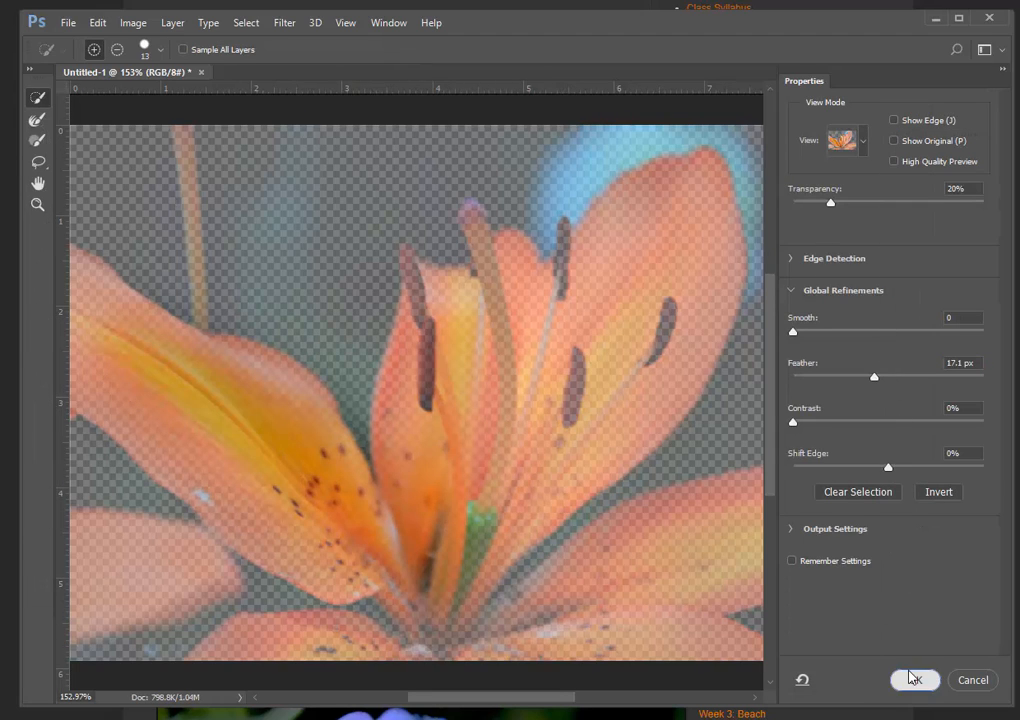
pyautogui.click(910, 680)
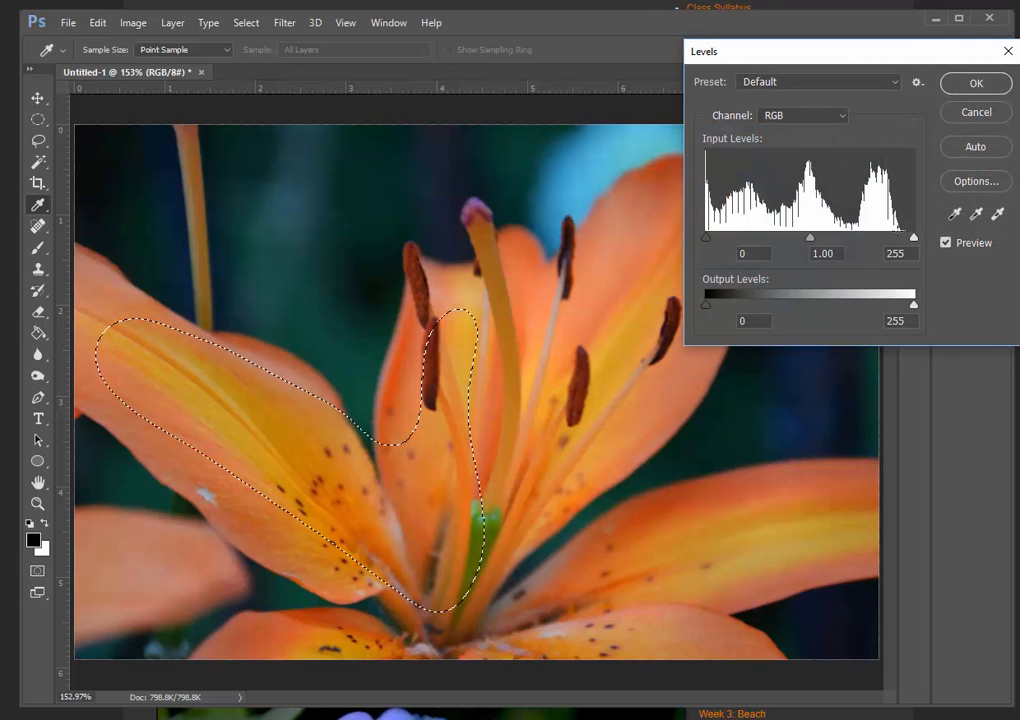
pyautogui.moveTo(912, 237); pyautogui.dragTo(884, 237)
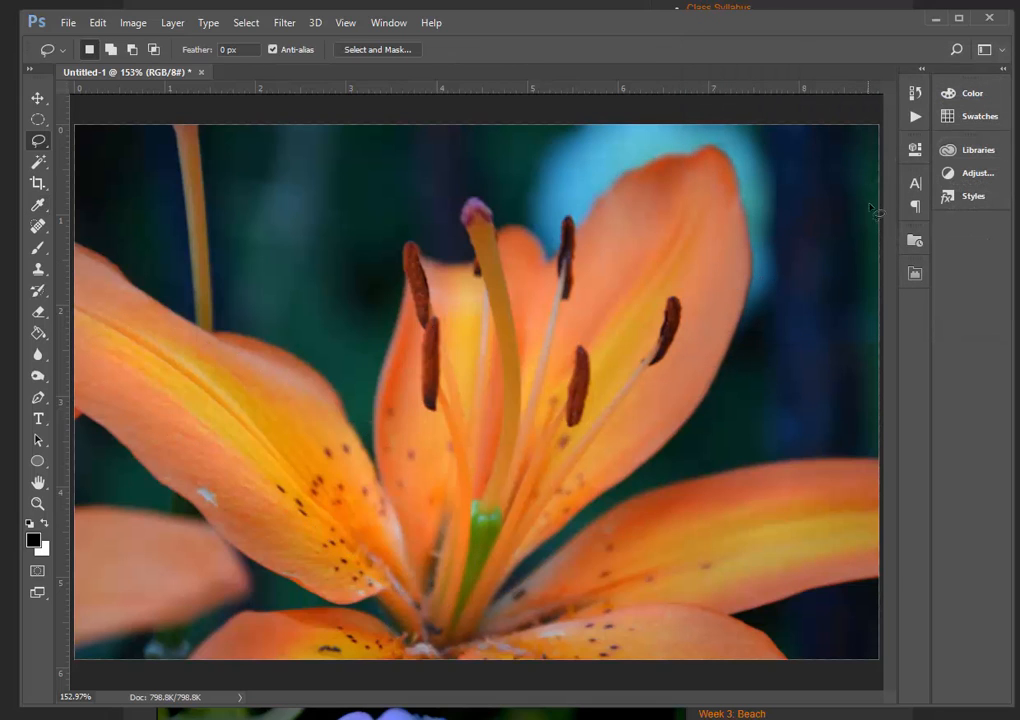
pyautogui.moveTo(680, 163)
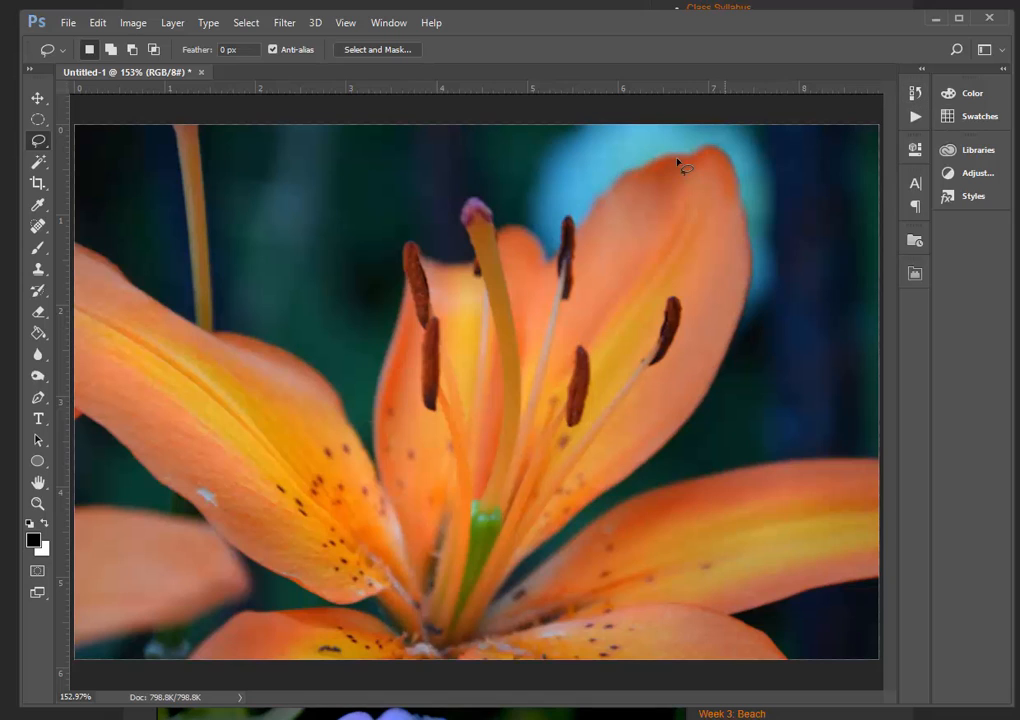
pyautogui.moveTo(459, 570)
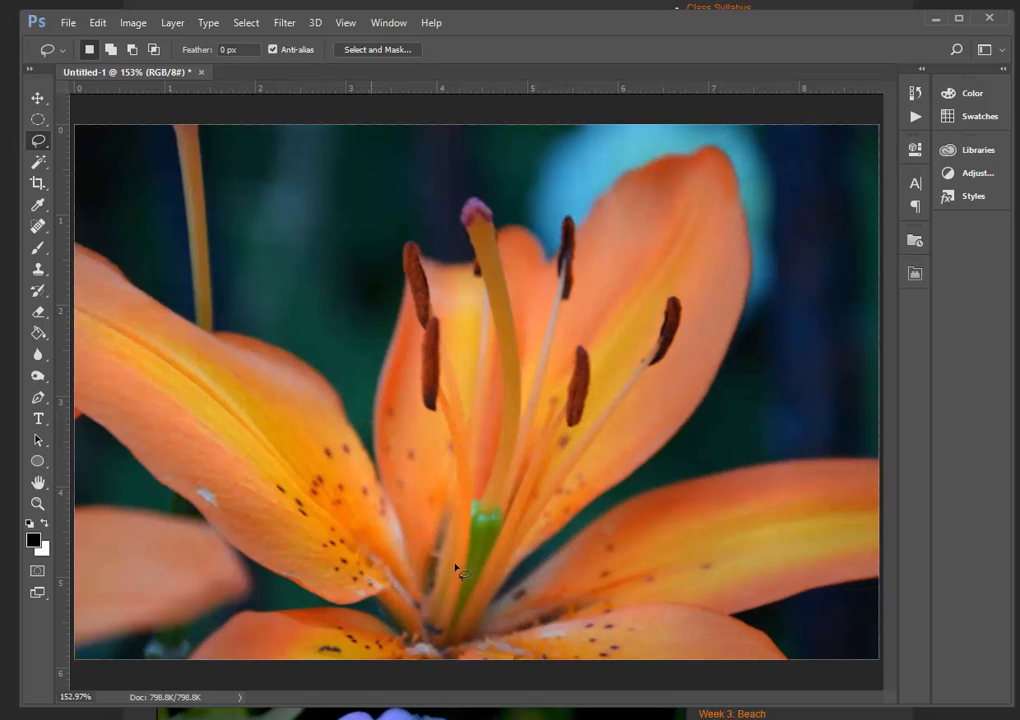
pyautogui.moveTo(630, 145)
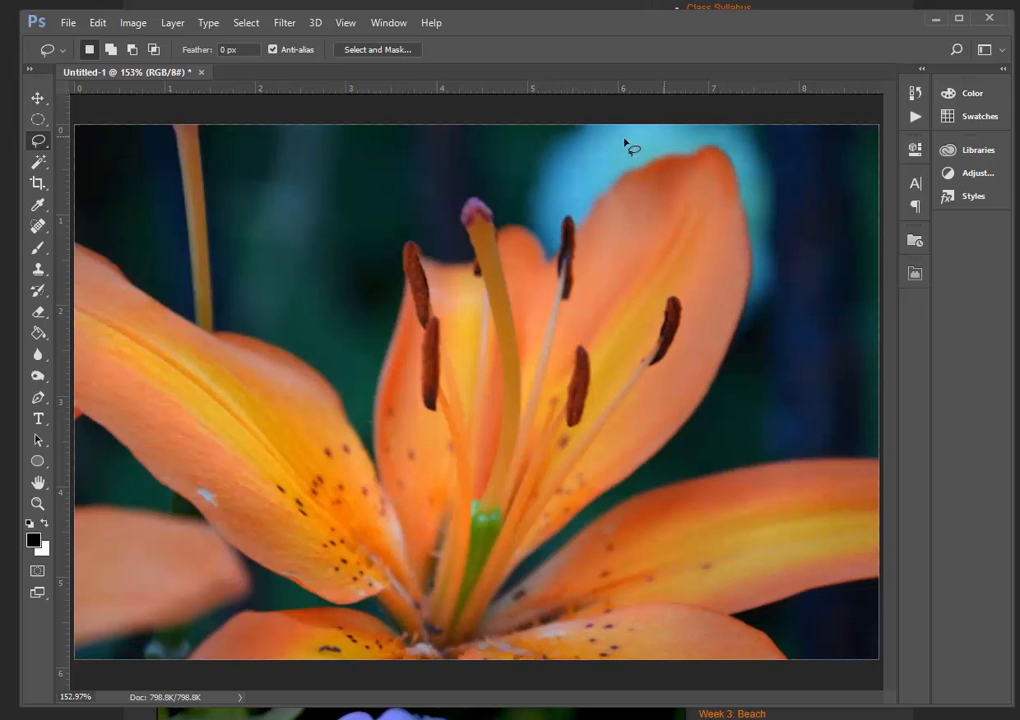
pyautogui.moveTo(585, 185)
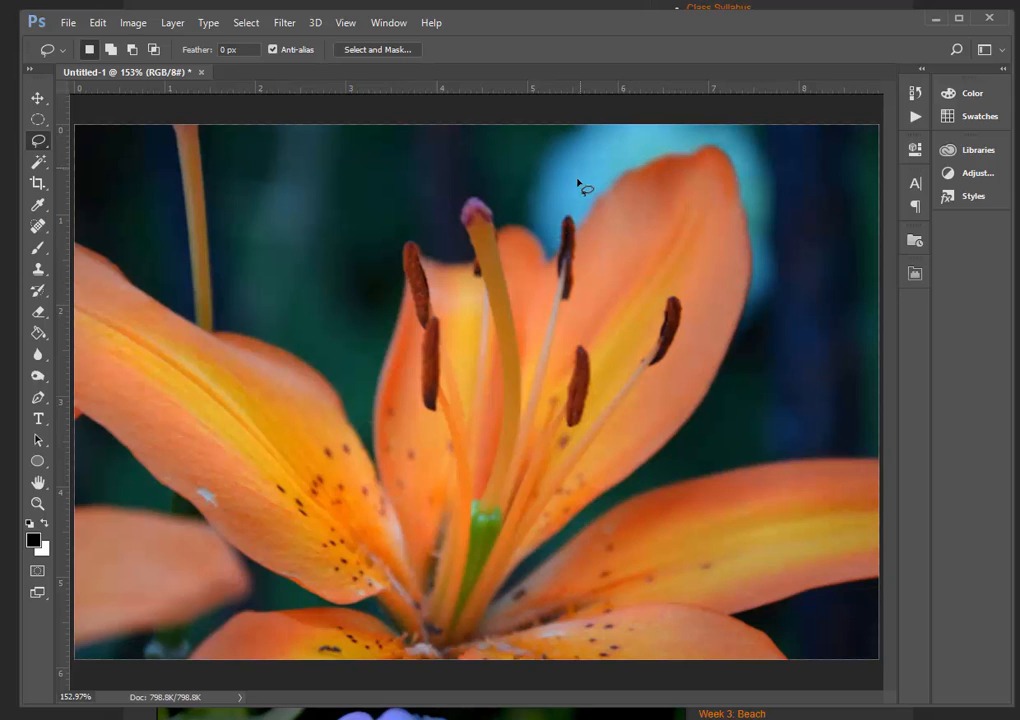
pyautogui.moveTo(818, 165)
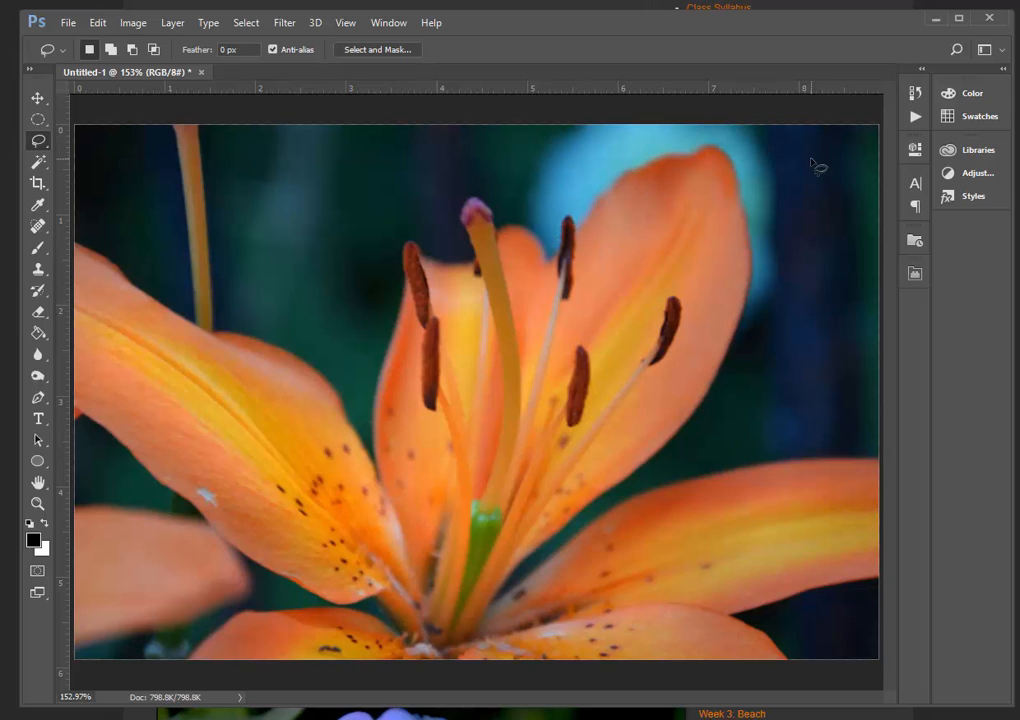
pyautogui.moveTo(823, 245)
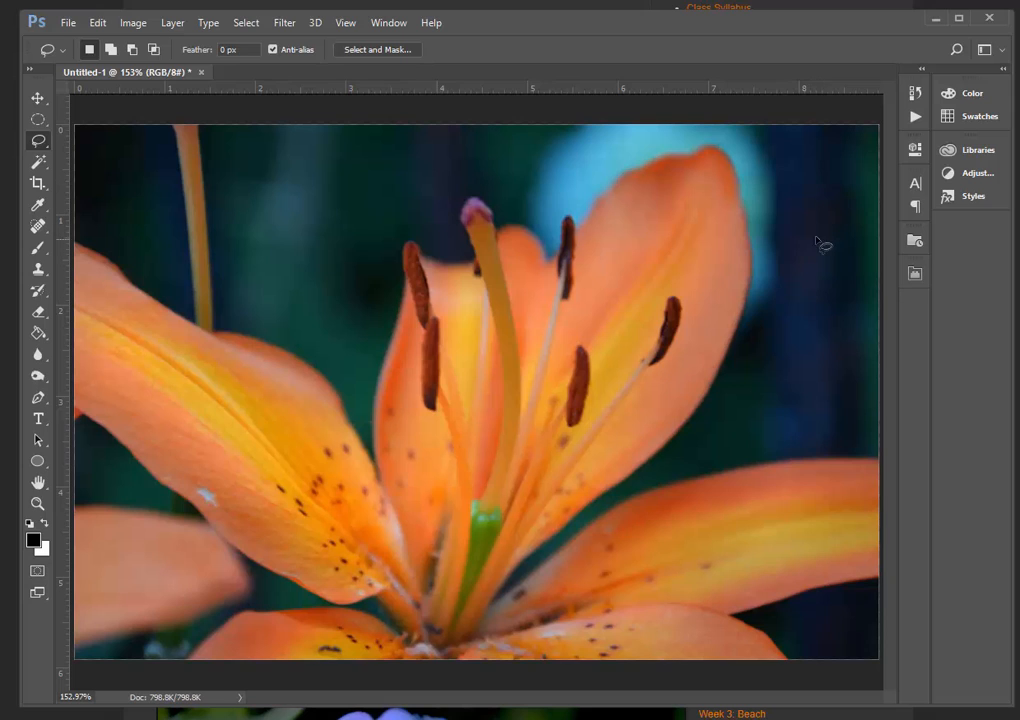
pyautogui.moveTo(245, 430)
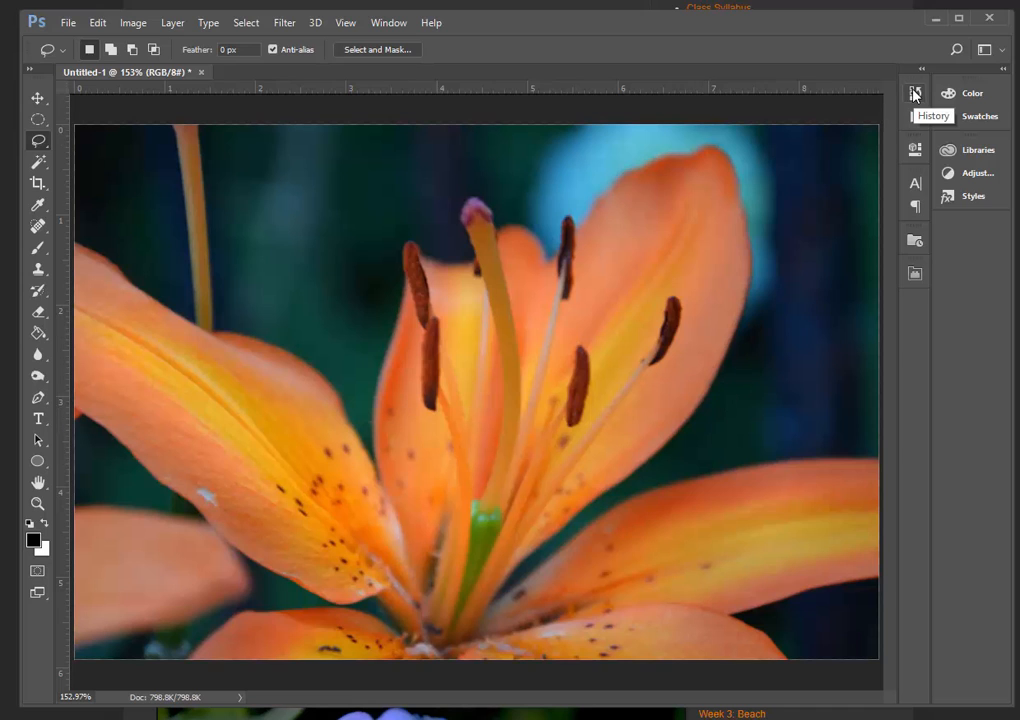
pyautogui.click(914, 92)
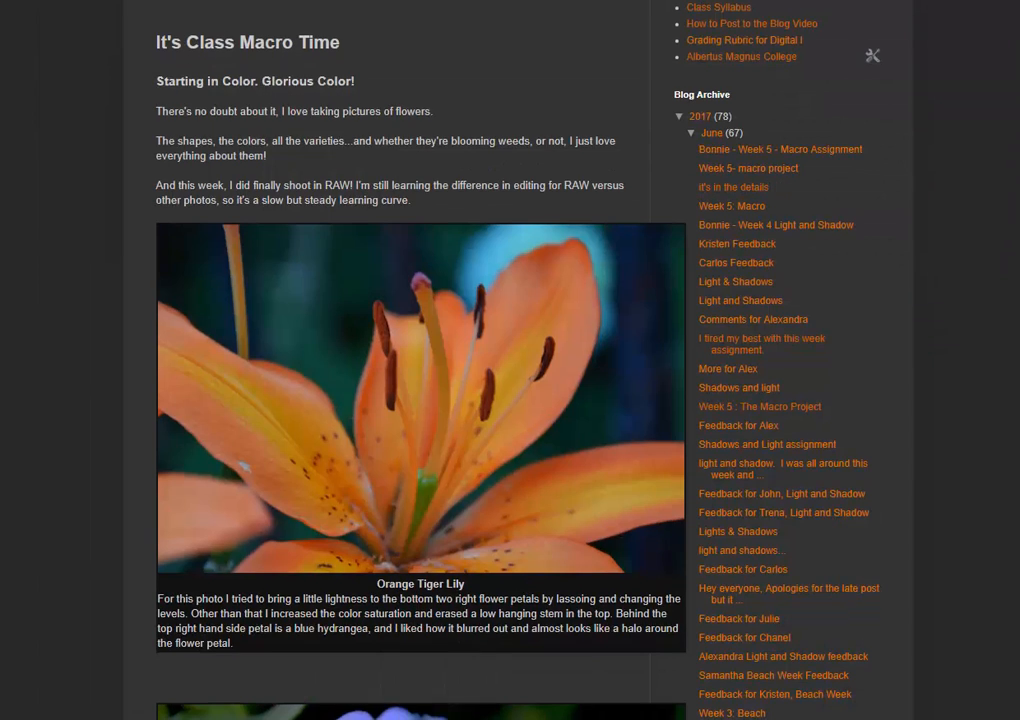
# Scroll past the Unknown Weed photo to the Heuchera Berry Marmalade photo and description
pyautogui.scroll(-3)
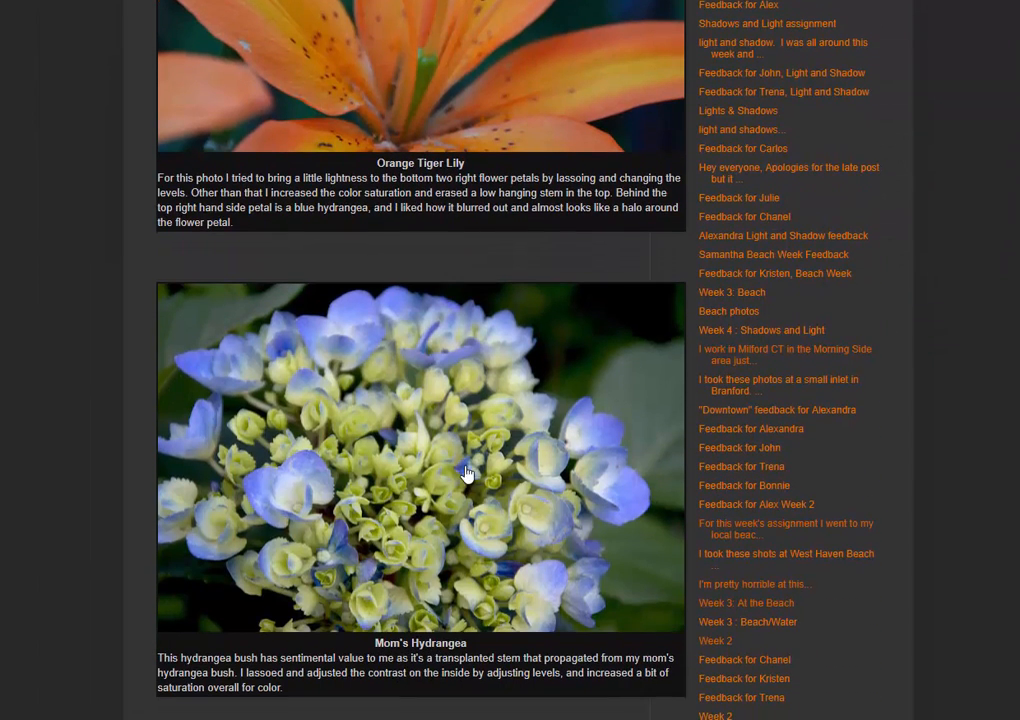
pyautogui.scroll(-3)
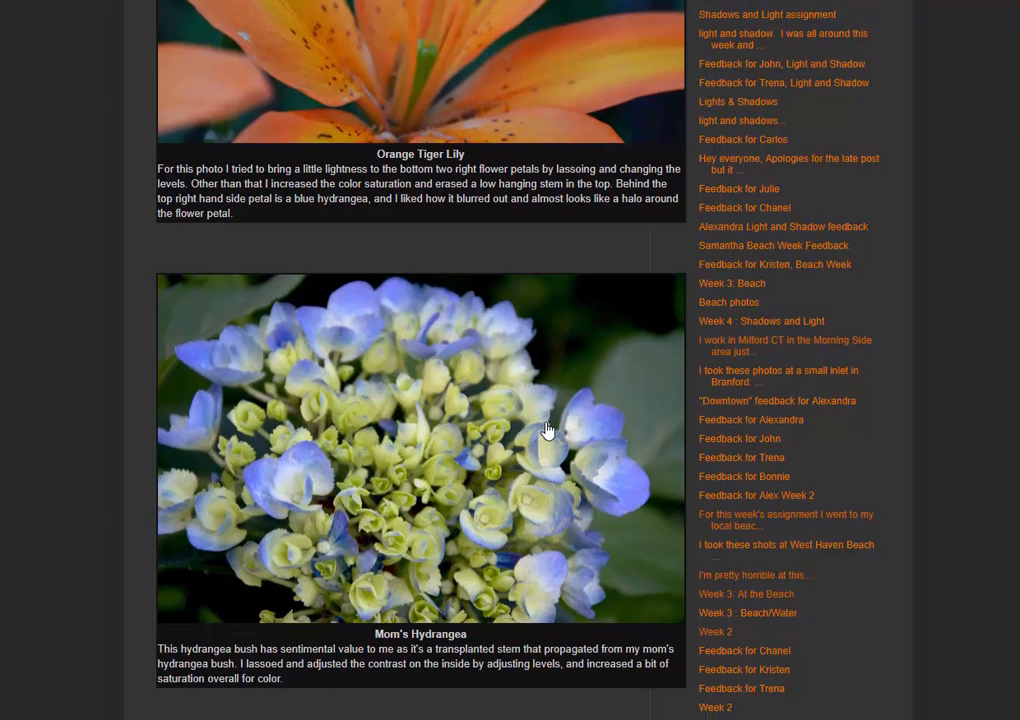
pyautogui.scroll(-3)
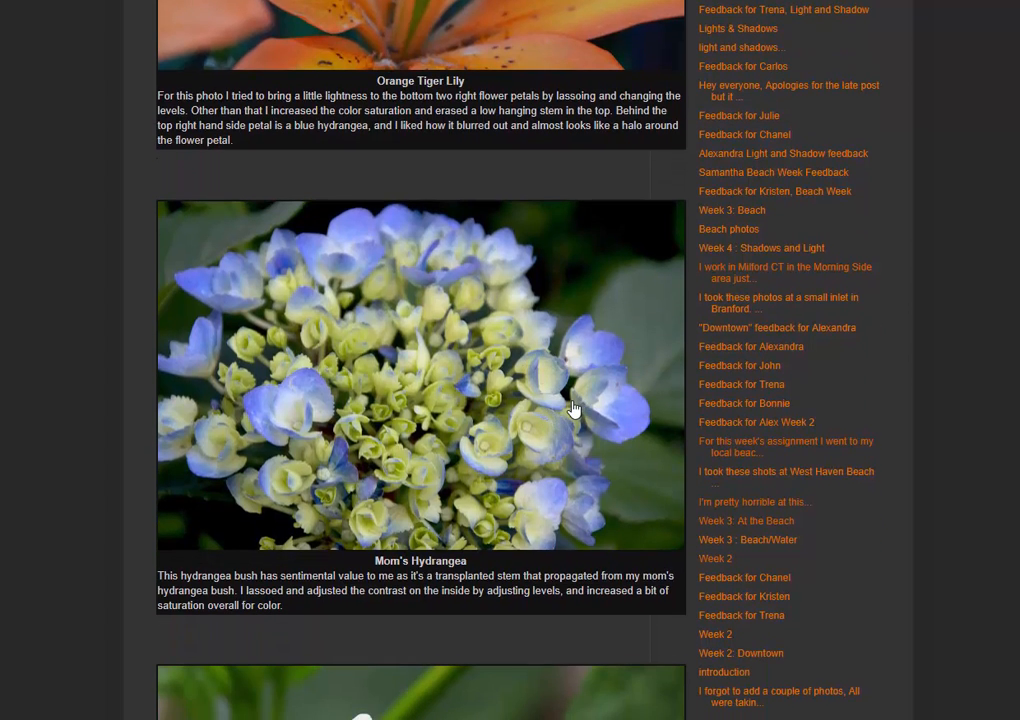
pyautogui.scroll(-3)
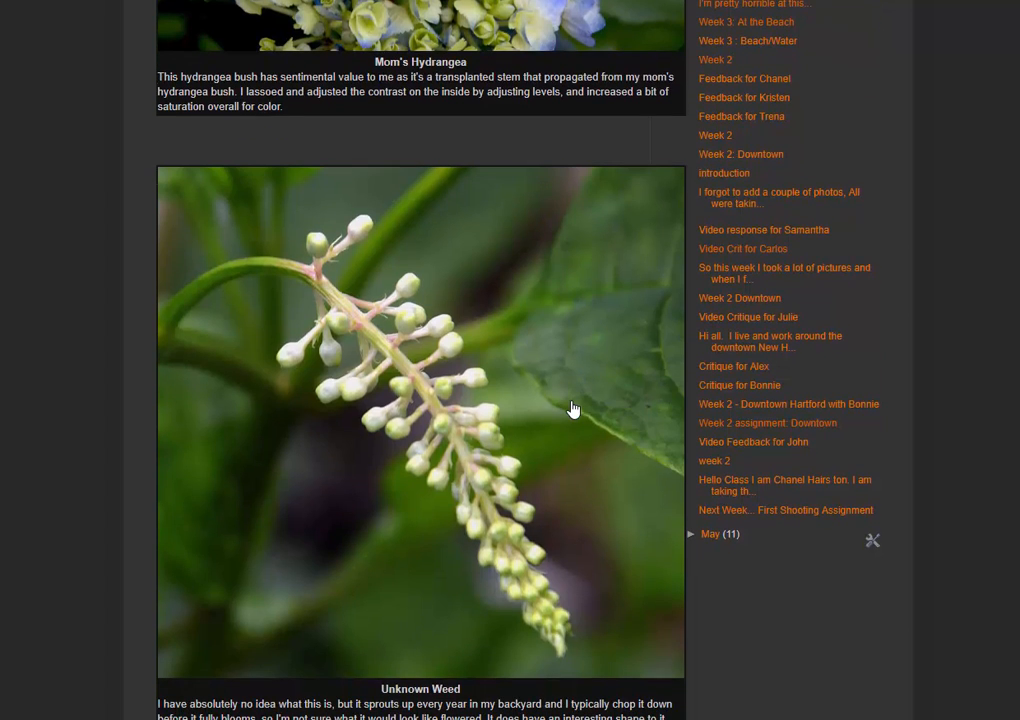
pyautogui.moveTo(588, 563)
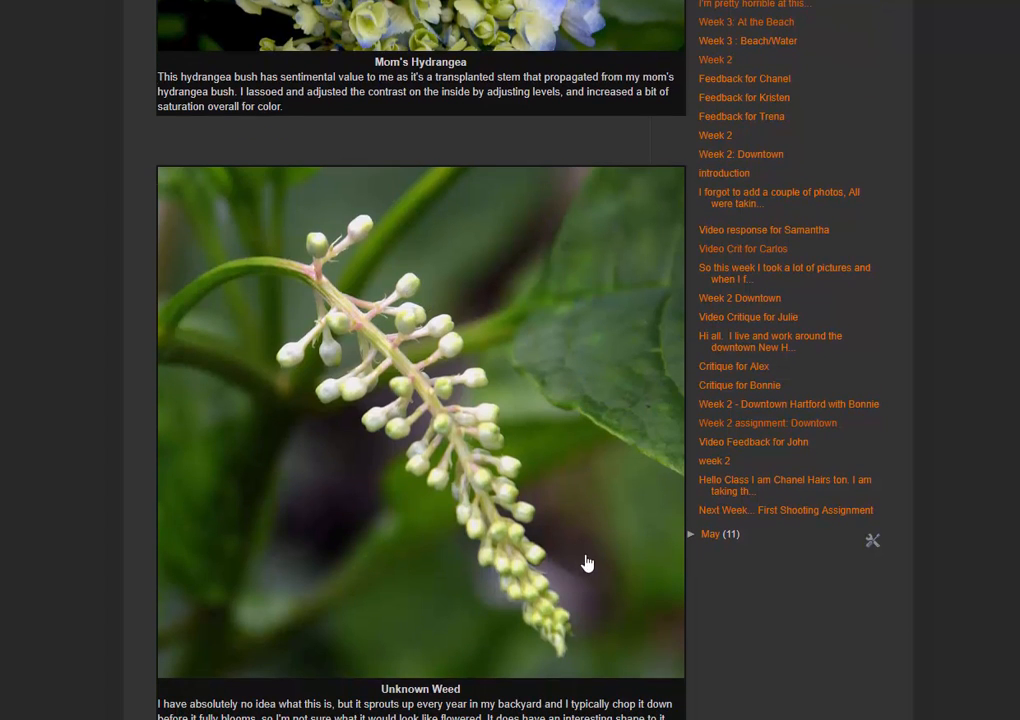
pyautogui.moveTo(447, 368)
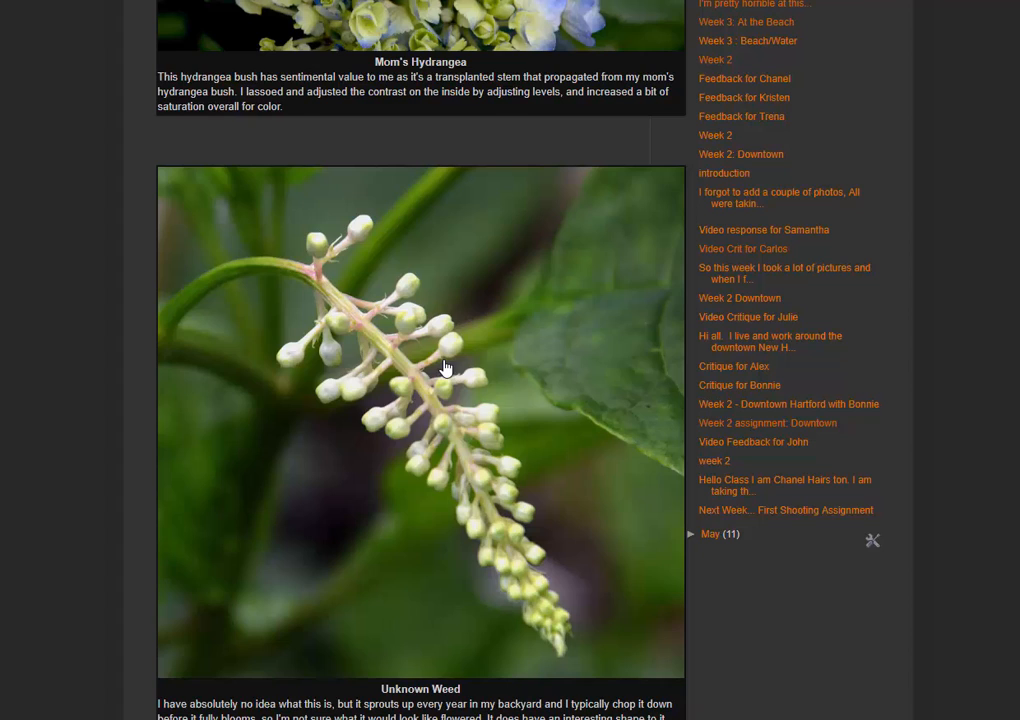
pyautogui.moveTo(560, 417)
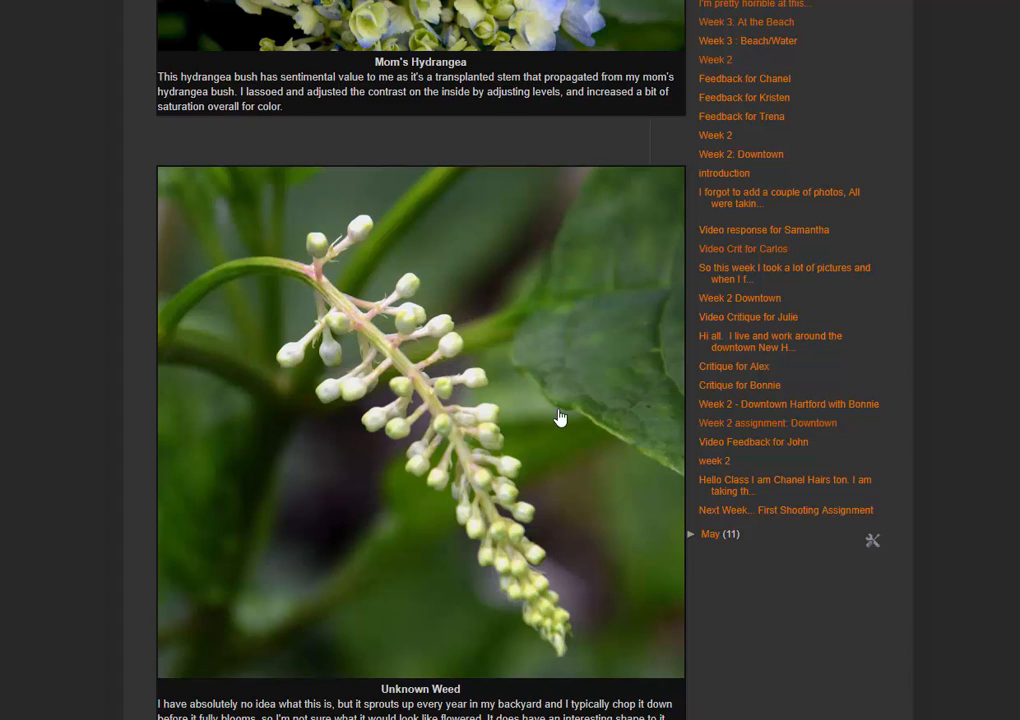
pyautogui.moveTo(559, 370)
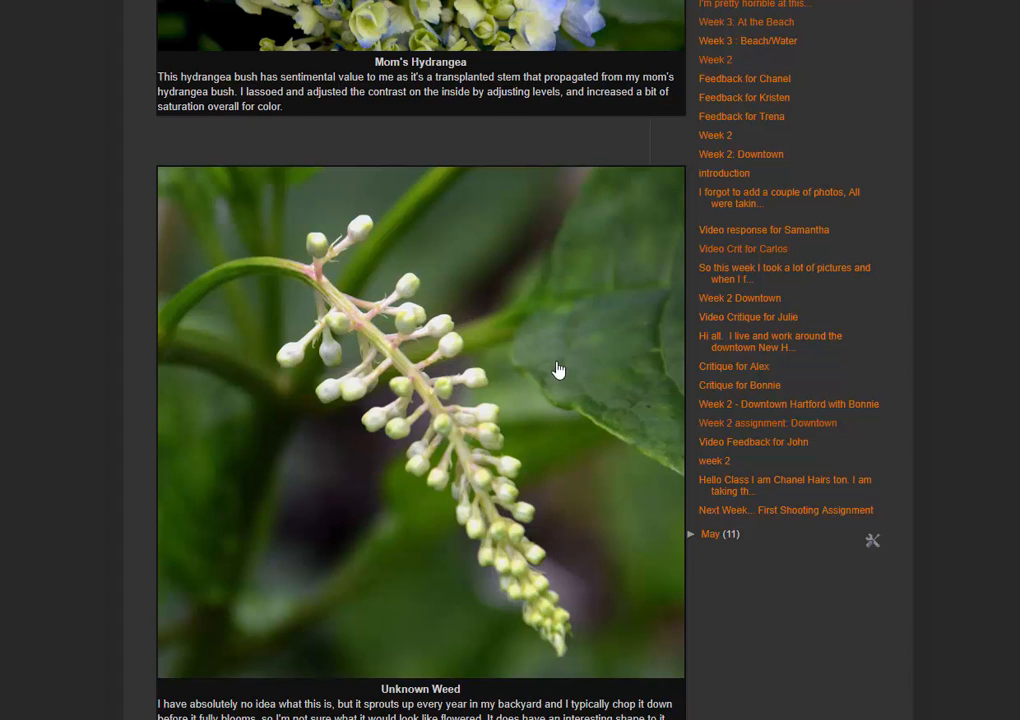
pyautogui.scroll(-3)
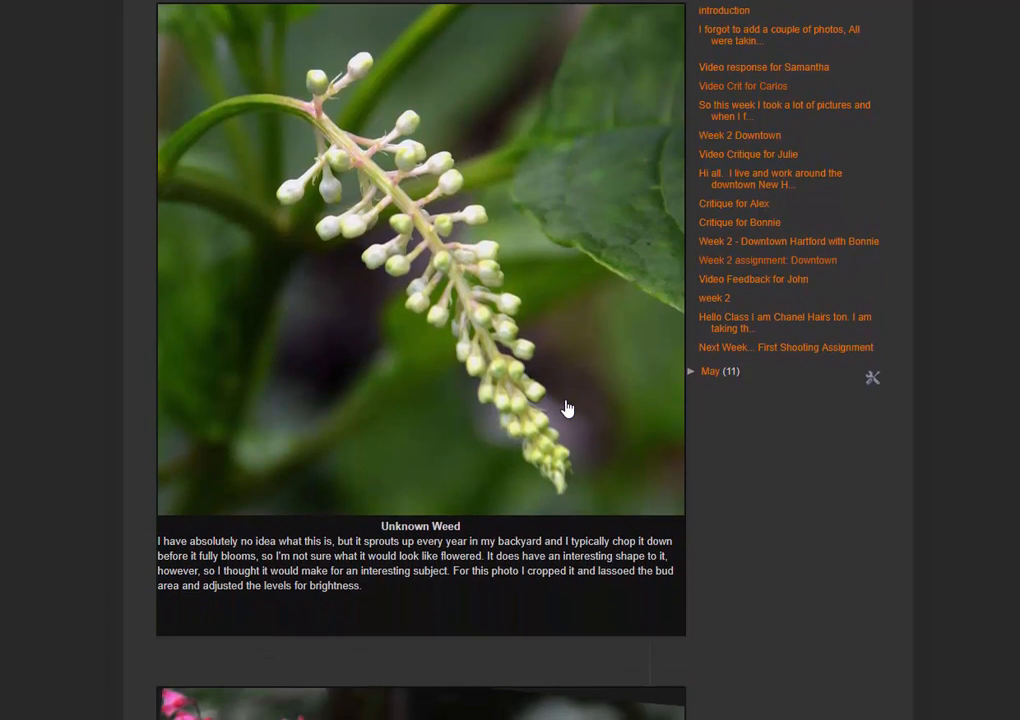
pyautogui.scroll(-3)
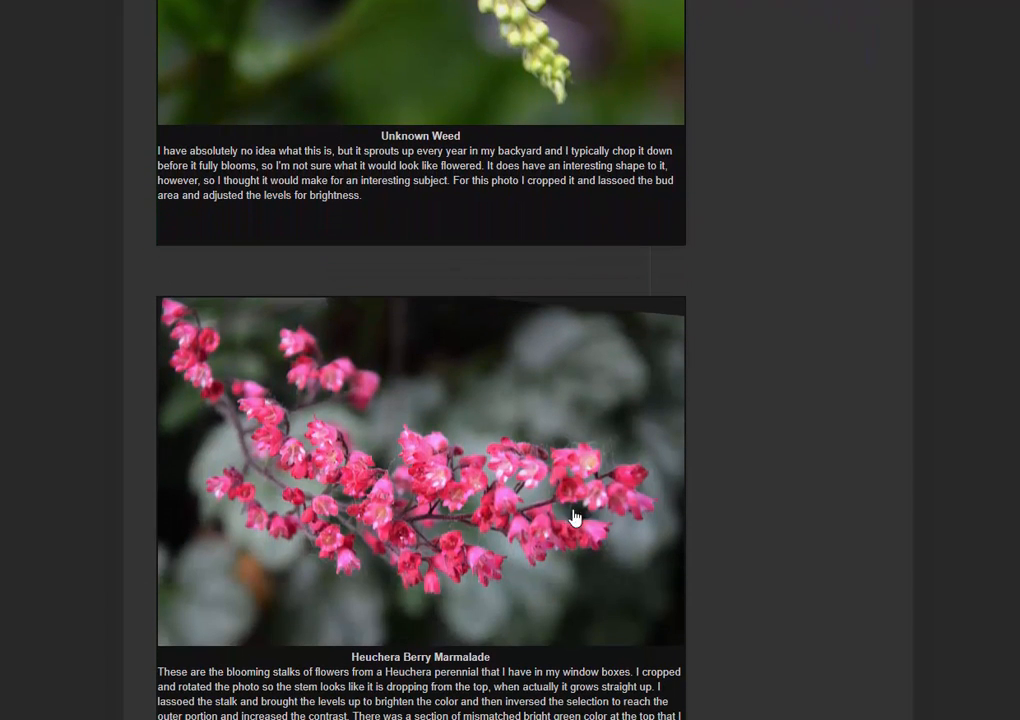
pyautogui.moveTo(388, 458)
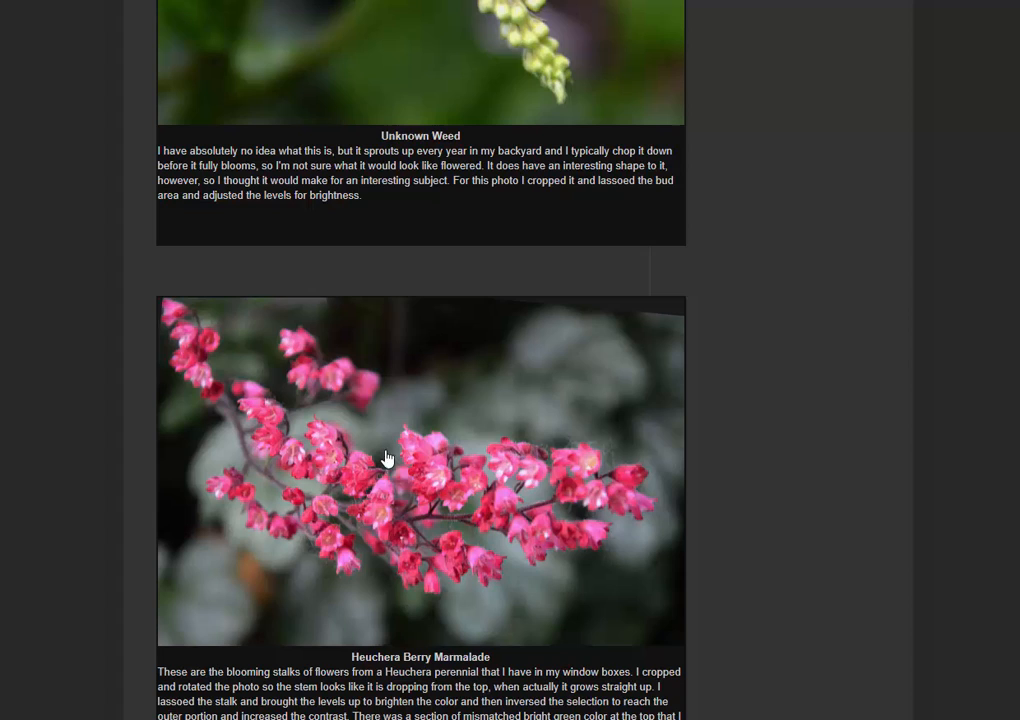
pyautogui.moveTo(447, 513)
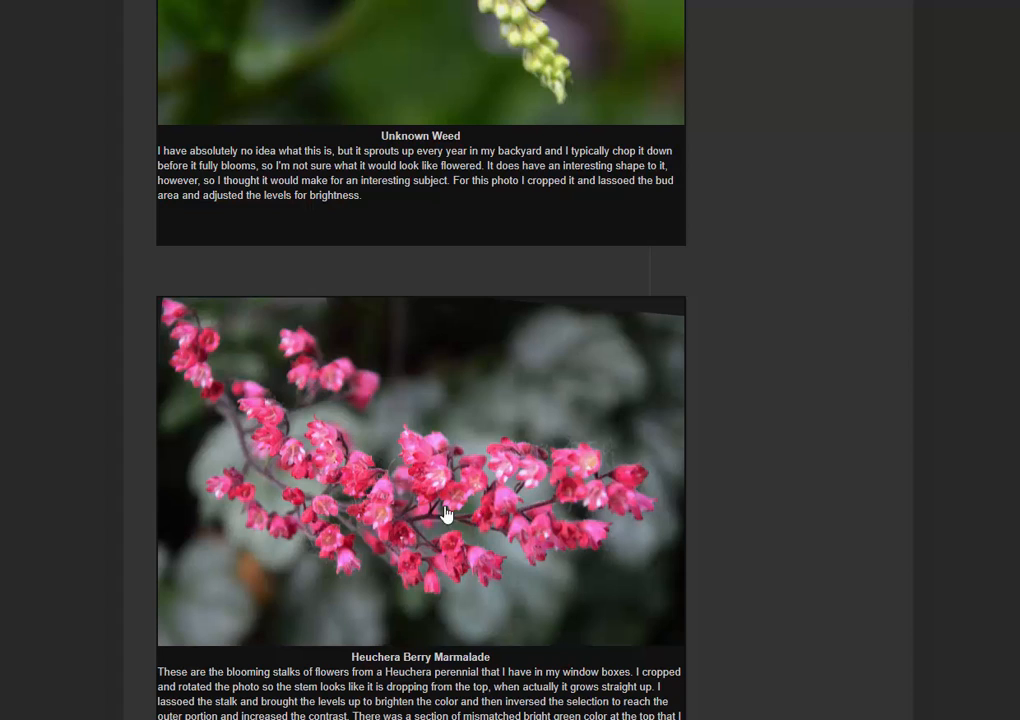
pyautogui.moveTo(323, 371)
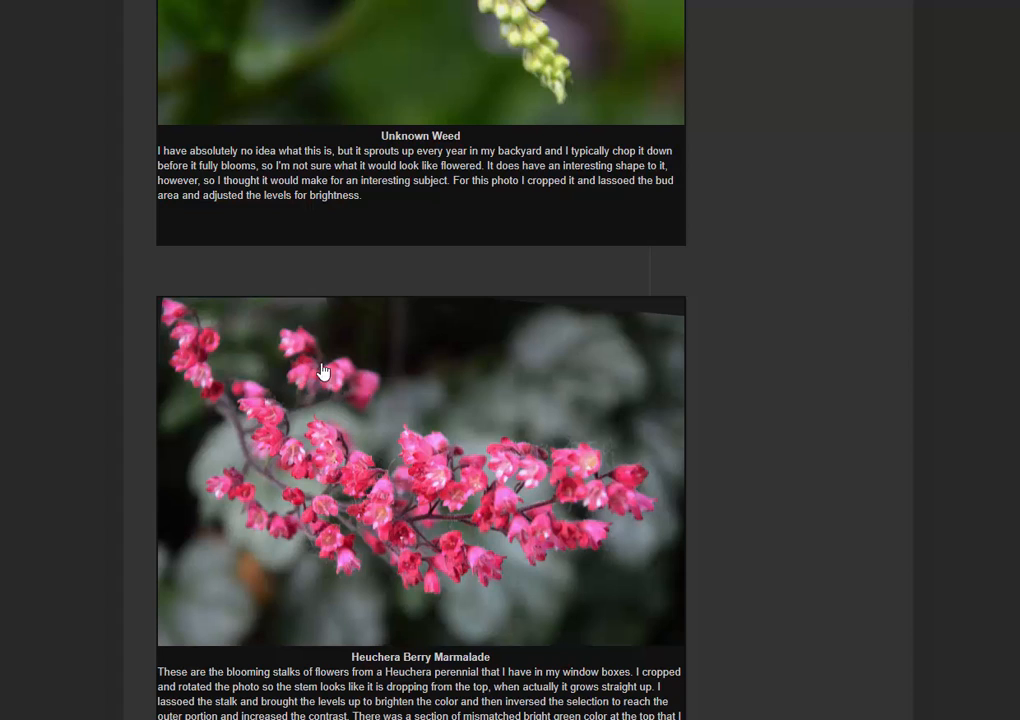
pyautogui.moveTo(506, 479)
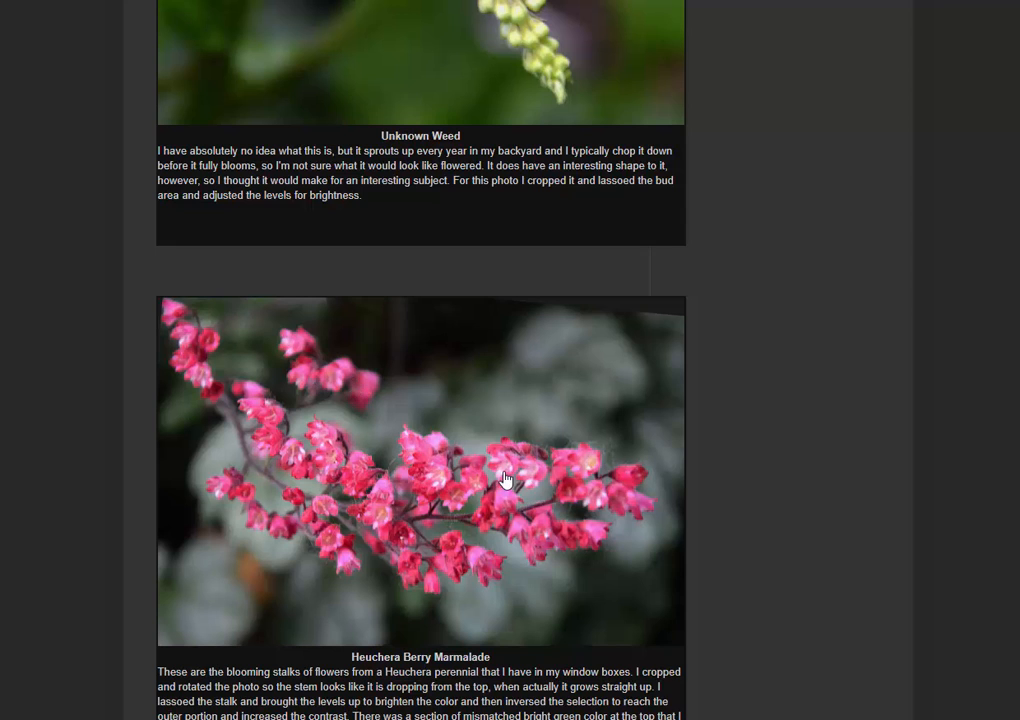
pyautogui.scroll(-3)
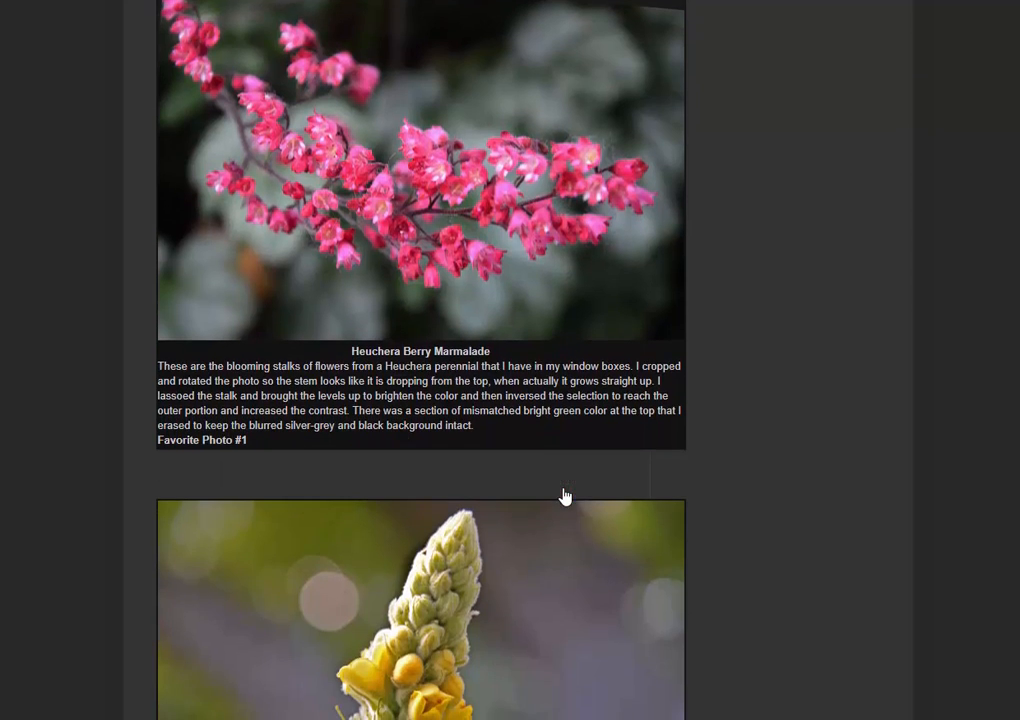
pyautogui.scroll(-3)
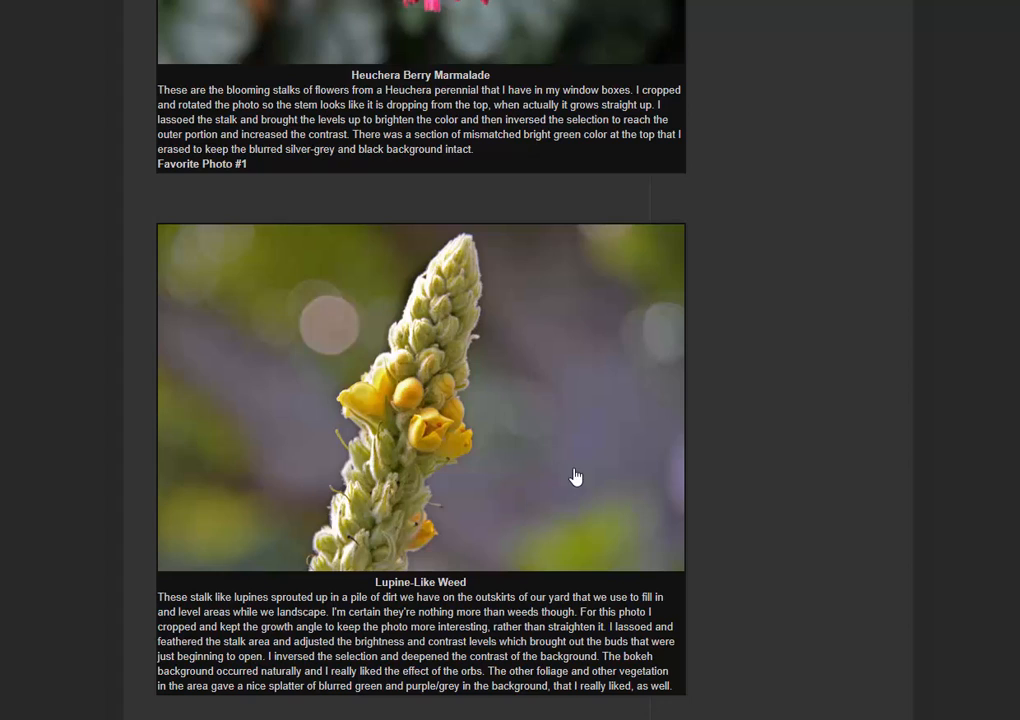
pyautogui.moveTo(512, 460)
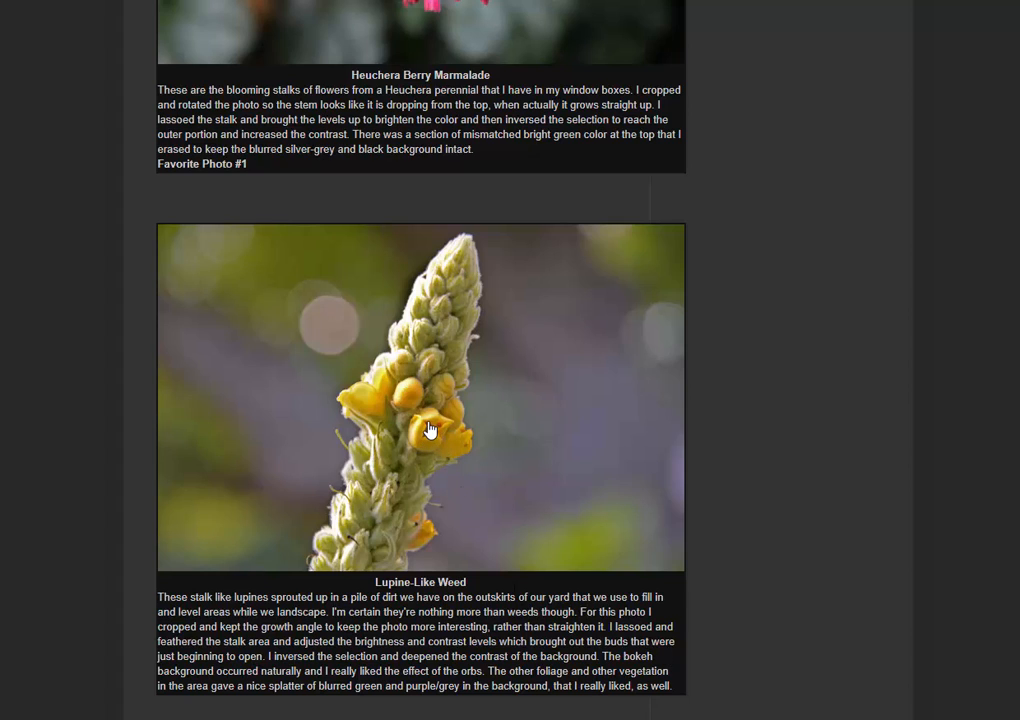
pyautogui.moveTo(445, 415)
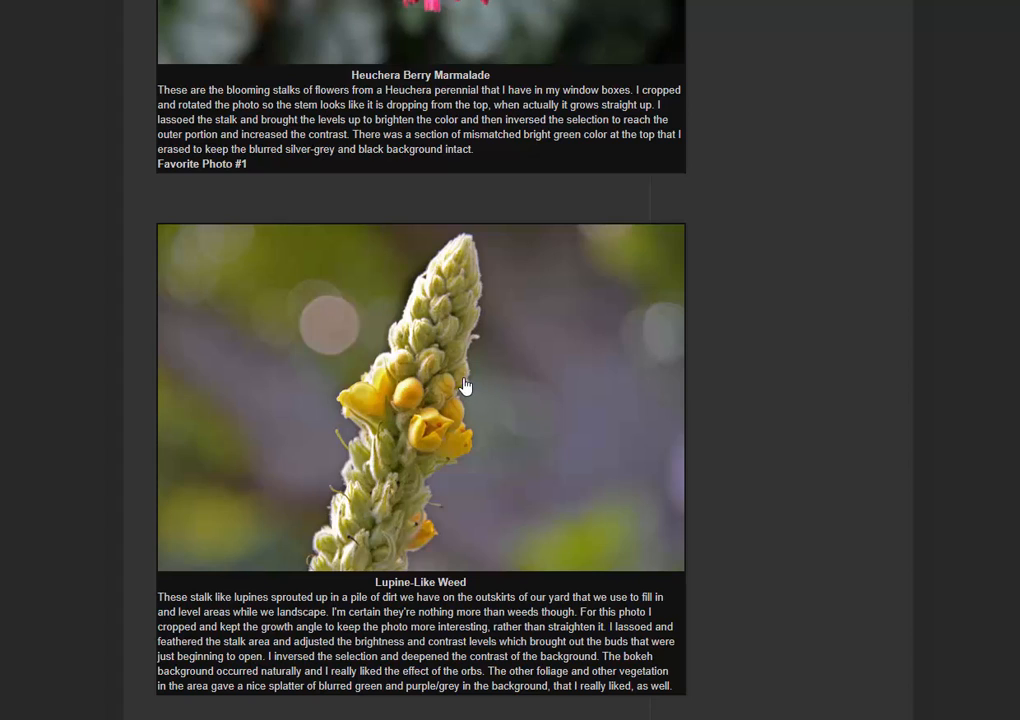
pyautogui.moveTo(407, 349)
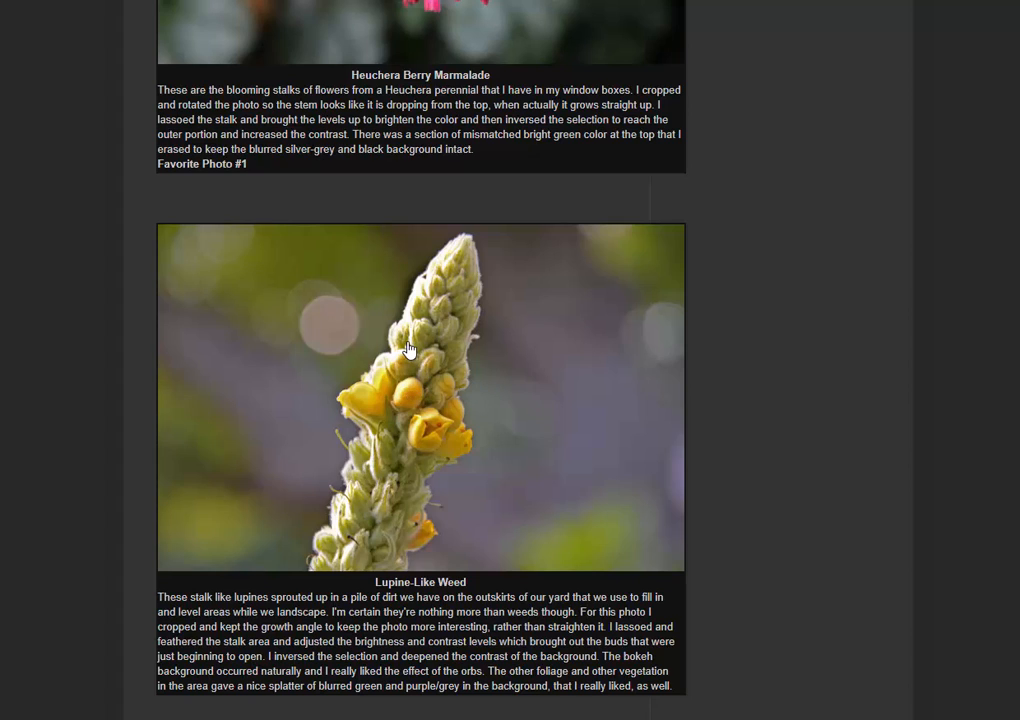
pyautogui.moveTo(307, 292)
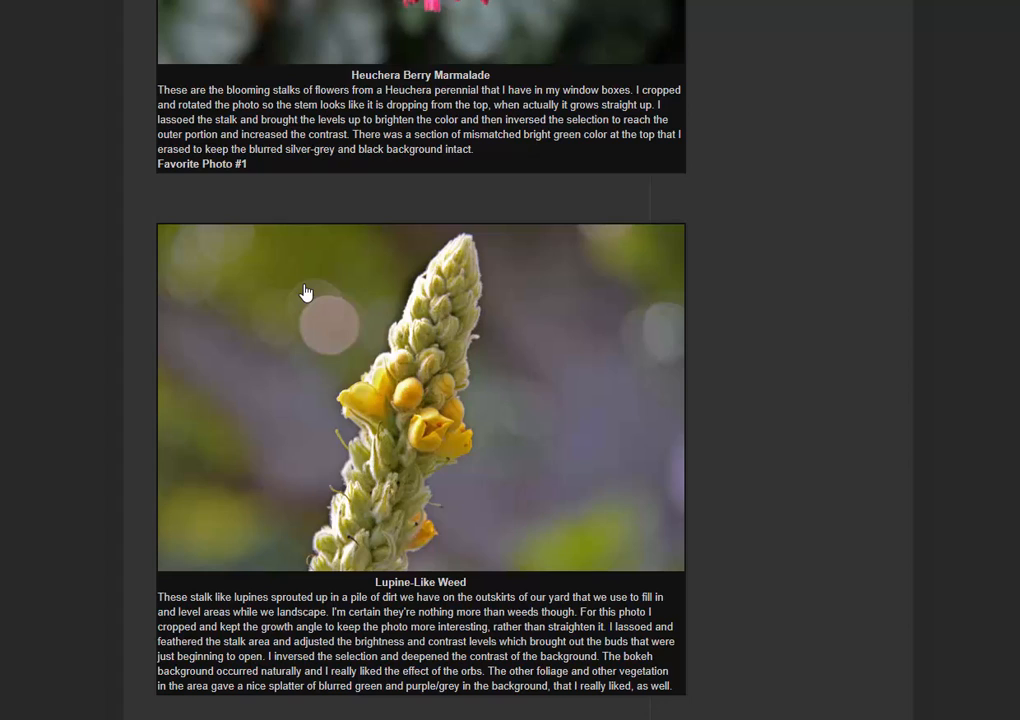
pyautogui.moveTo(420, 360)
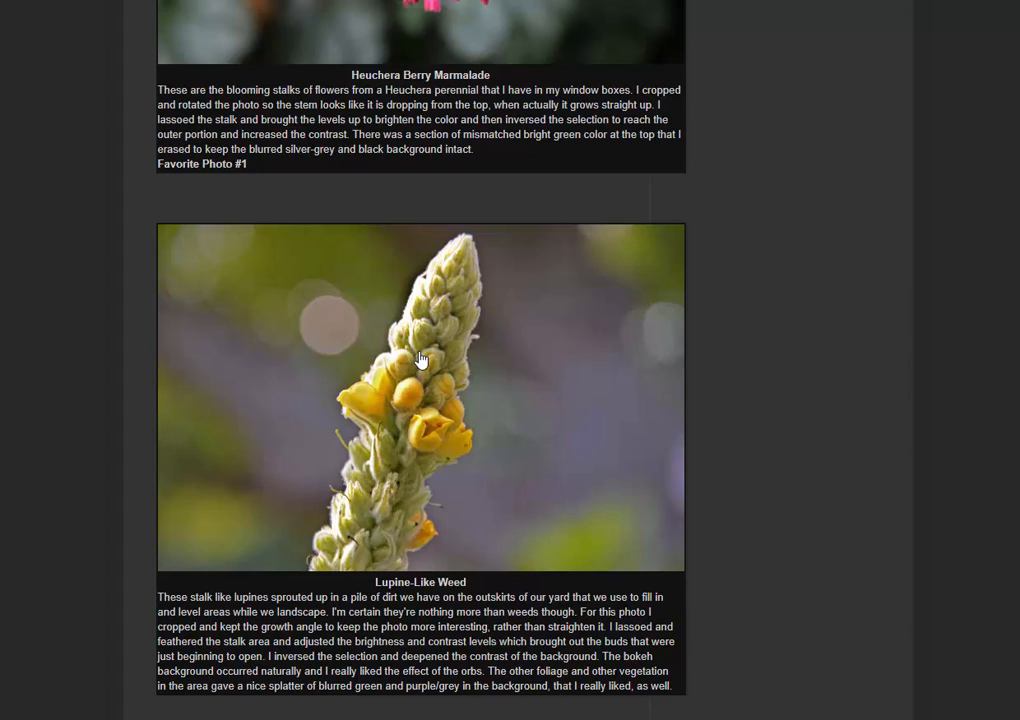
pyautogui.moveTo(416, 384)
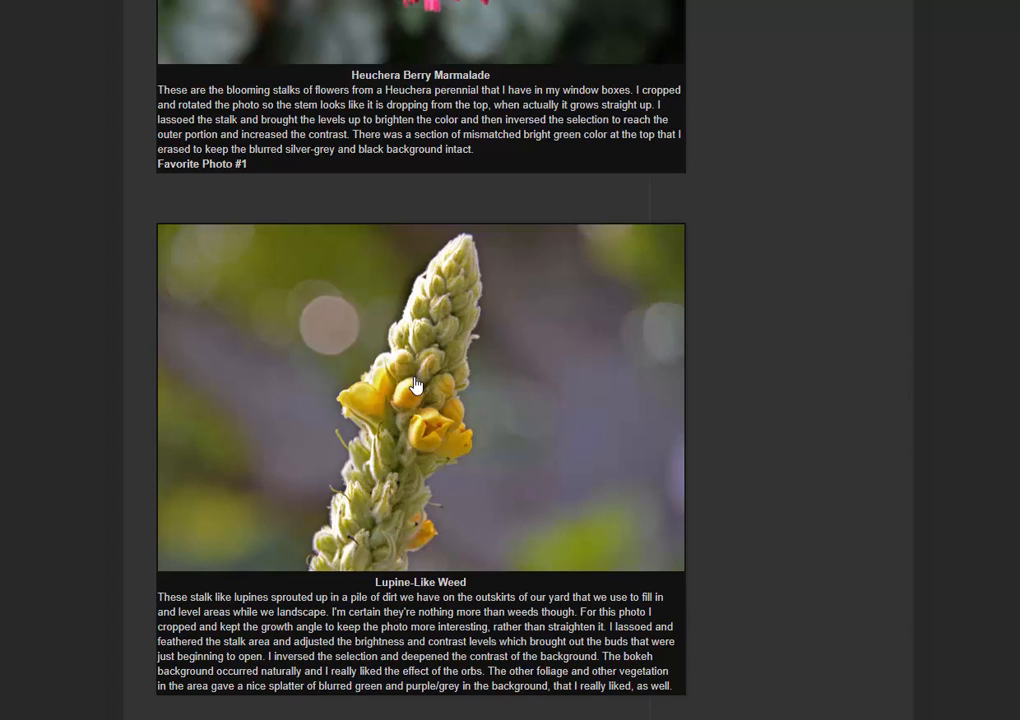
pyautogui.moveTo(423, 382)
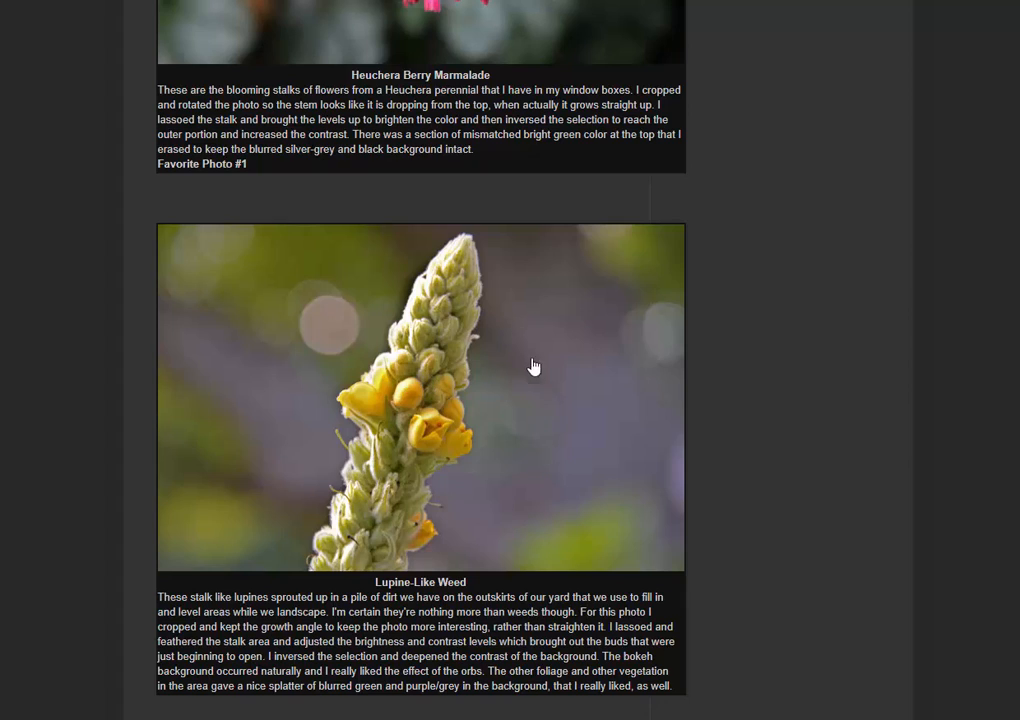
pyautogui.moveTo(570, 447)
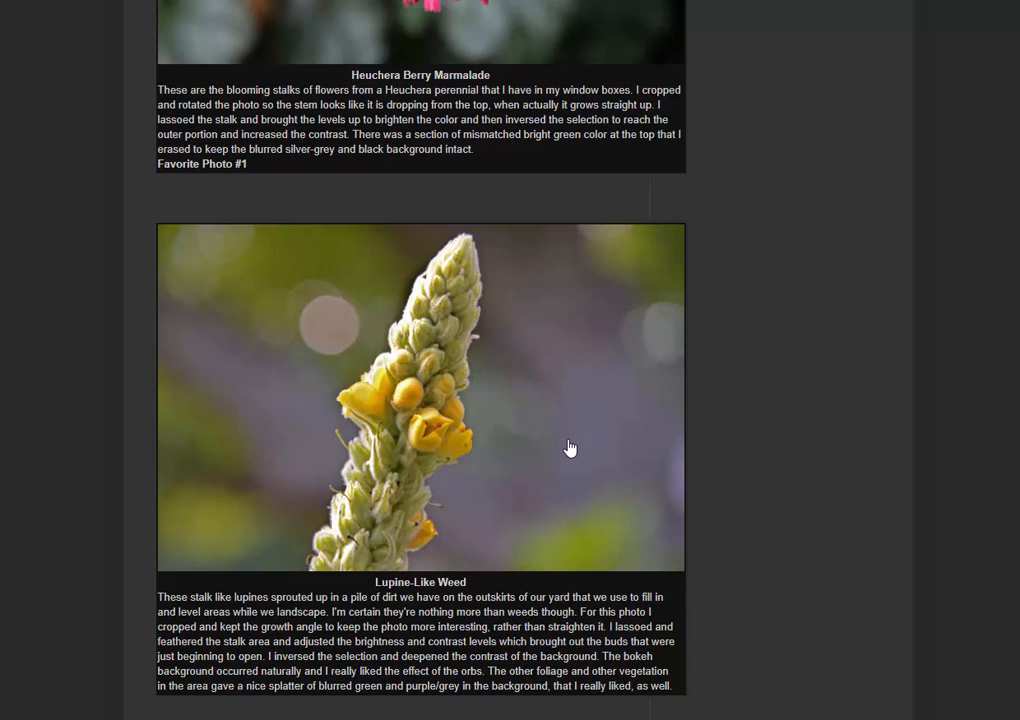
pyautogui.moveTo(561, 442)
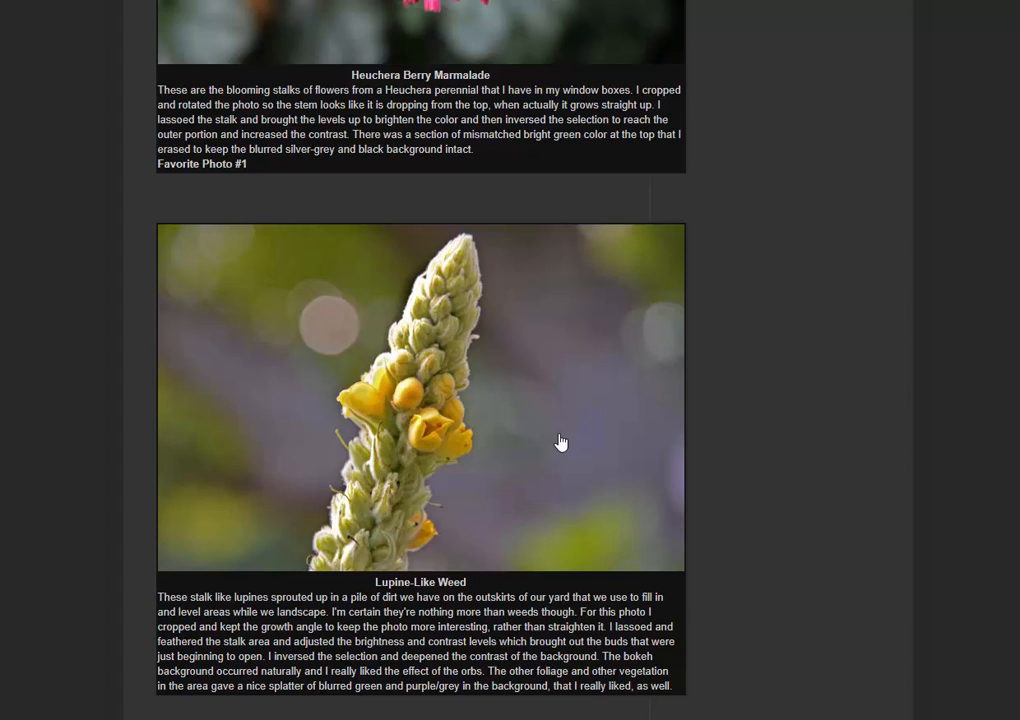
pyautogui.moveTo(540, 304)
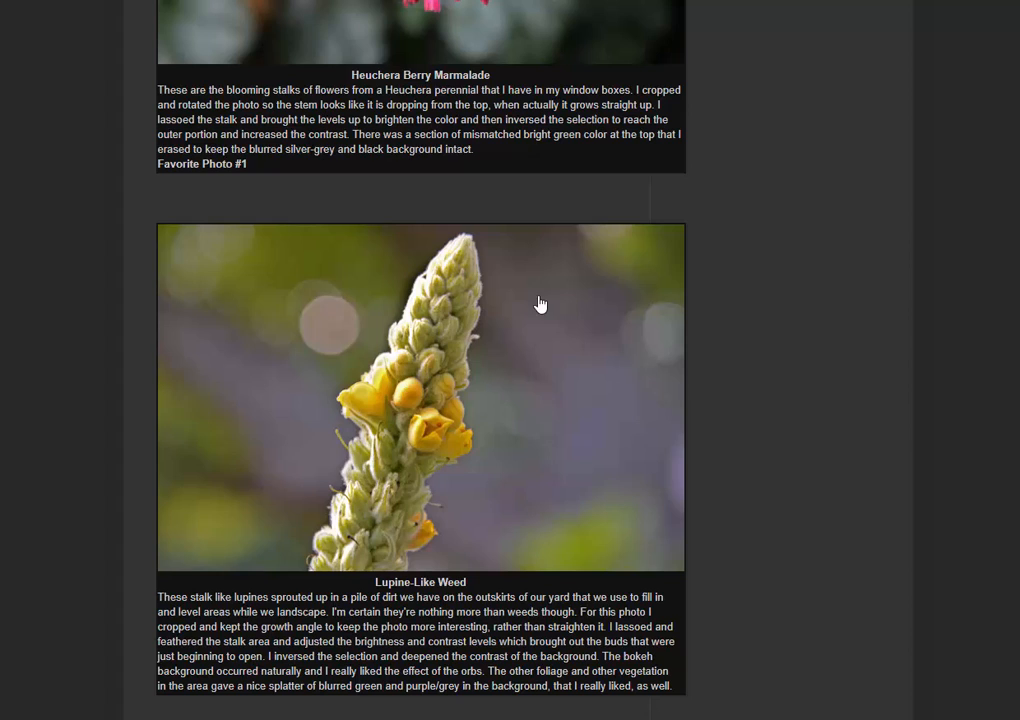
pyautogui.moveTo(202, 362)
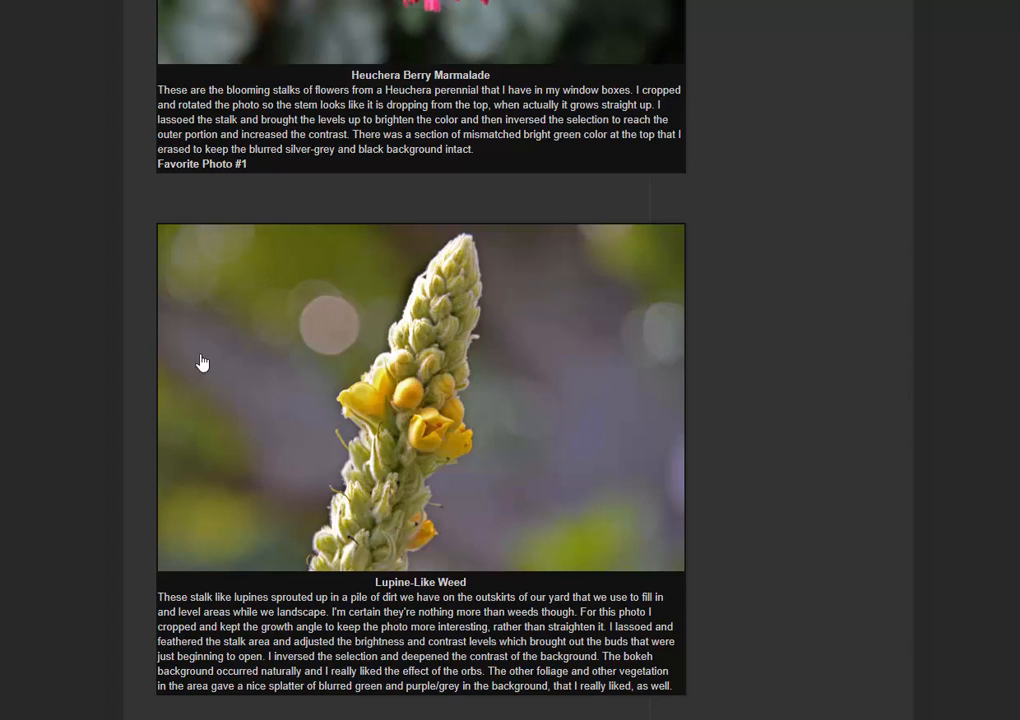
pyautogui.moveTo(444, 529)
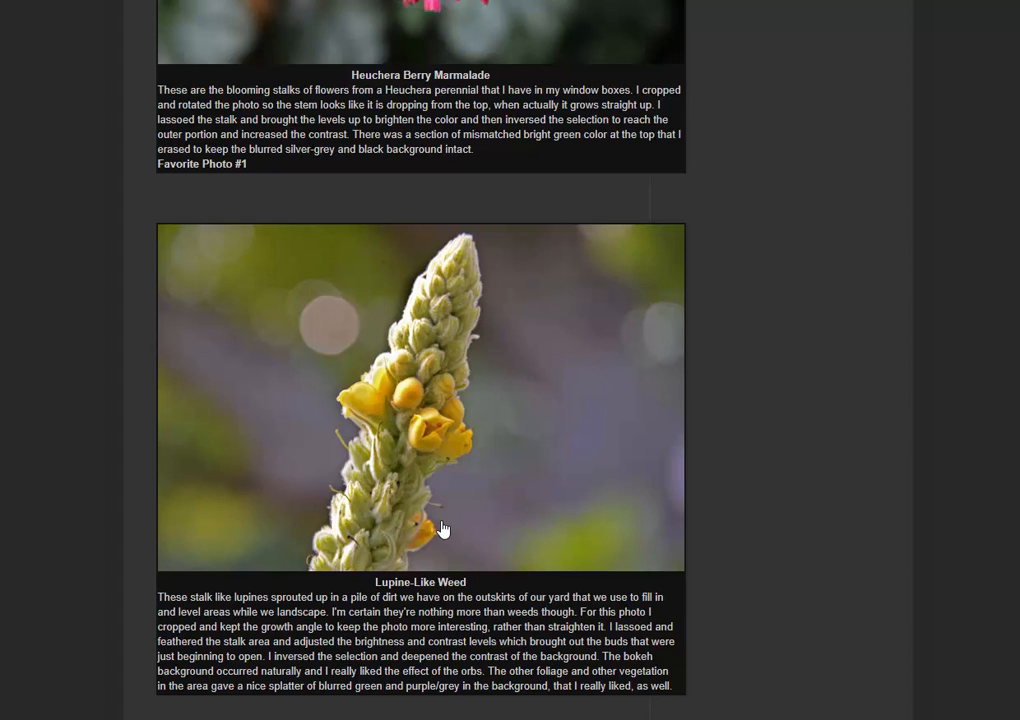
pyautogui.moveTo(855, 475)
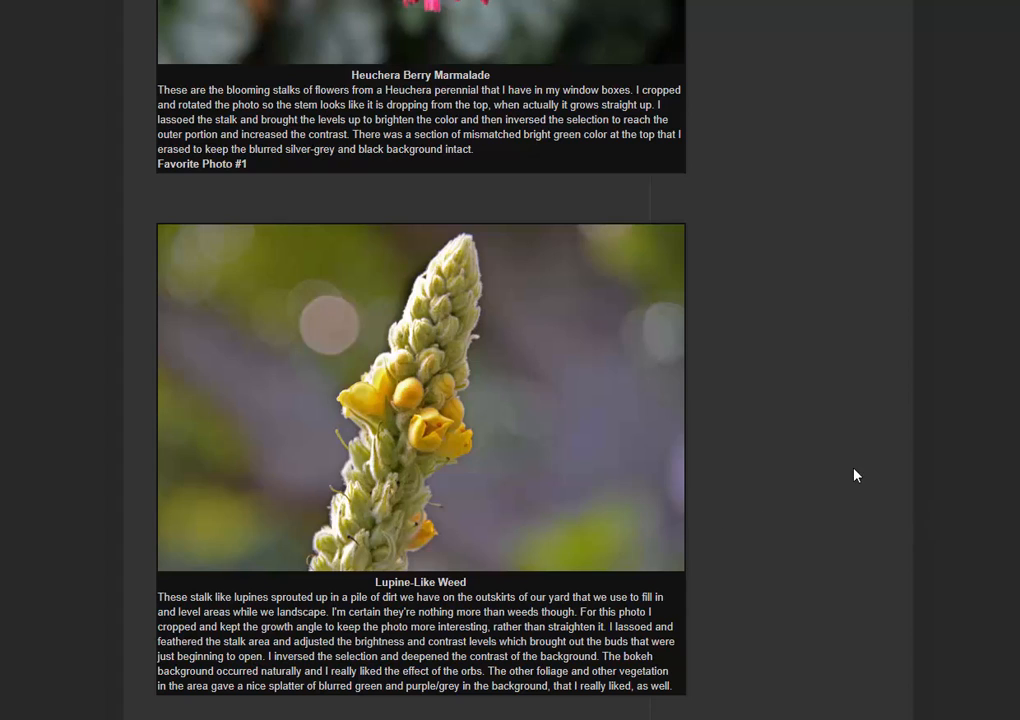
pyautogui.moveTo(770, 395)
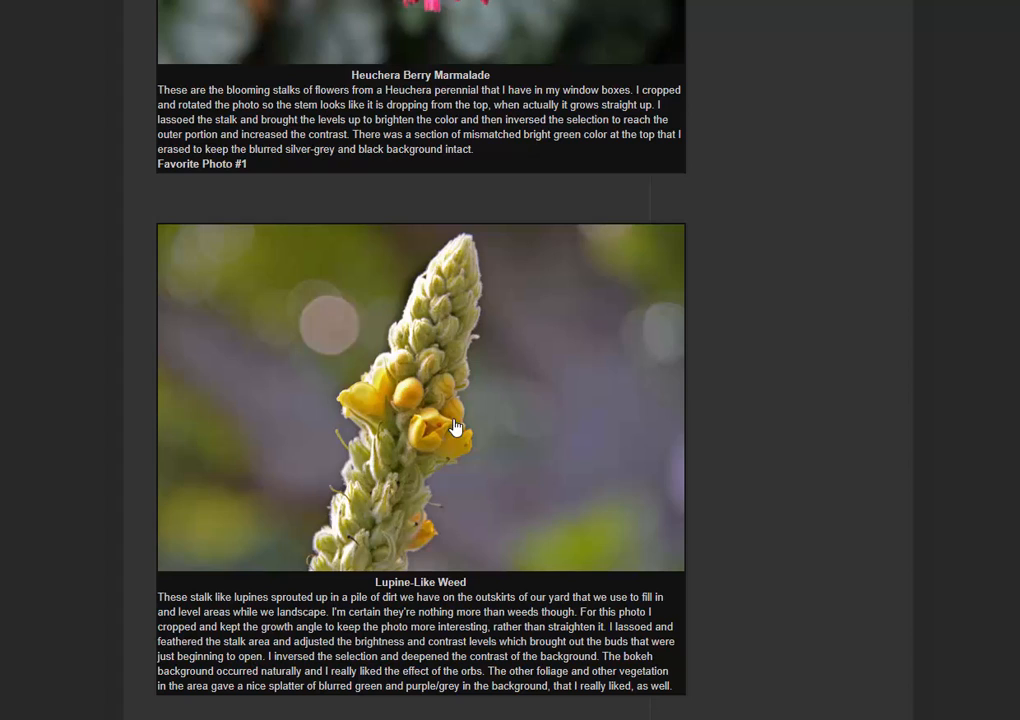
pyautogui.moveTo(527, 334)
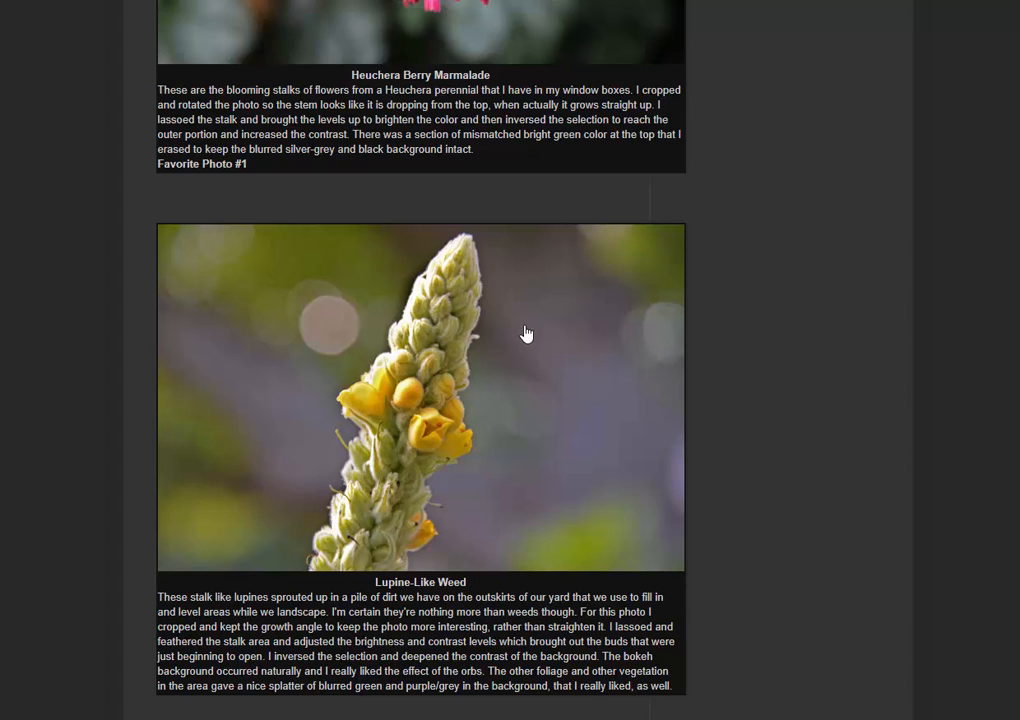
pyautogui.moveTo(668, 382)
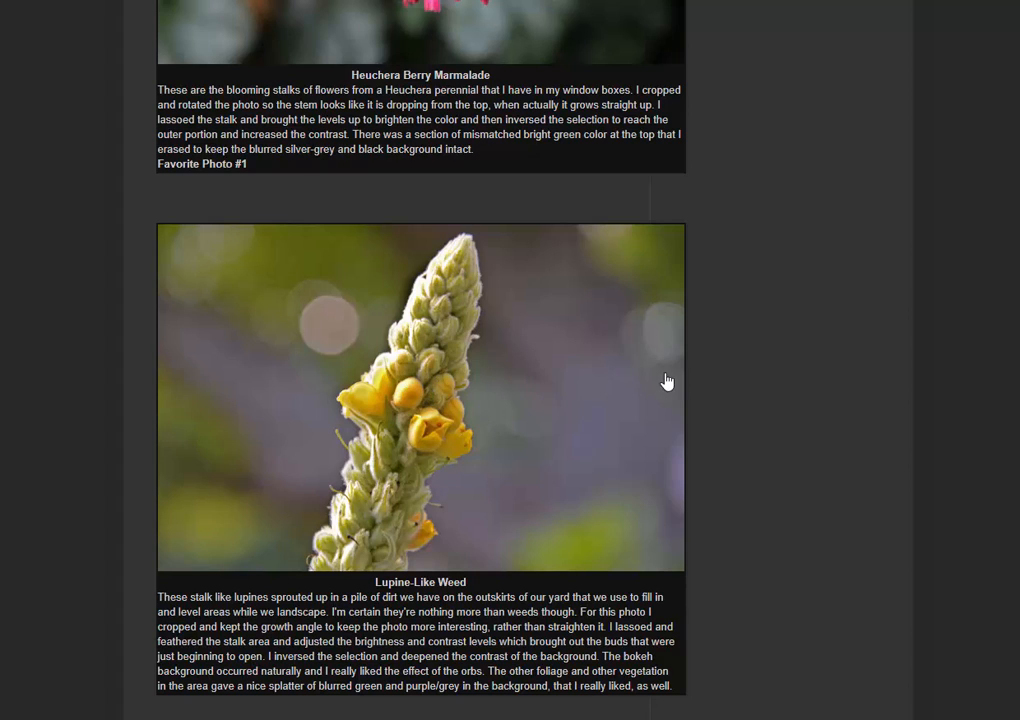
pyautogui.moveTo(688, 428)
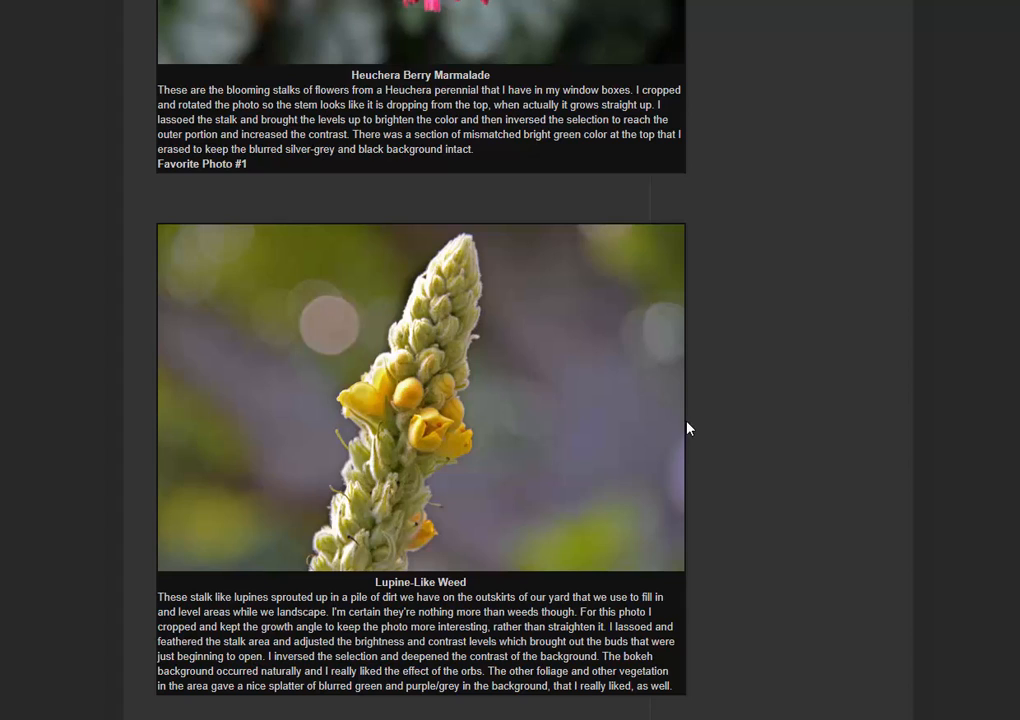
pyautogui.moveTo(608, 405)
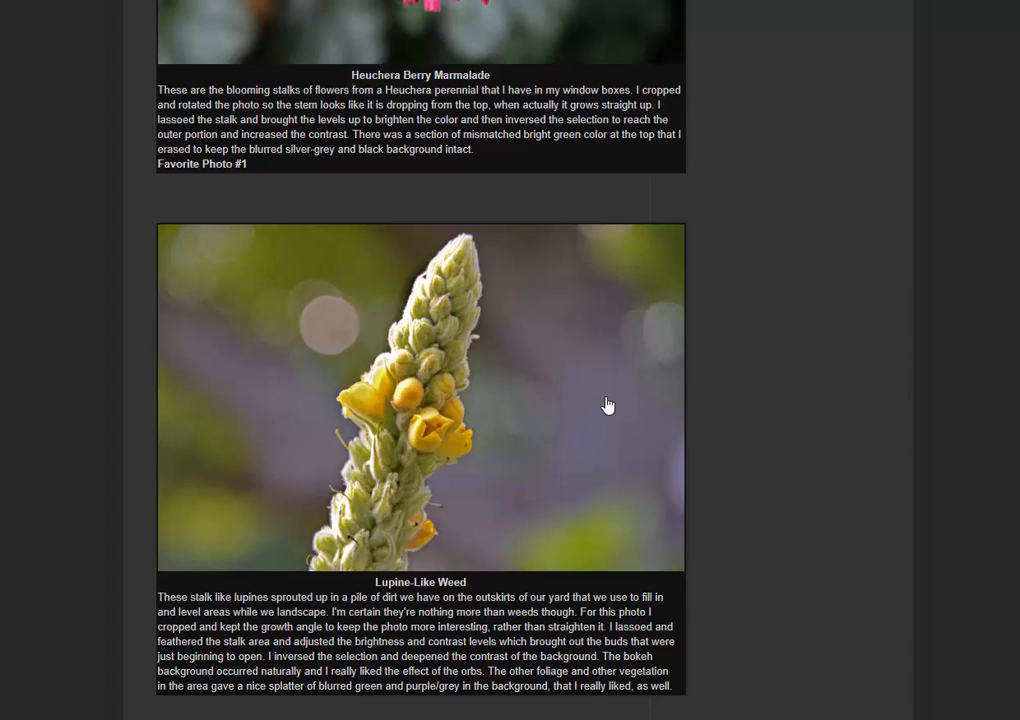
pyautogui.moveTo(709, 405)
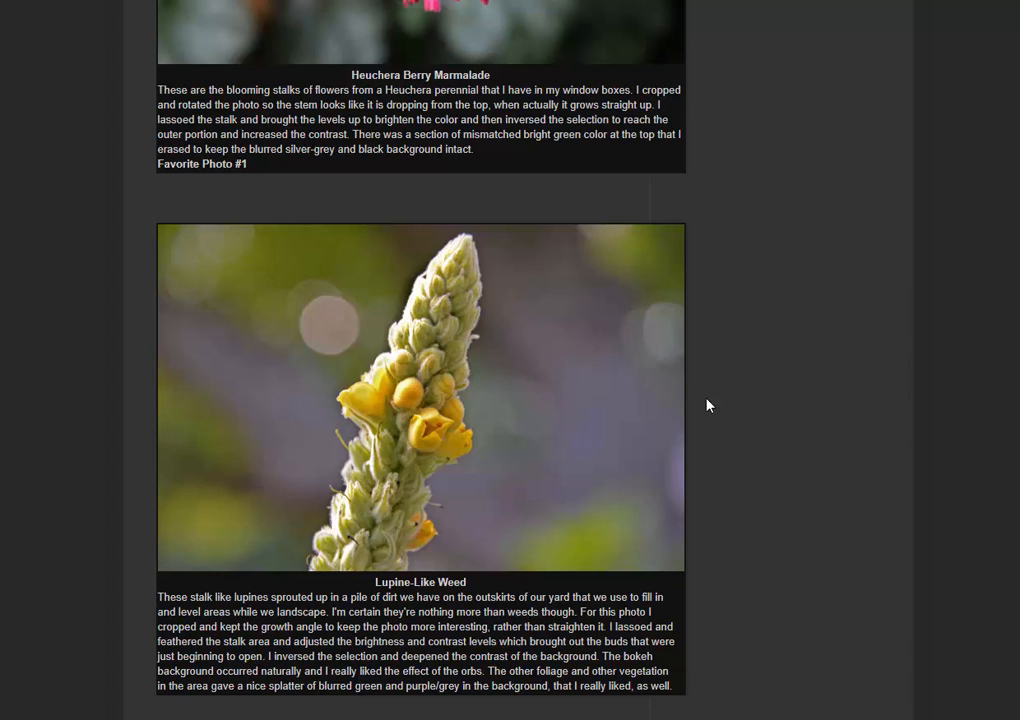
pyautogui.moveTo(745, 377)
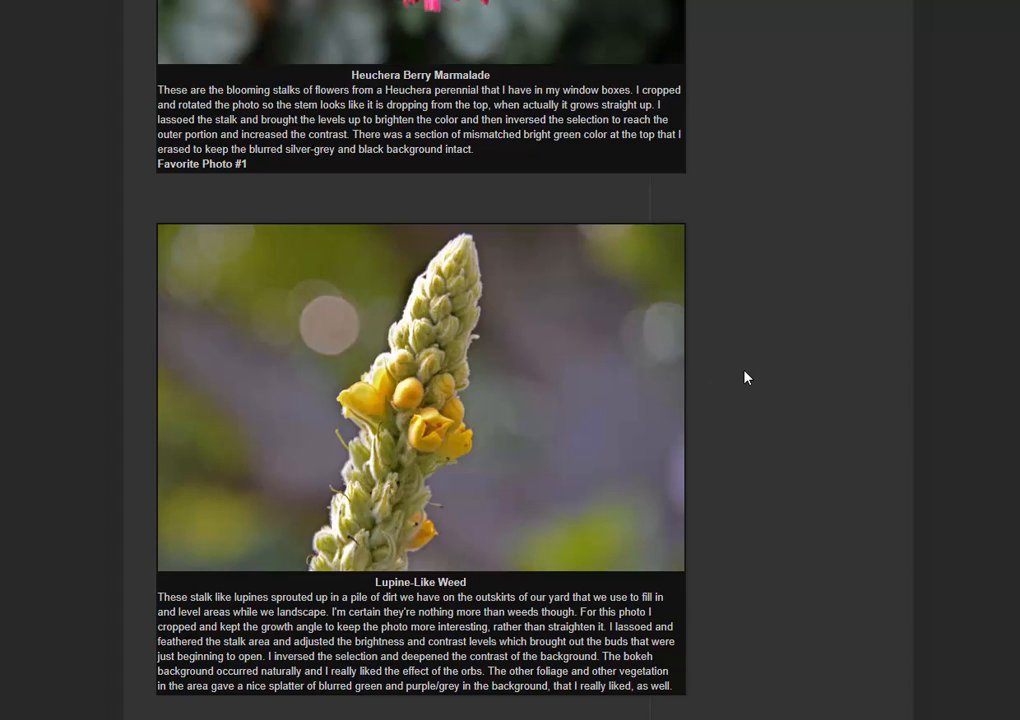
pyautogui.moveTo(698, 344)
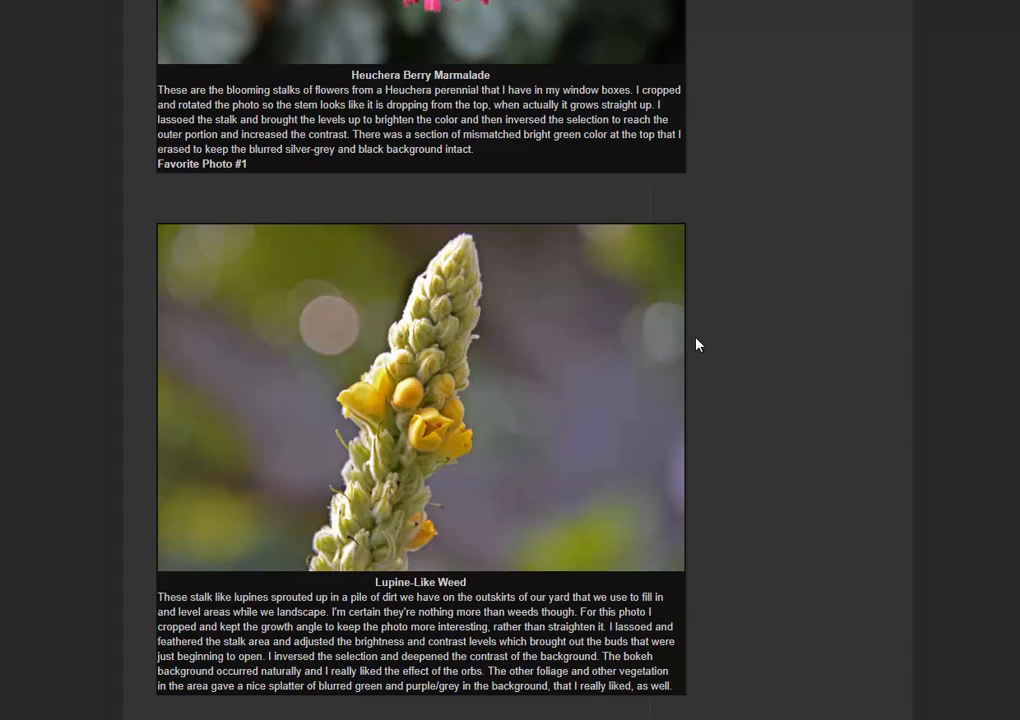
pyautogui.moveTo(433, 377)
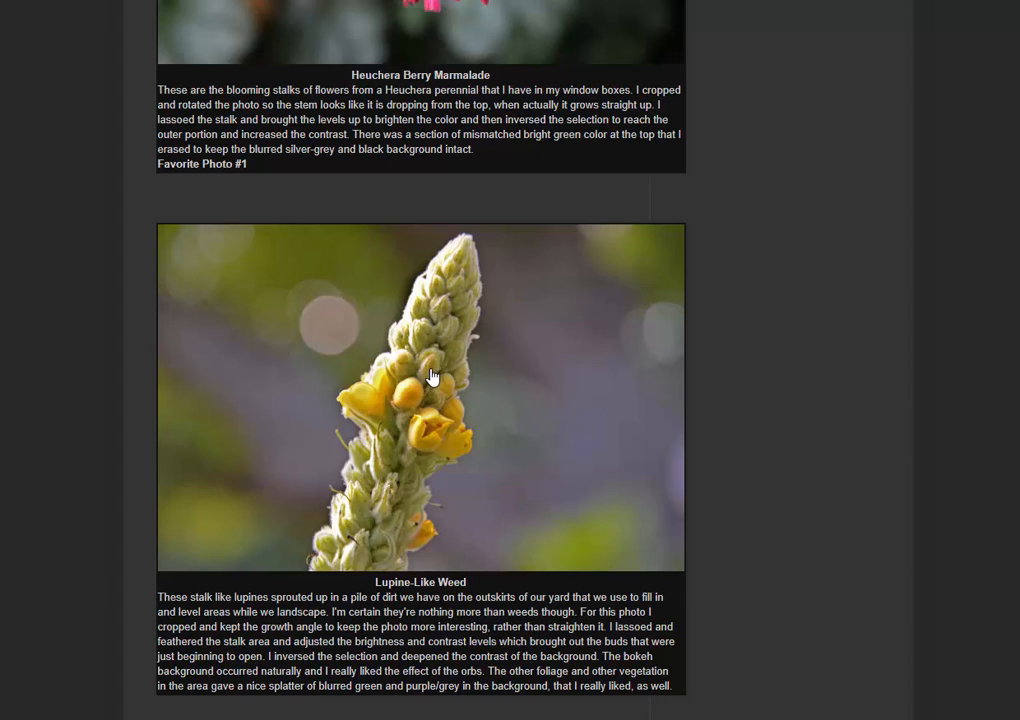
pyautogui.moveTo(429, 384)
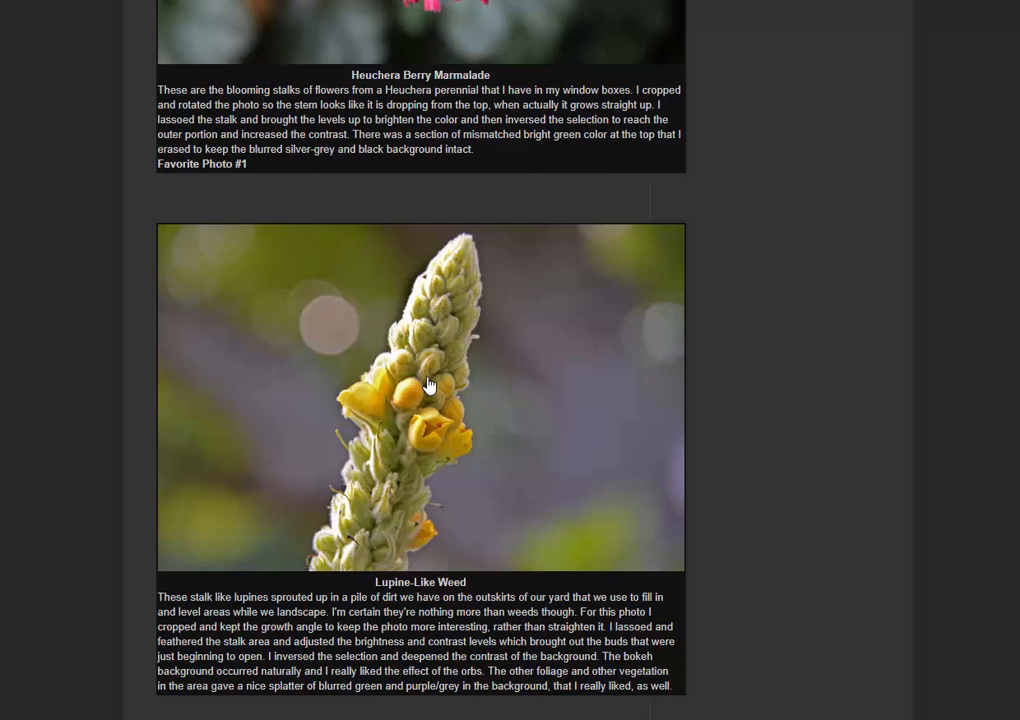
# Scroll past Tiger Lily Revisited to the full Salvia(?) photo marked Favorite Photo #2
pyautogui.scroll(-3)
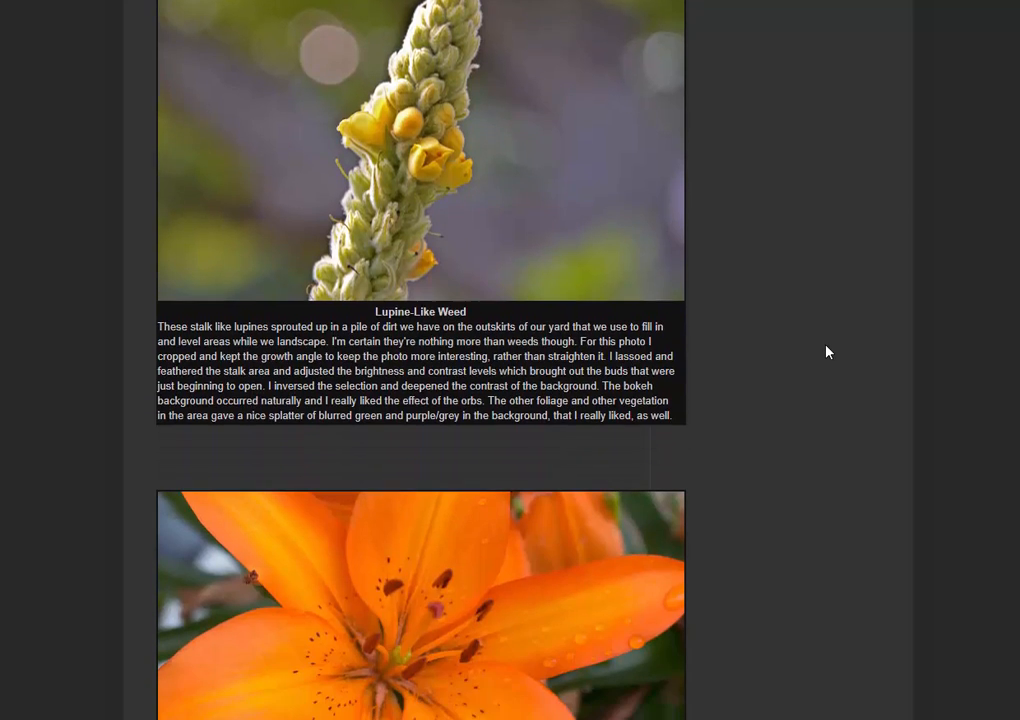
pyautogui.scroll(-3)
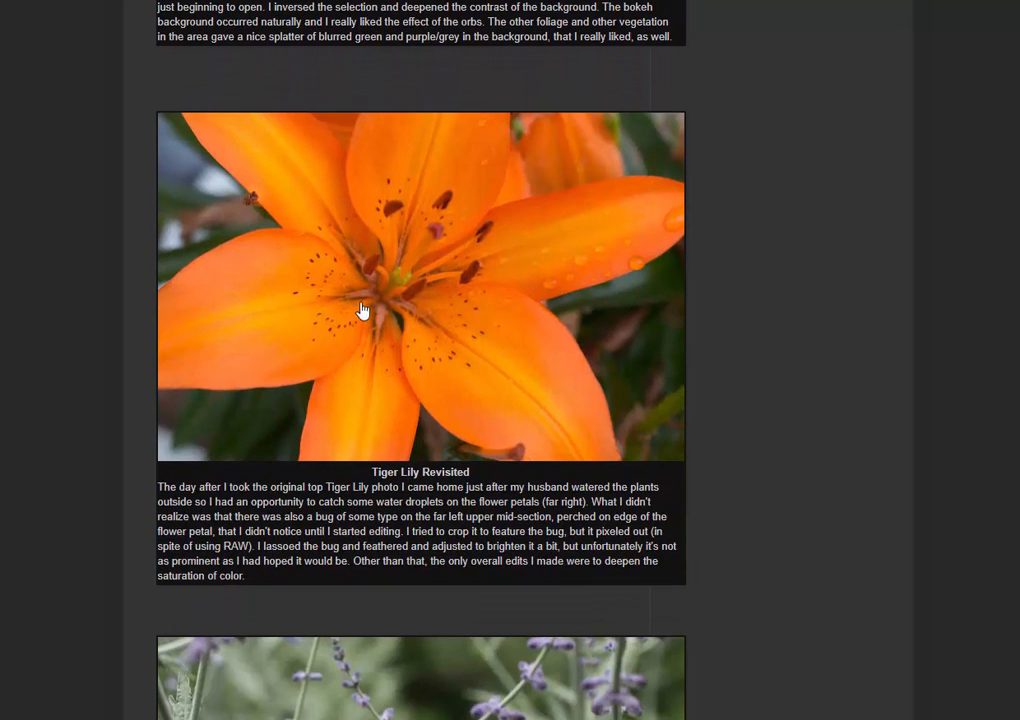
pyautogui.moveTo(287, 249)
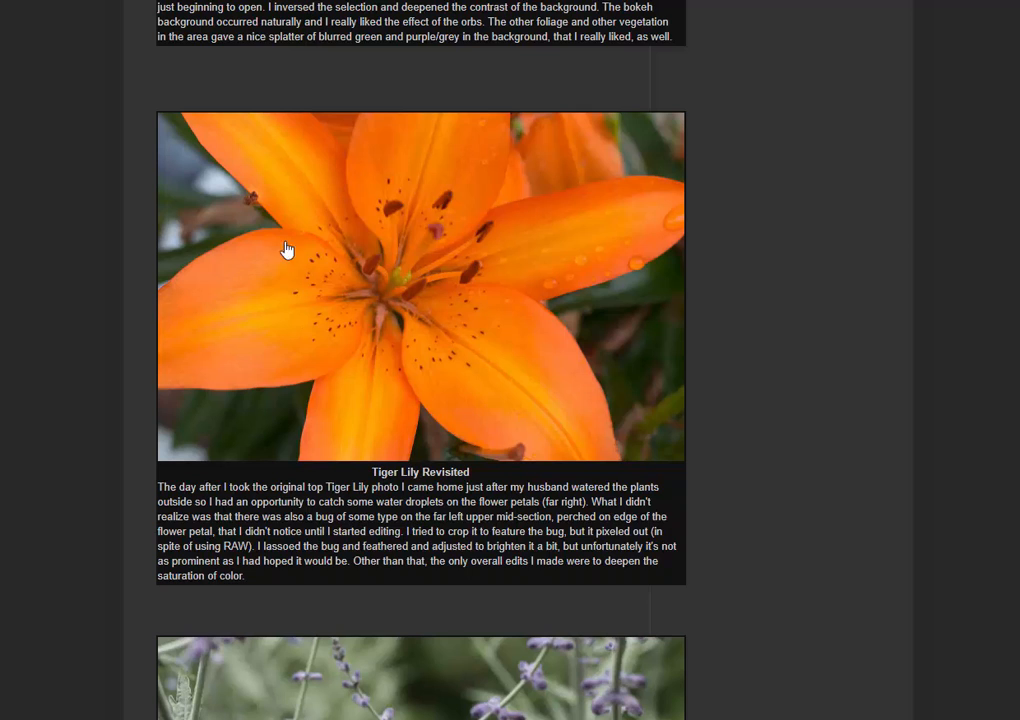
pyautogui.moveTo(443, 278)
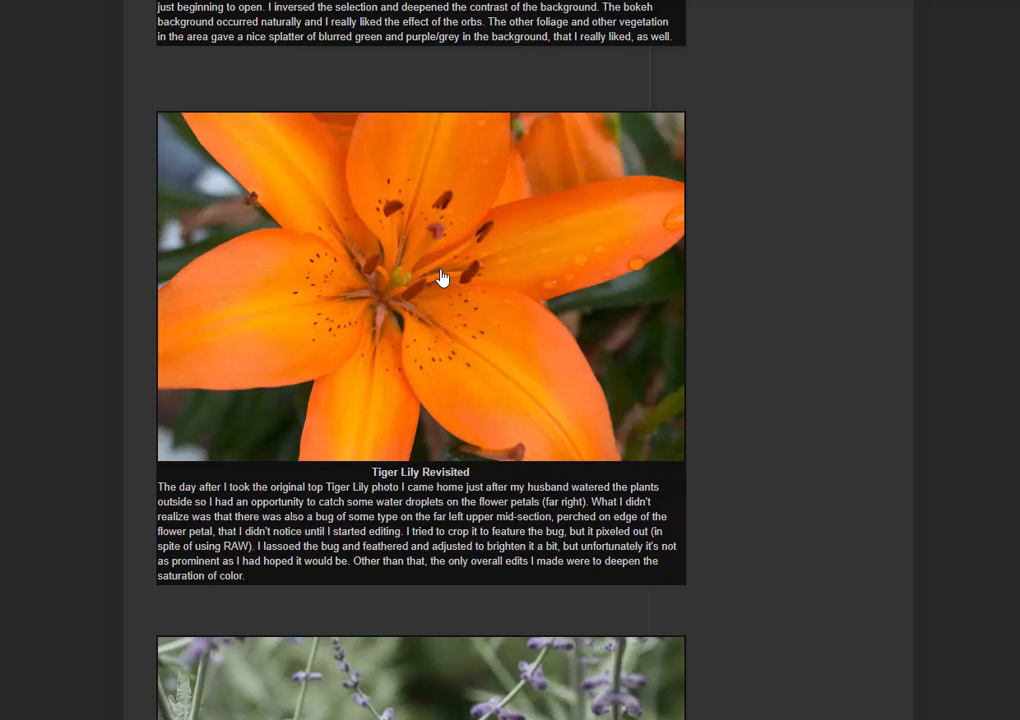
pyautogui.scroll(-3)
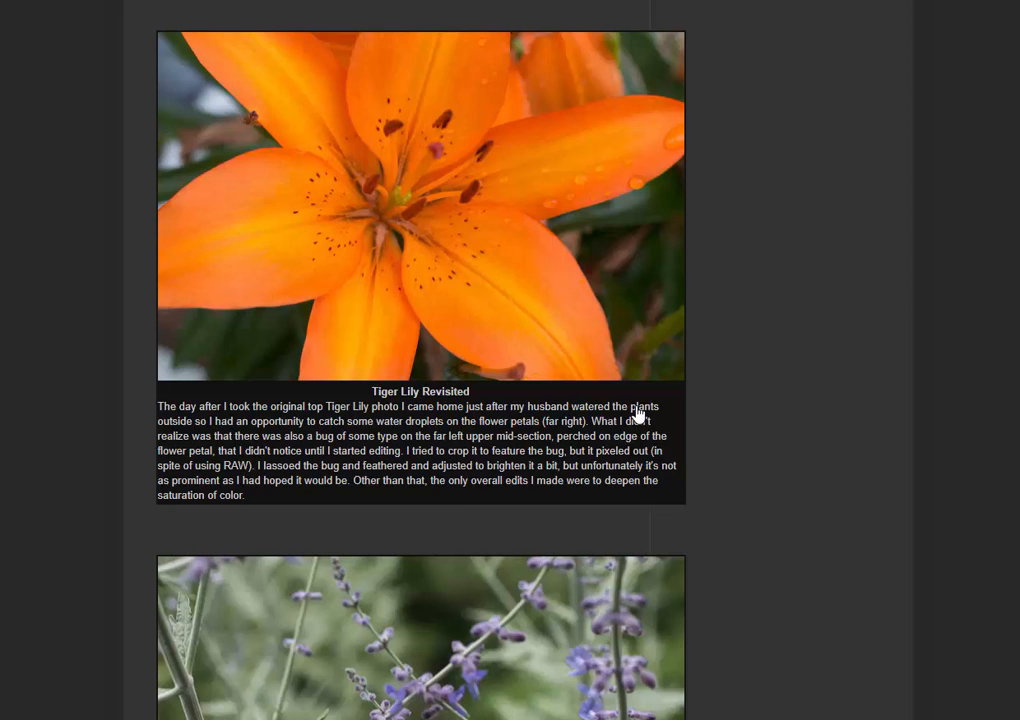
pyautogui.scroll(-3)
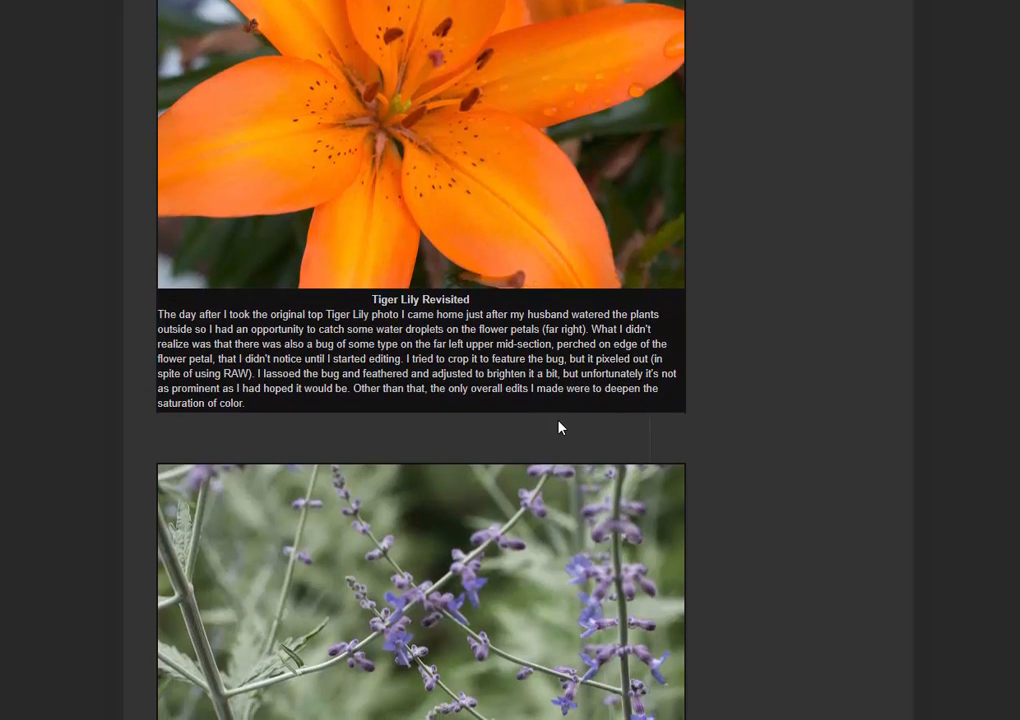
pyautogui.scroll(-3)
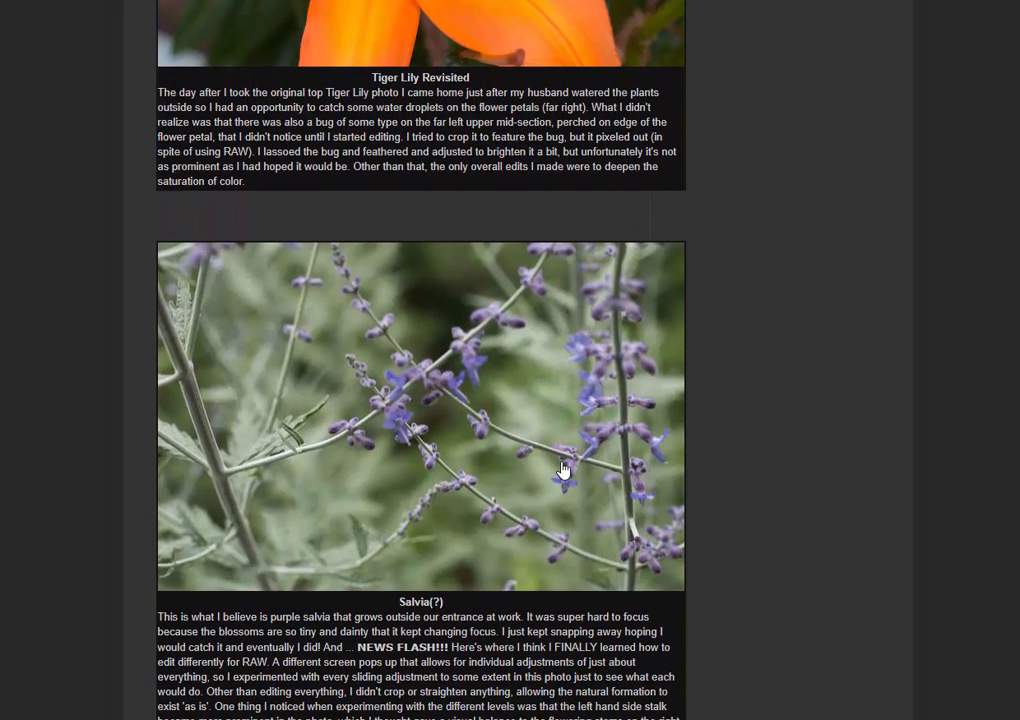
pyautogui.moveTo(541, 396)
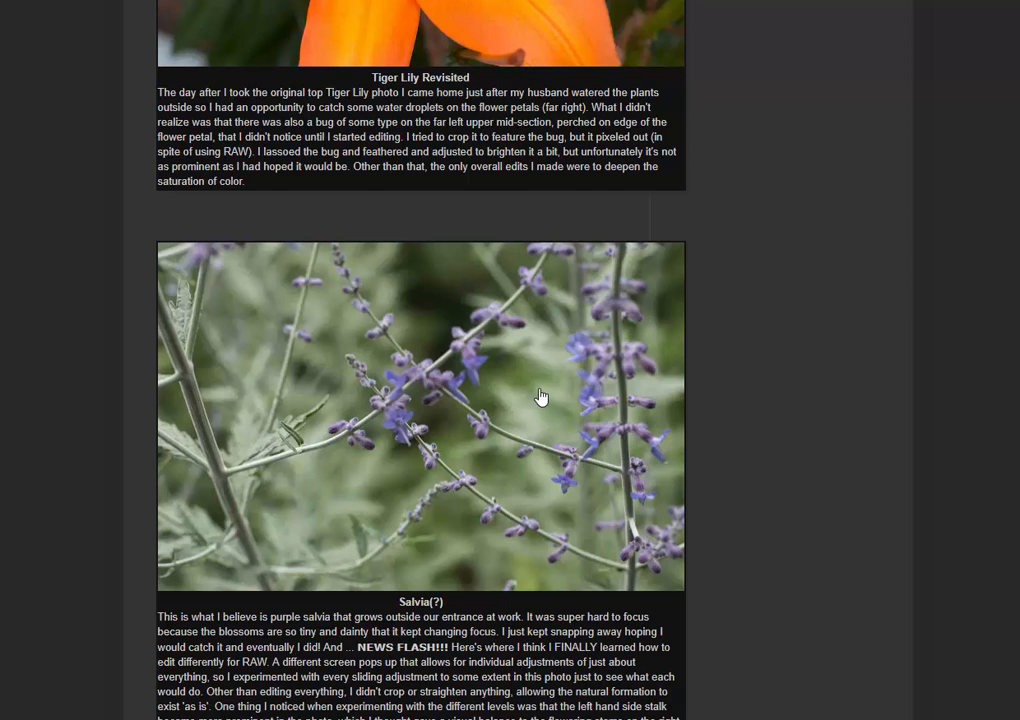
pyautogui.scroll(-3)
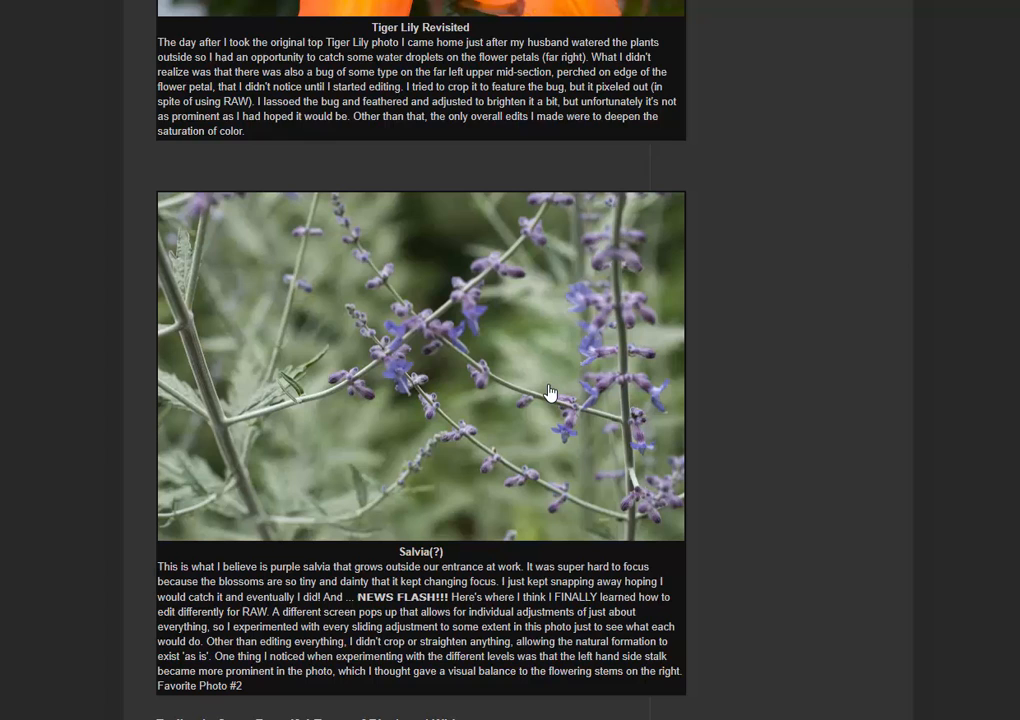
pyautogui.moveTo(611, 395)
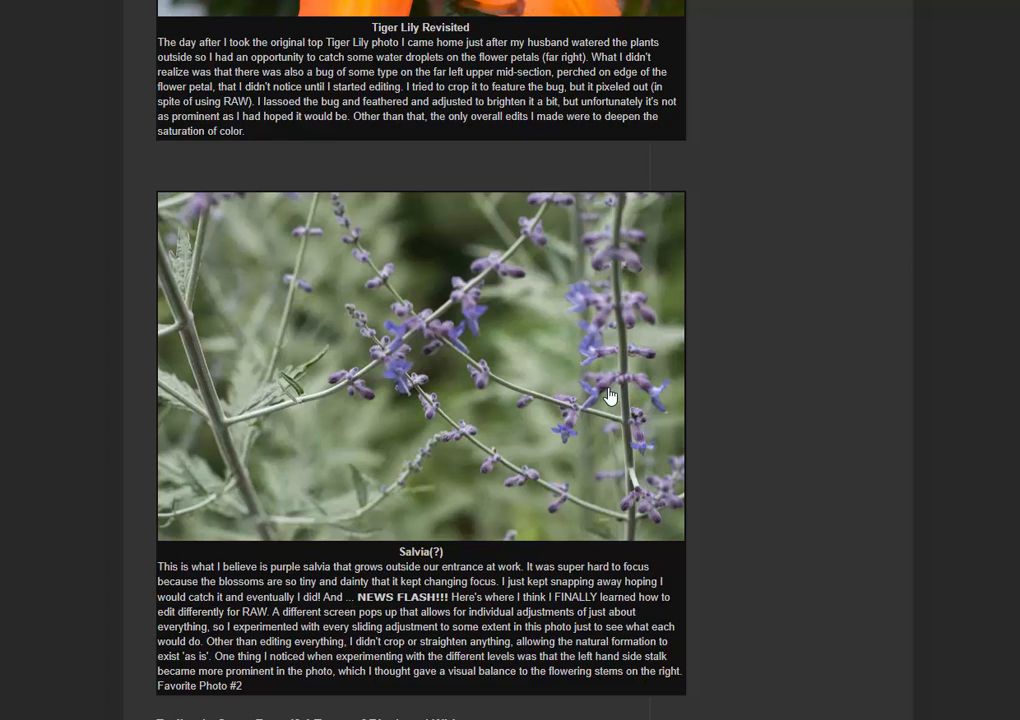
pyautogui.moveTo(683, 406)
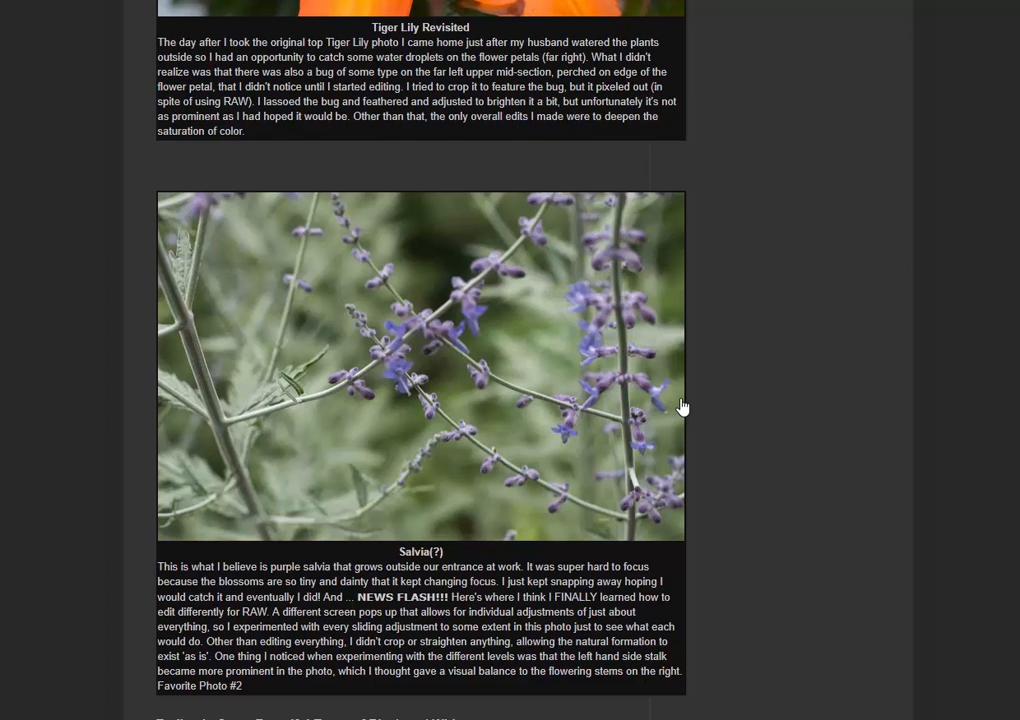
# Scroll past the black-and-white Vinegar Jar and Tea Kettle photos to 'Things I learned this week'
pyautogui.scroll(-3)
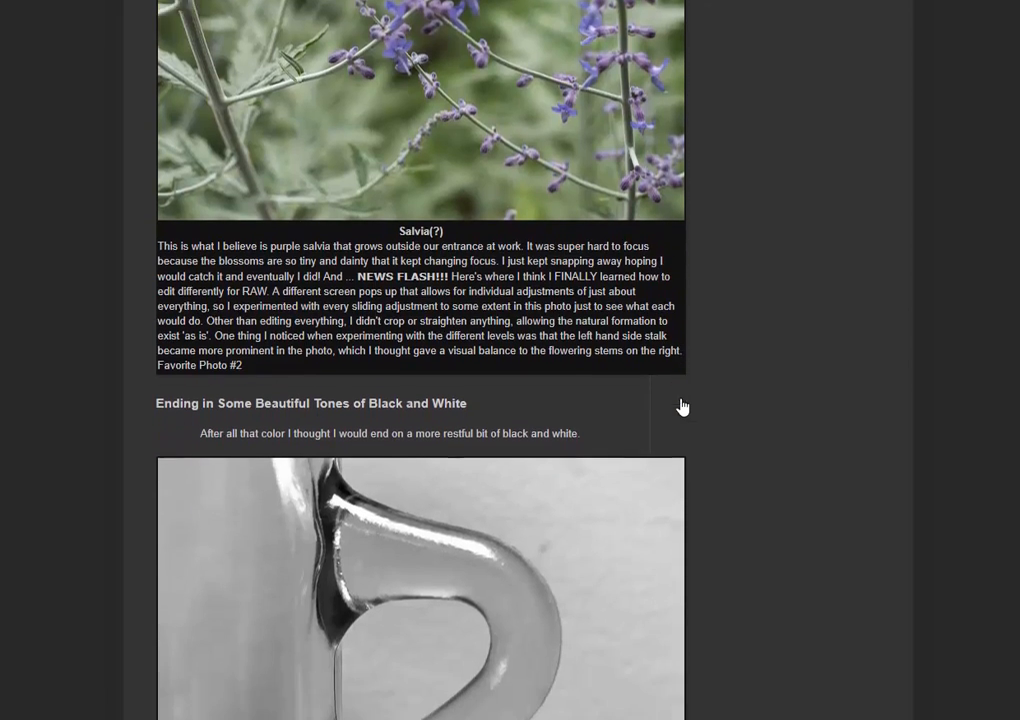
pyautogui.scroll(-3)
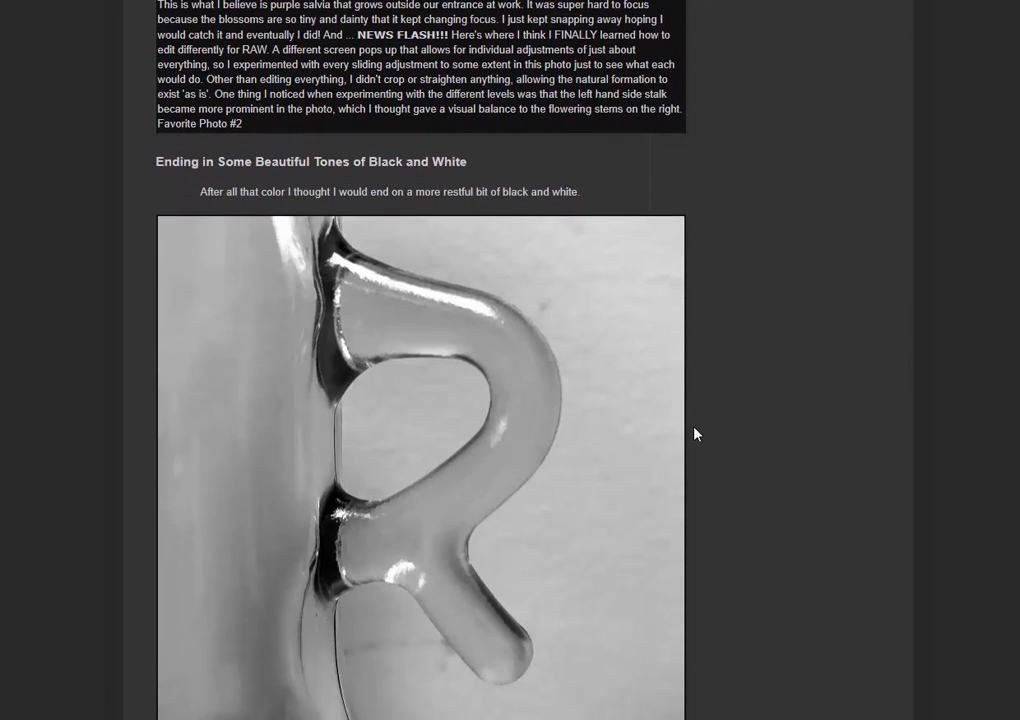
pyautogui.moveTo(368, 329)
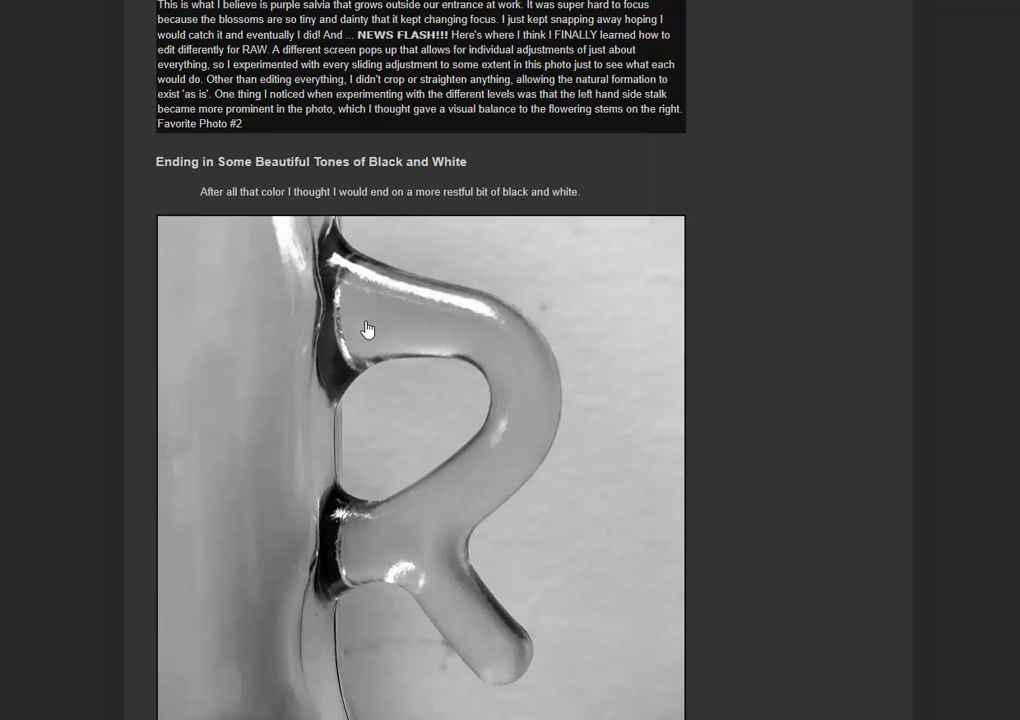
pyautogui.moveTo(403, 377)
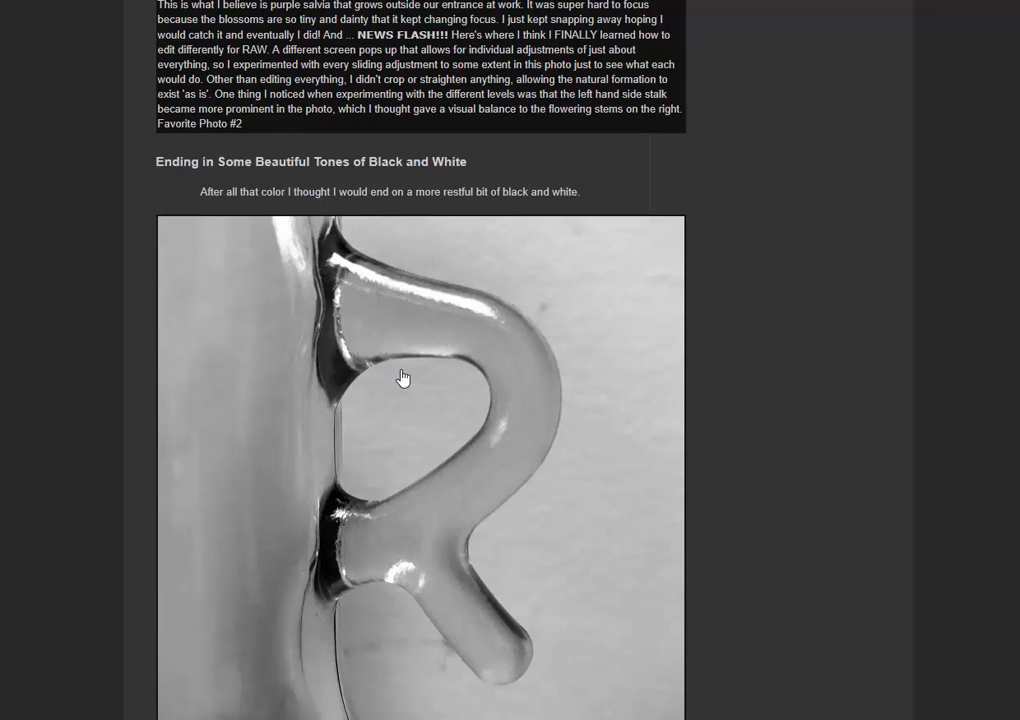
pyautogui.scroll(-3)
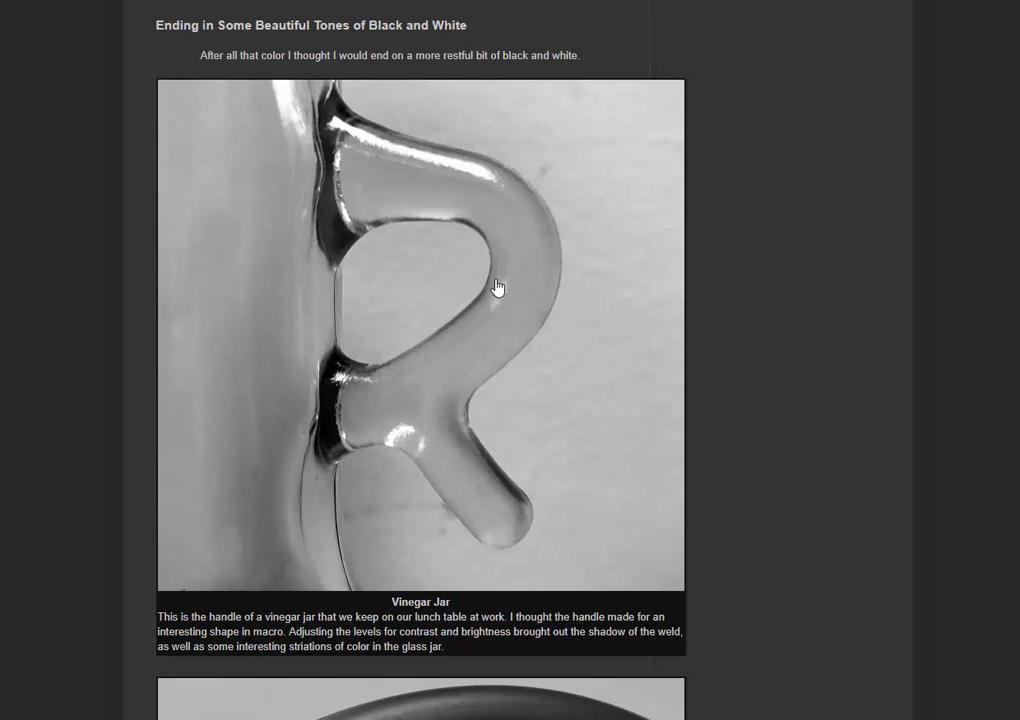
pyautogui.scroll(-3)
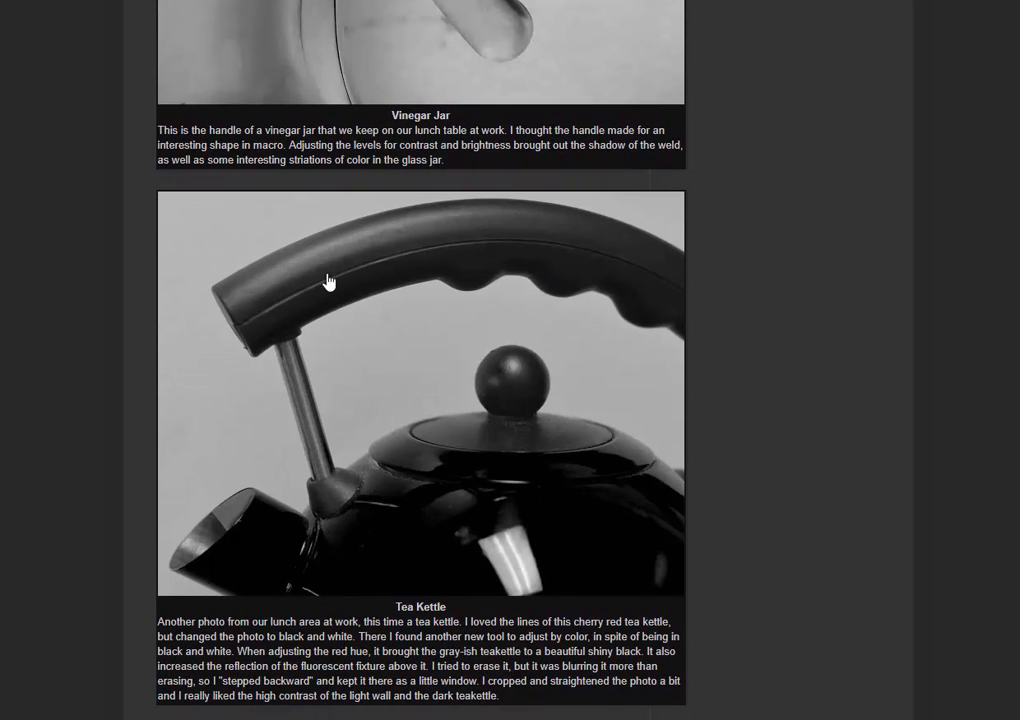
pyautogui.moveTo(367, 316)
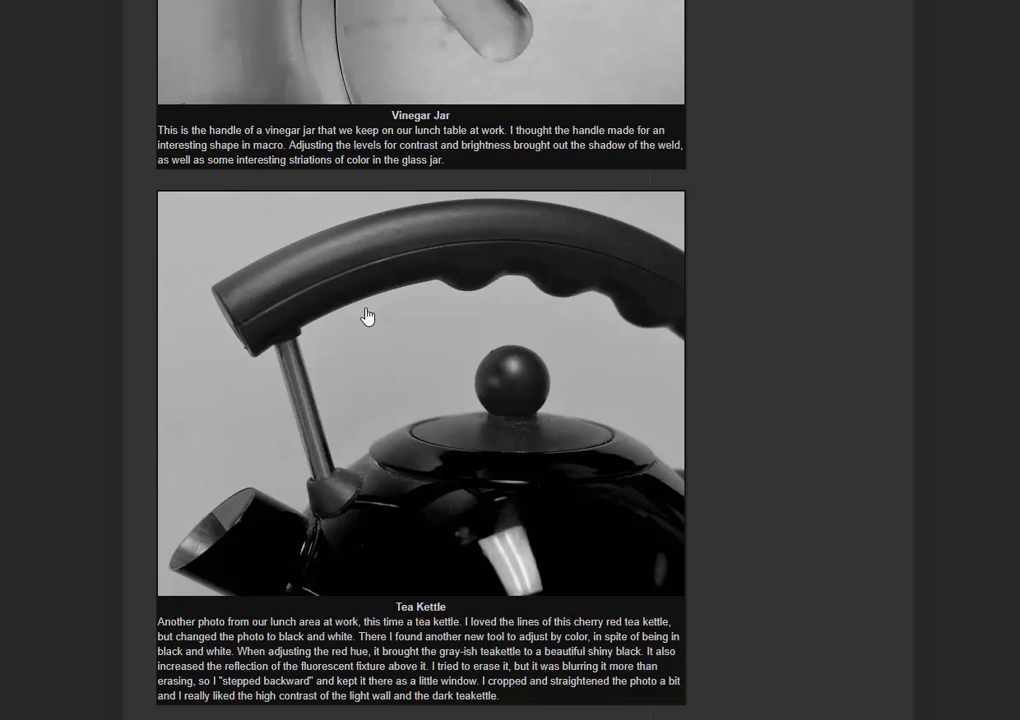
pyautogui.scroll(-3)
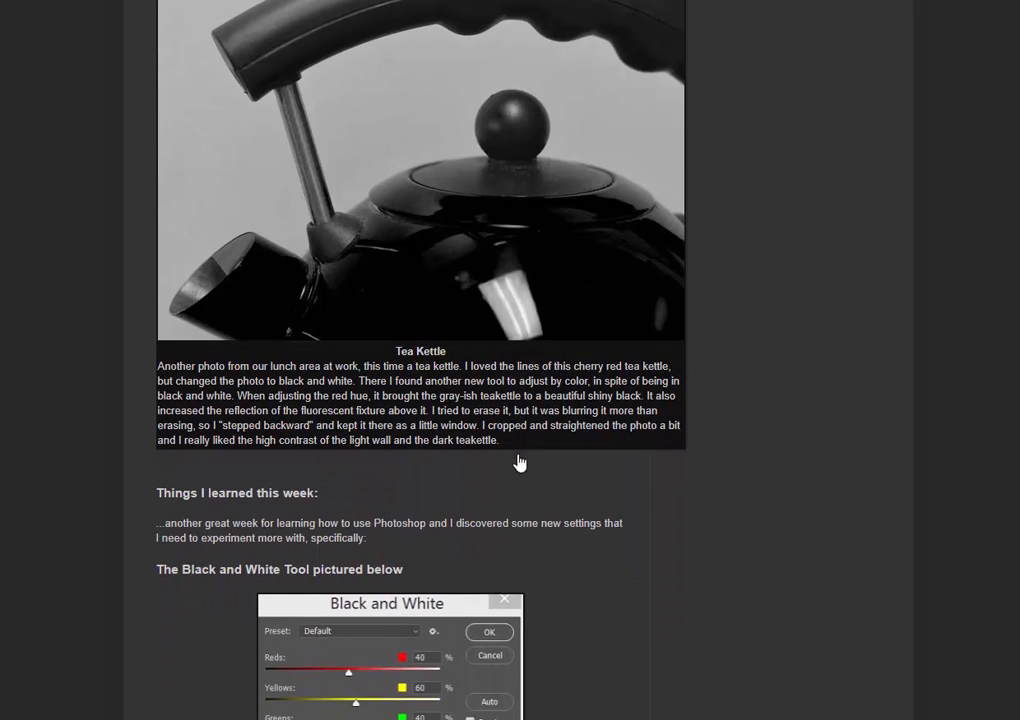
# Scroll past the Black and White Tool screenshot to the RAW Editing petunia image
pyautogui.scroll(-3)
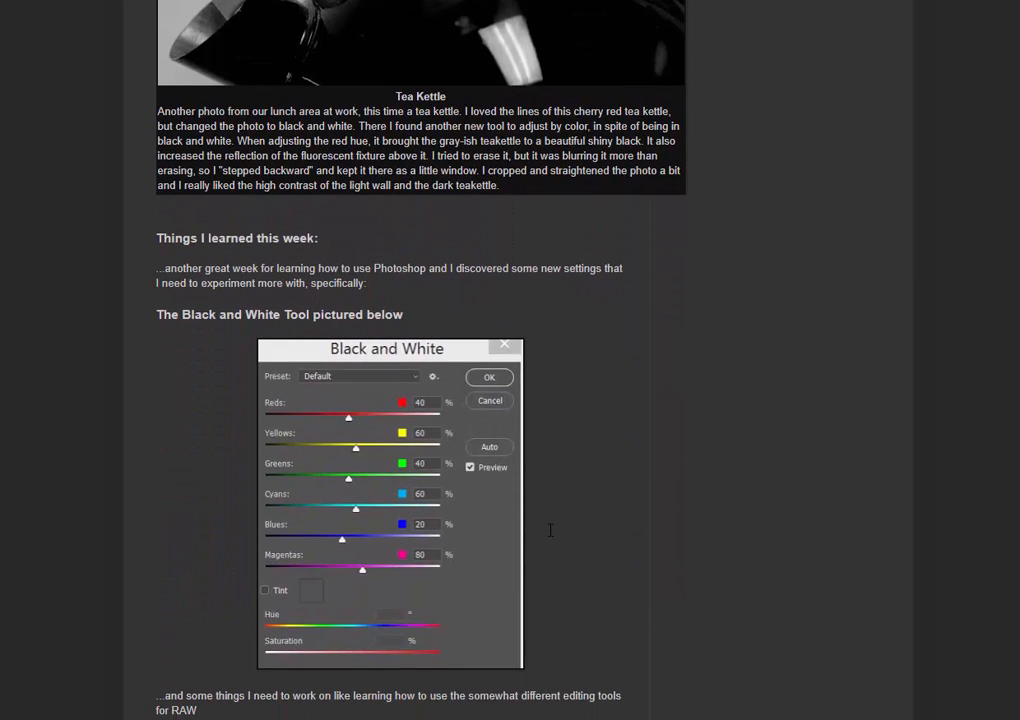
pyautogui.moveTo(515, 560)
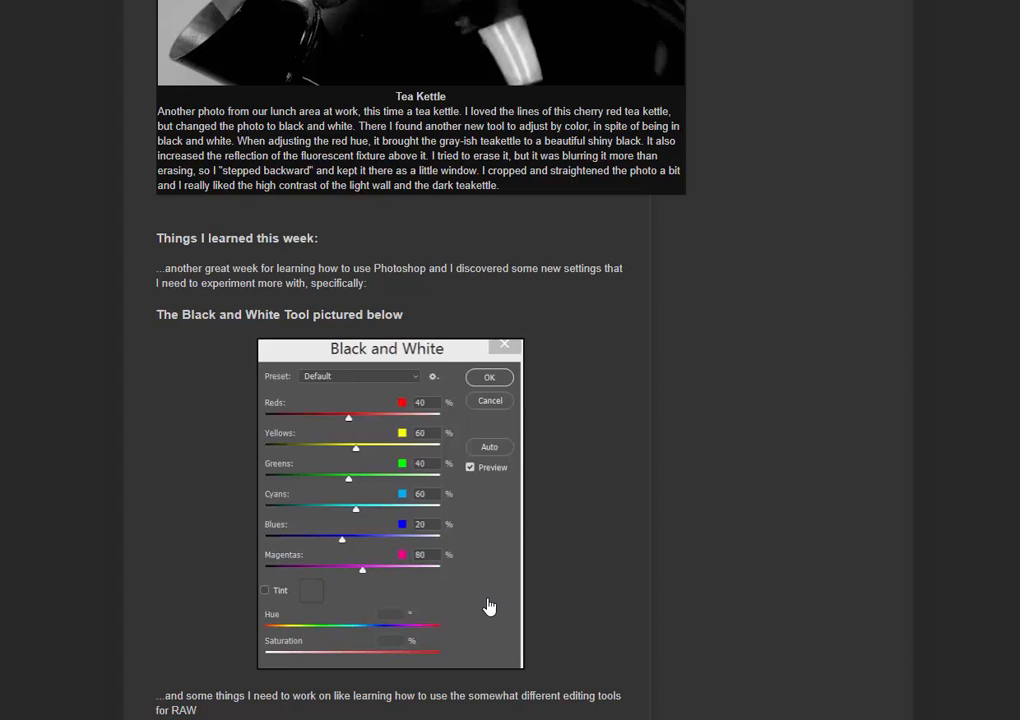
pyautogui.moveTo(544, 570)
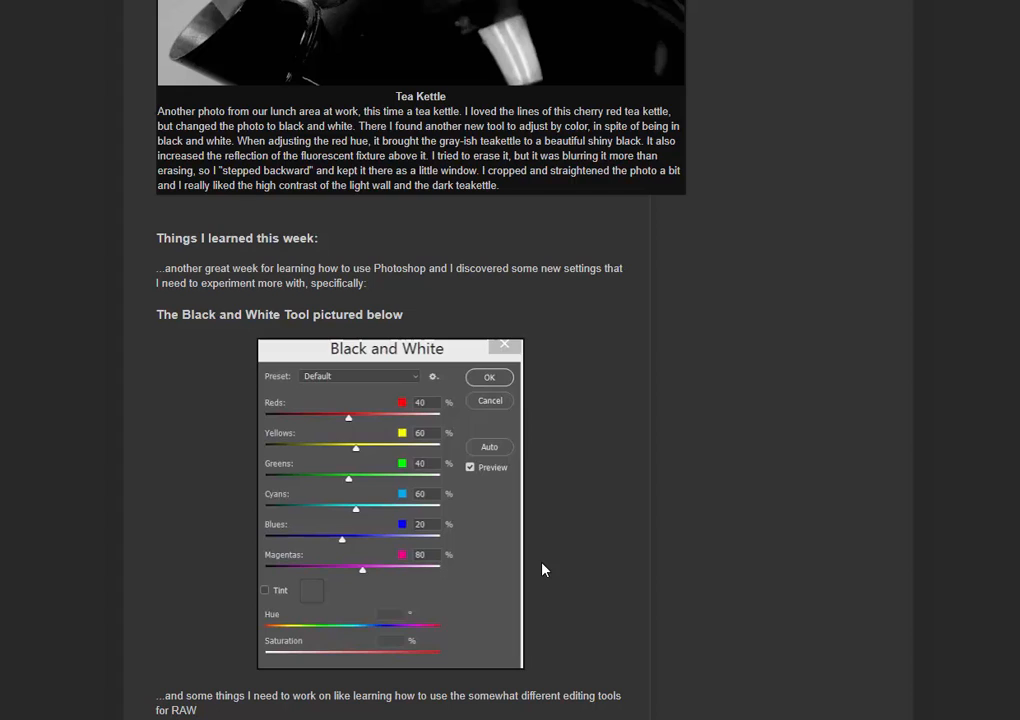
pyautogui.moveTo(435, 464)
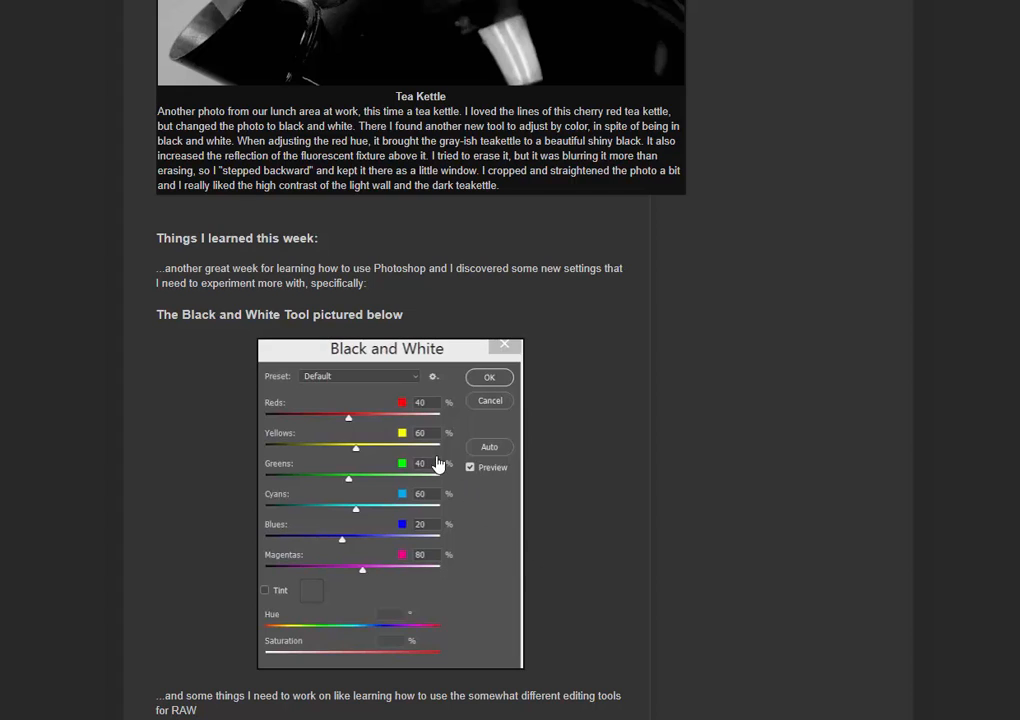
pyautogui.moveTo(360, 522)
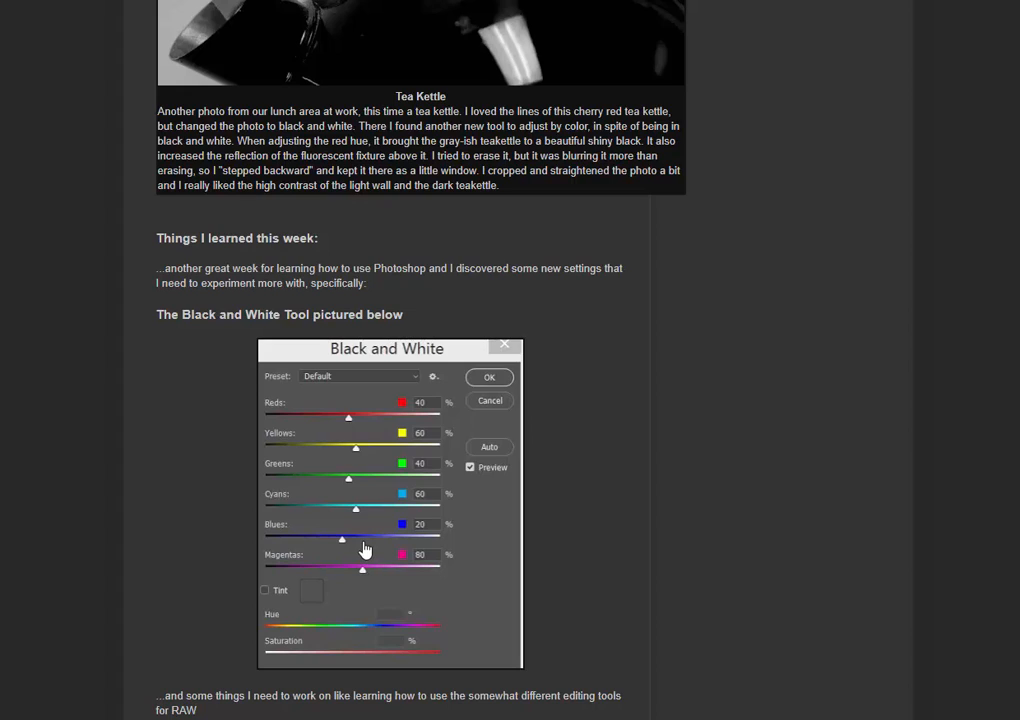
pyautogui.moveTo(351, 546)
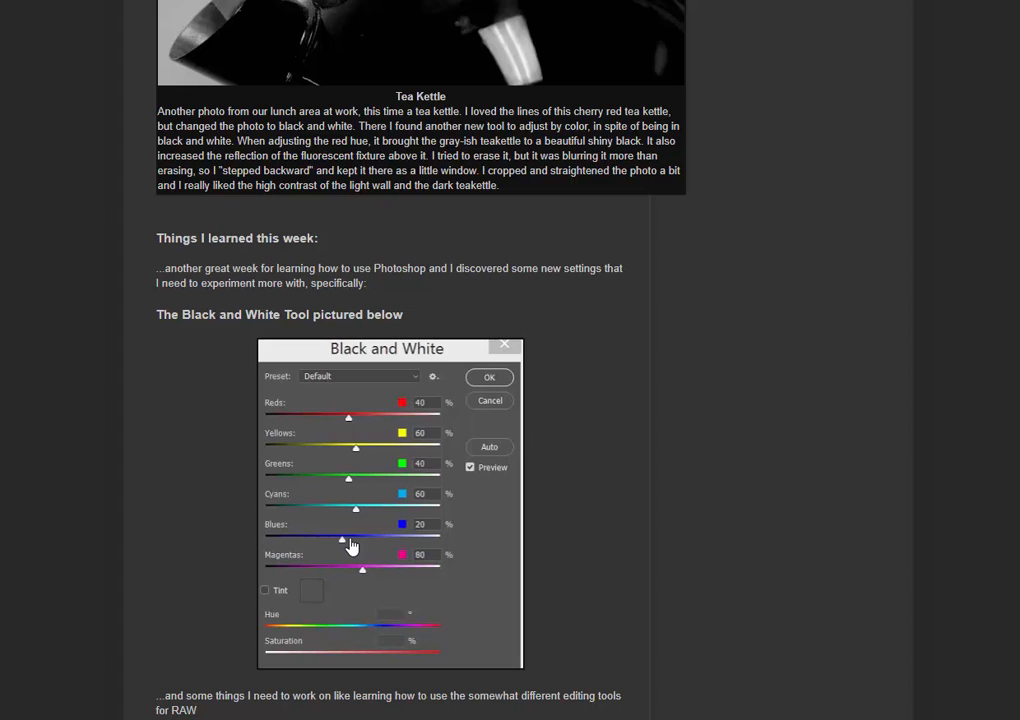
pyautogui.moveTo(365, 550)
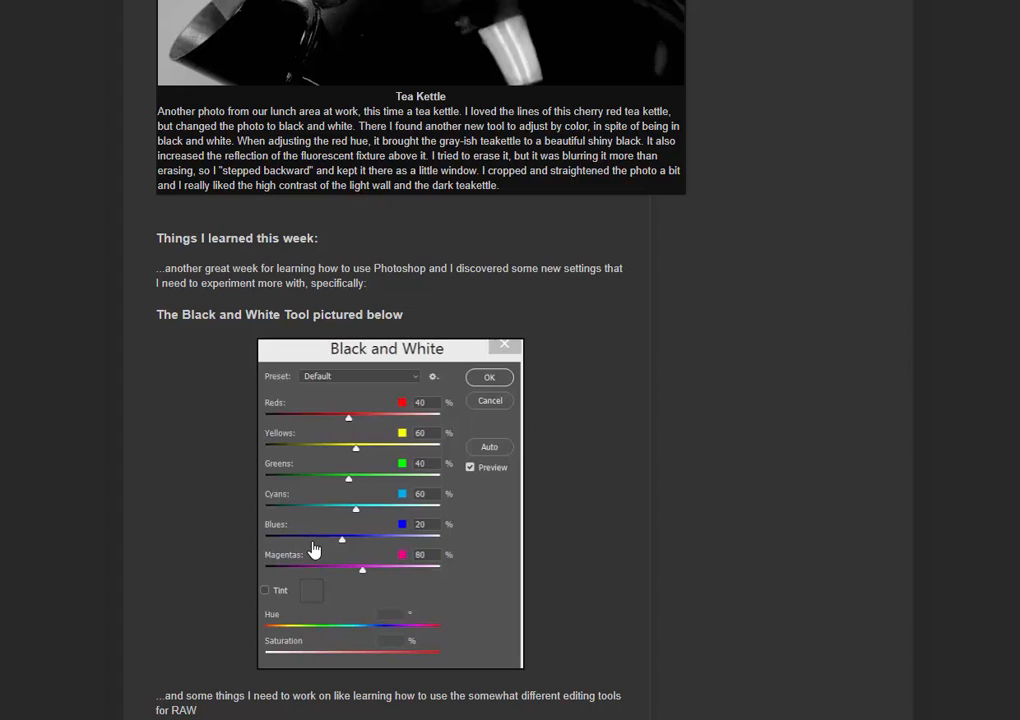
pyautogui.moveTo(383, 475)
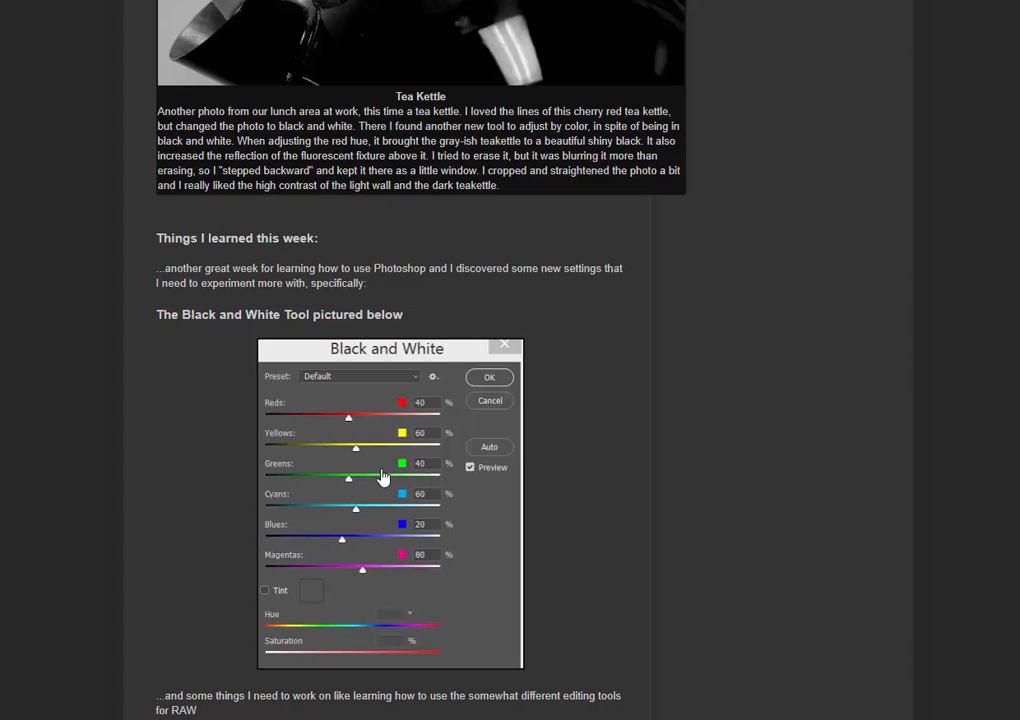
pyautogui.moveTo(582, 474)
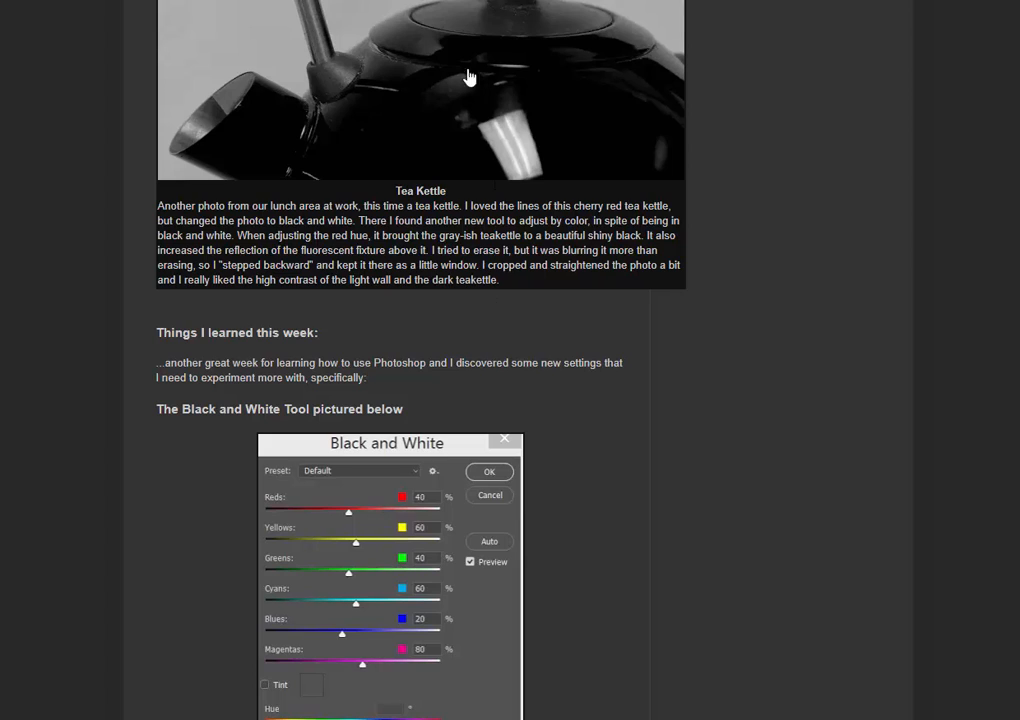
pyautogui.moveTo(378, 130)
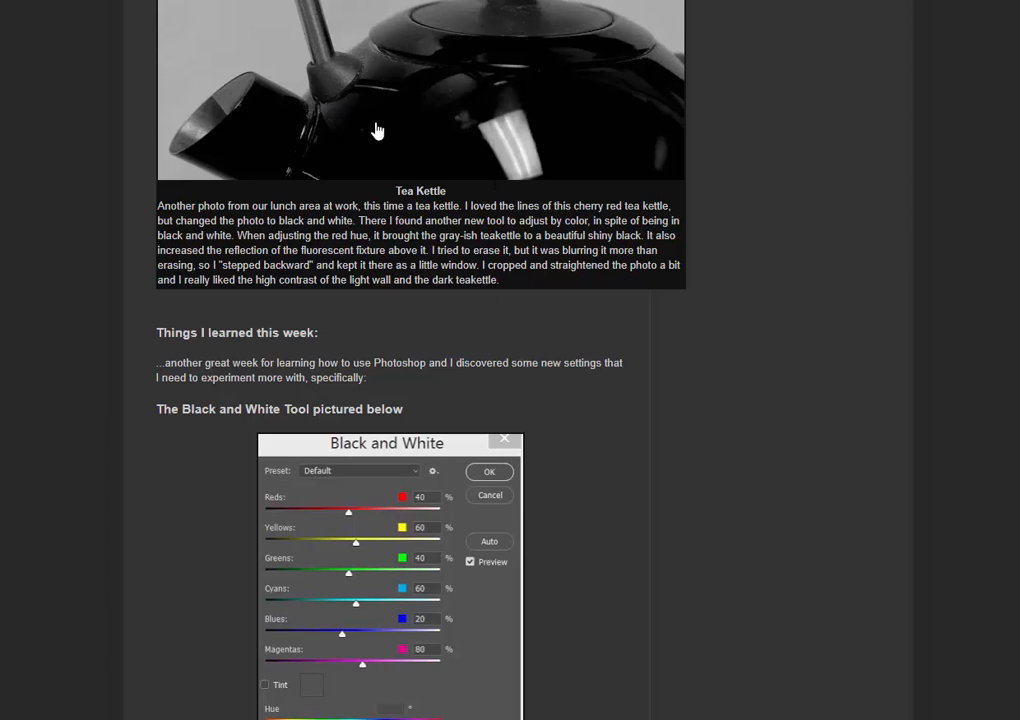
pyautogui.moveTo(518, 72)
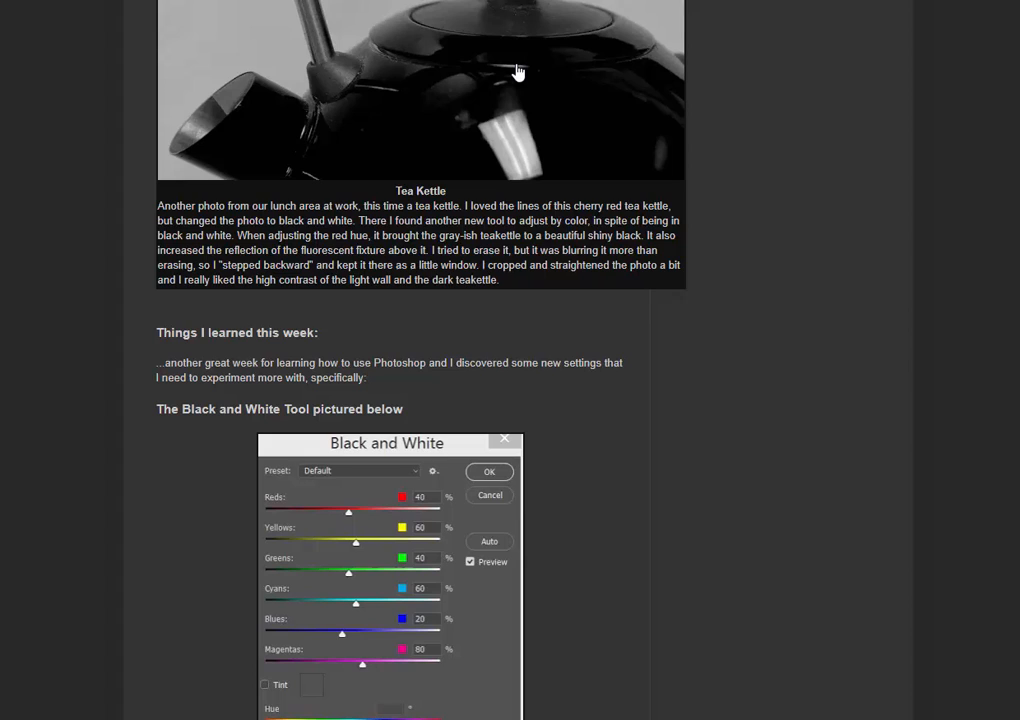
pyautogui.moveTo(620, 352)
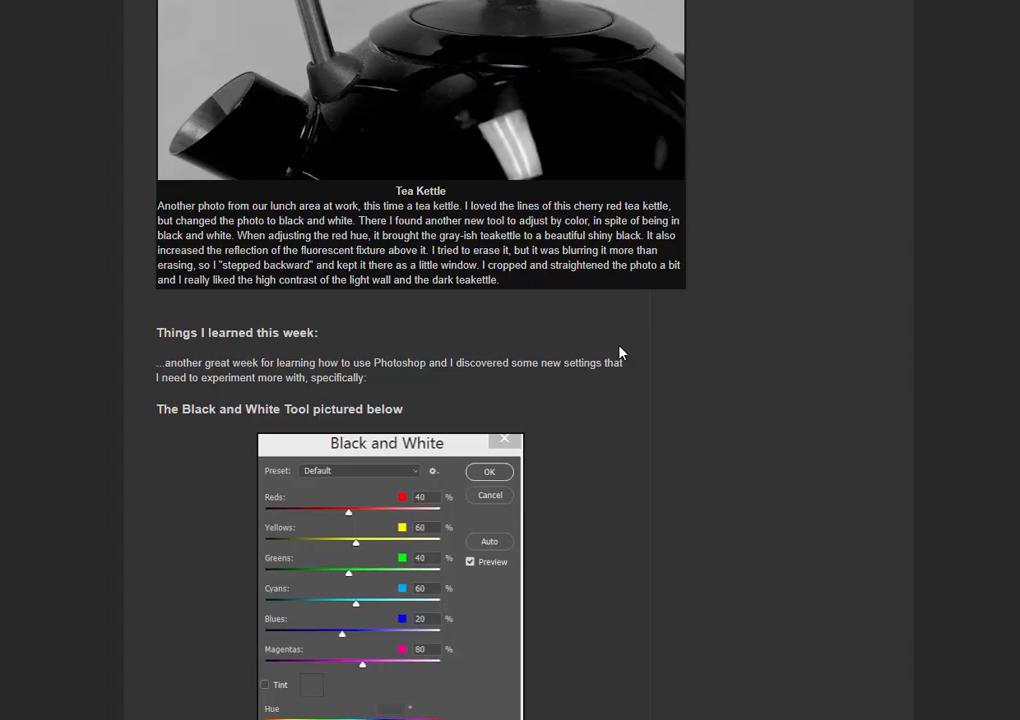
pyautogui.moveTo(592, 507)
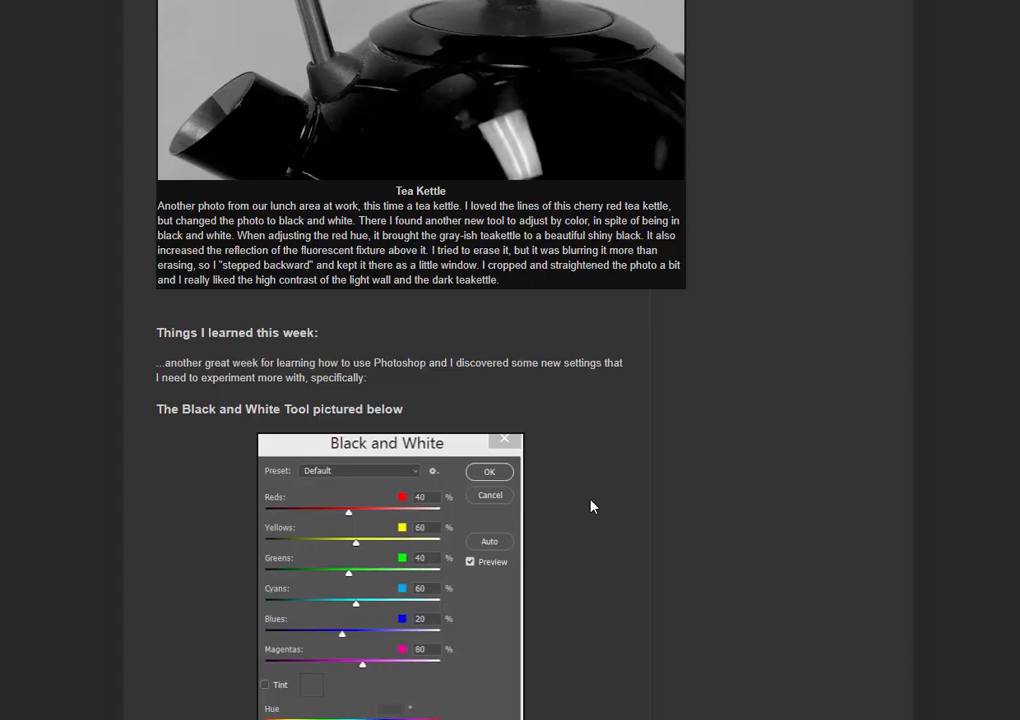
pyautogui.moveTo(601, 503)
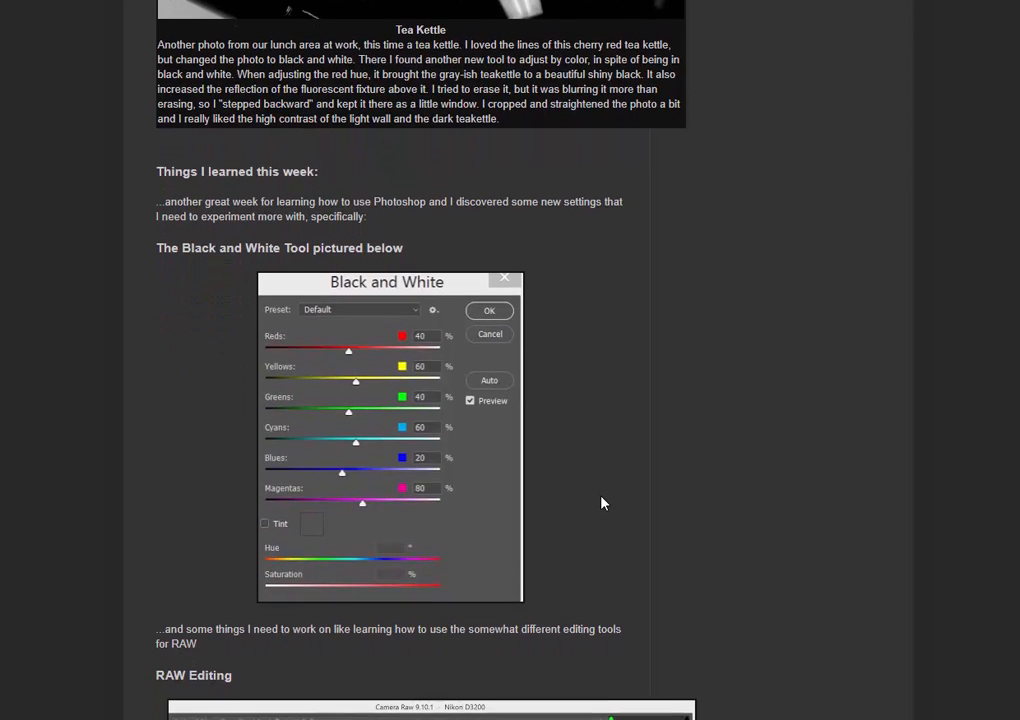
pyautogui.scroll(-3)
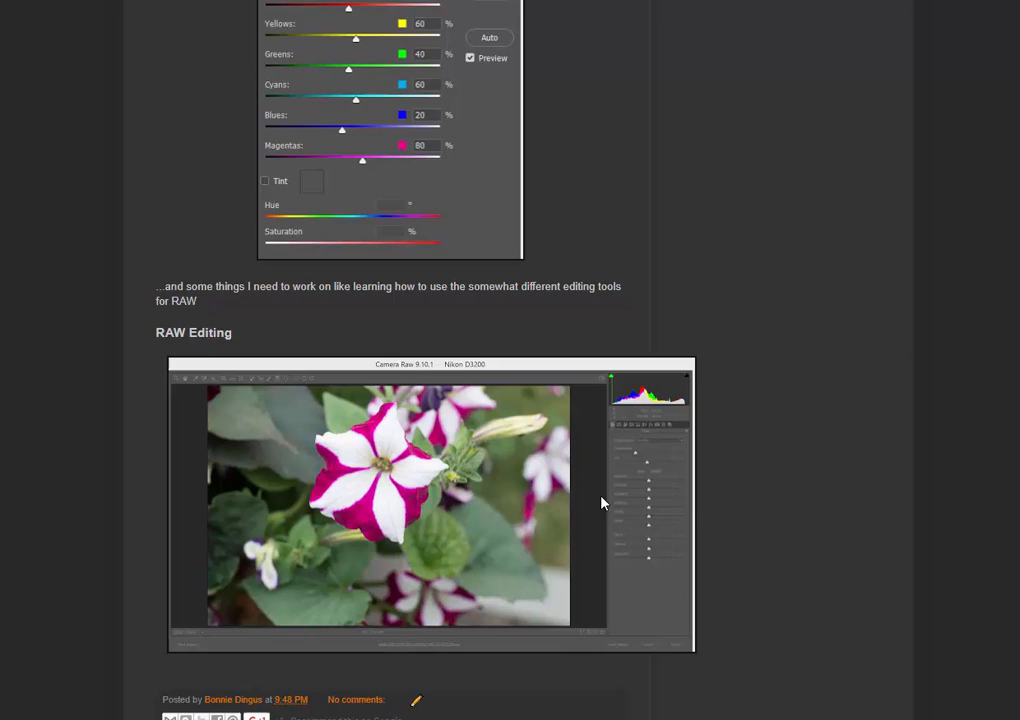
pyautogui.scroll(-3)
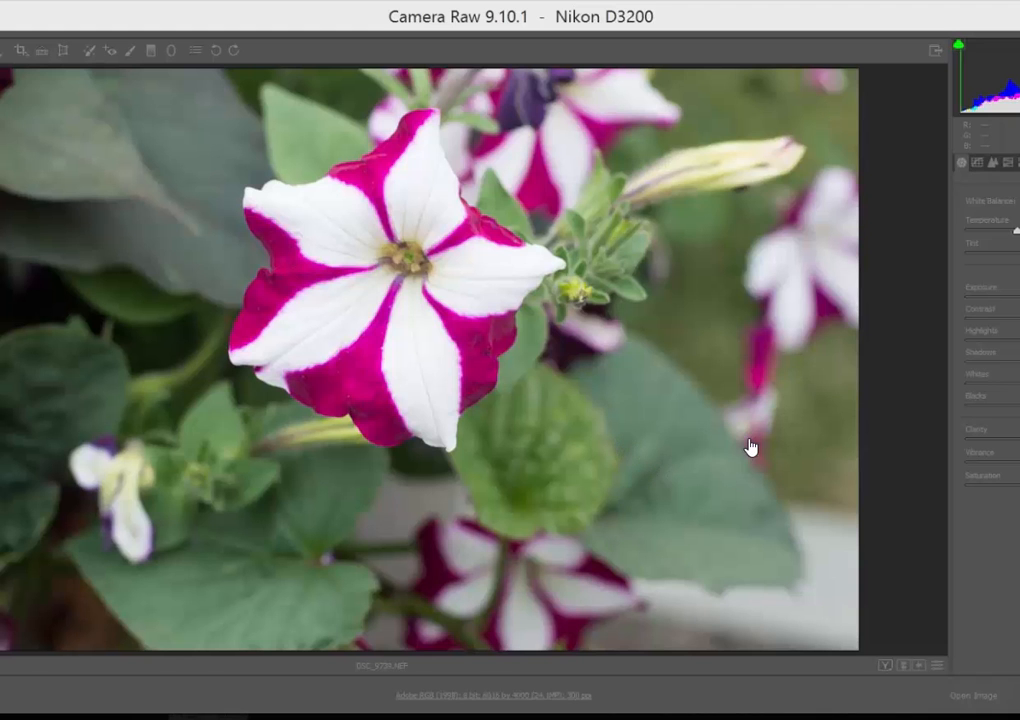
pyautogui.moveTo(938, 424)
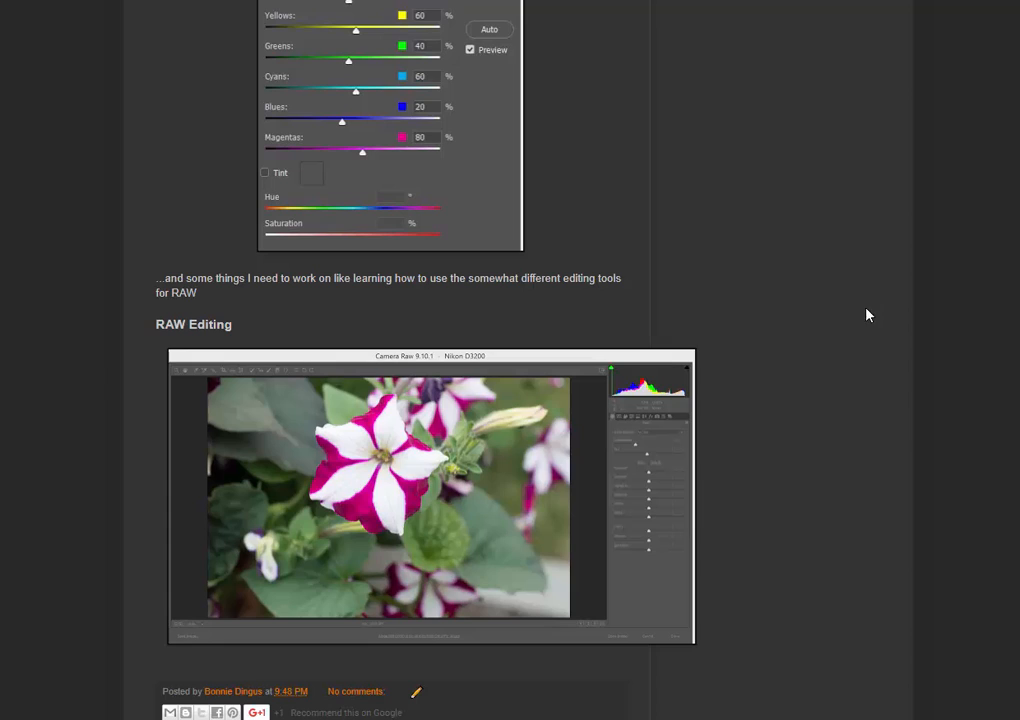
pyautogui.moveTo(649, 454)
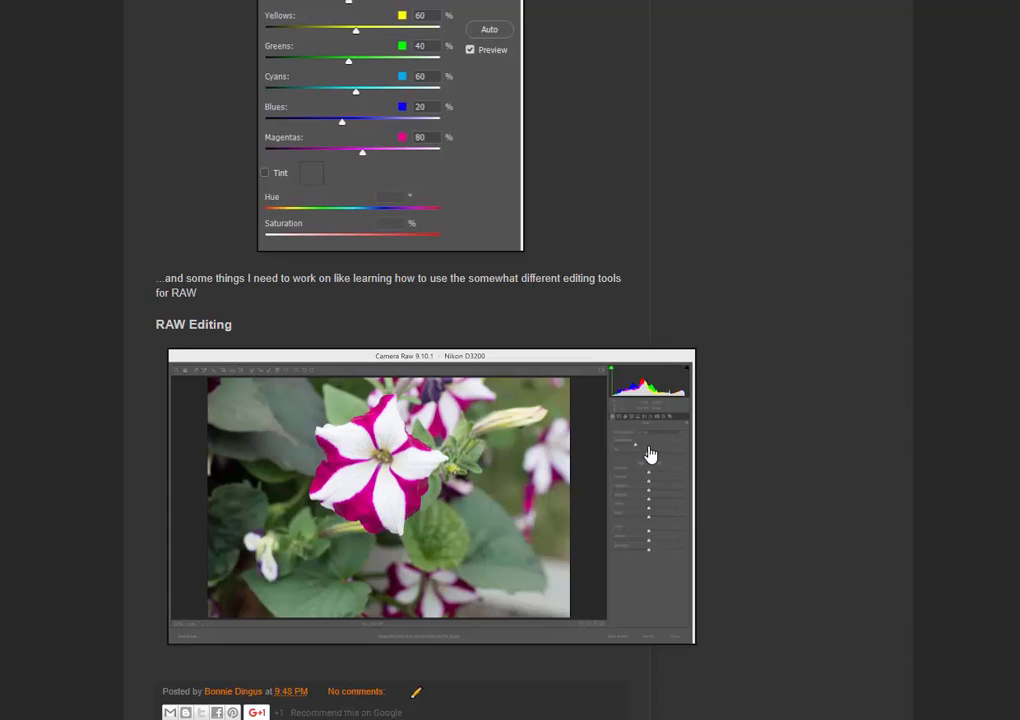
pyautogui.moveTo(639, 442)
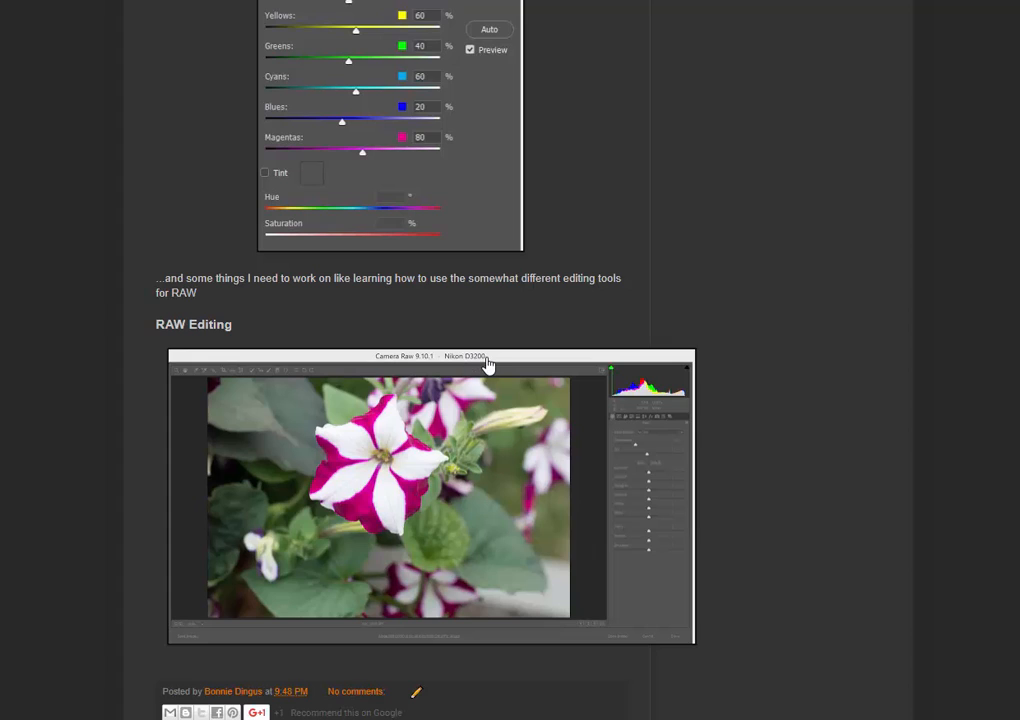
pyautogui.moveTo(378, 480)
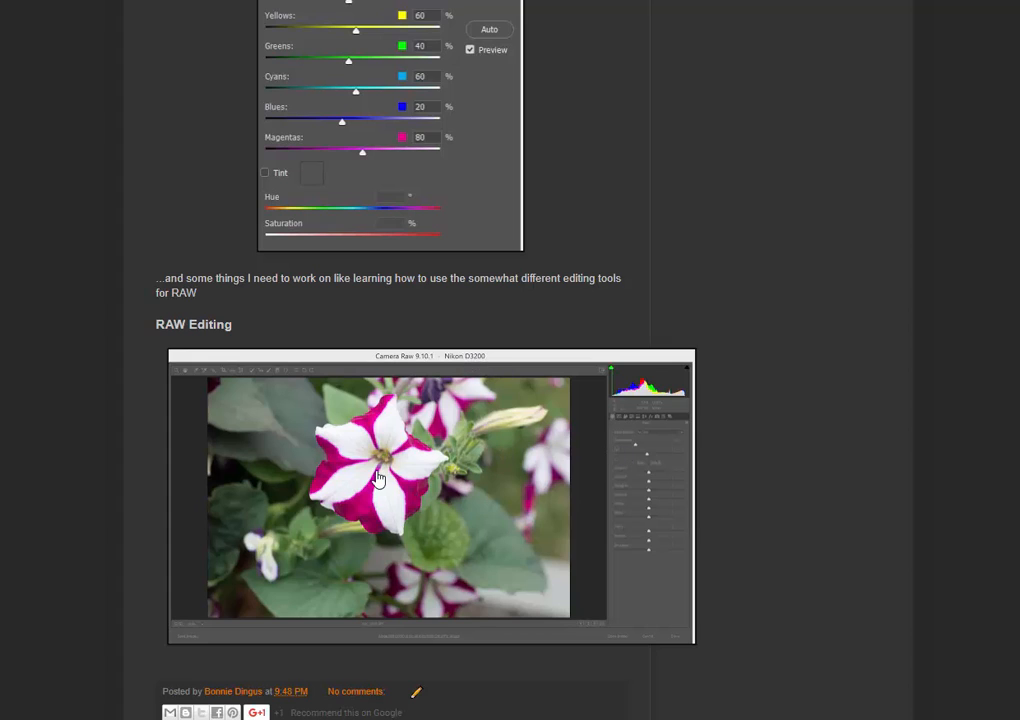
pyautogui.moveTo(618, 474)
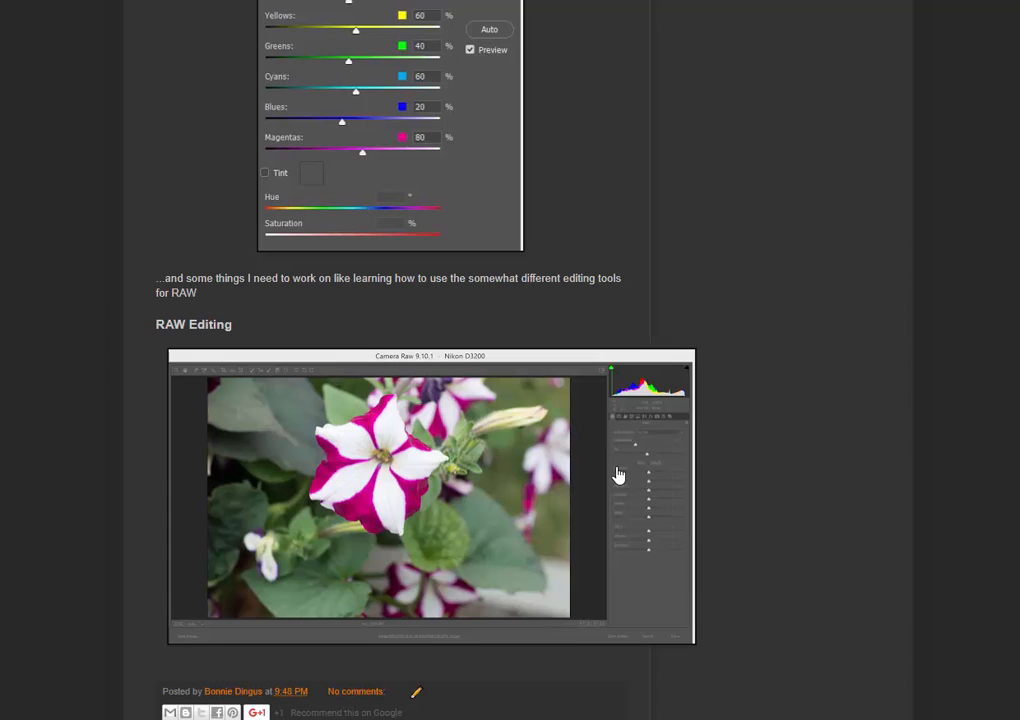
pyautogui.moveTo(519, 519)
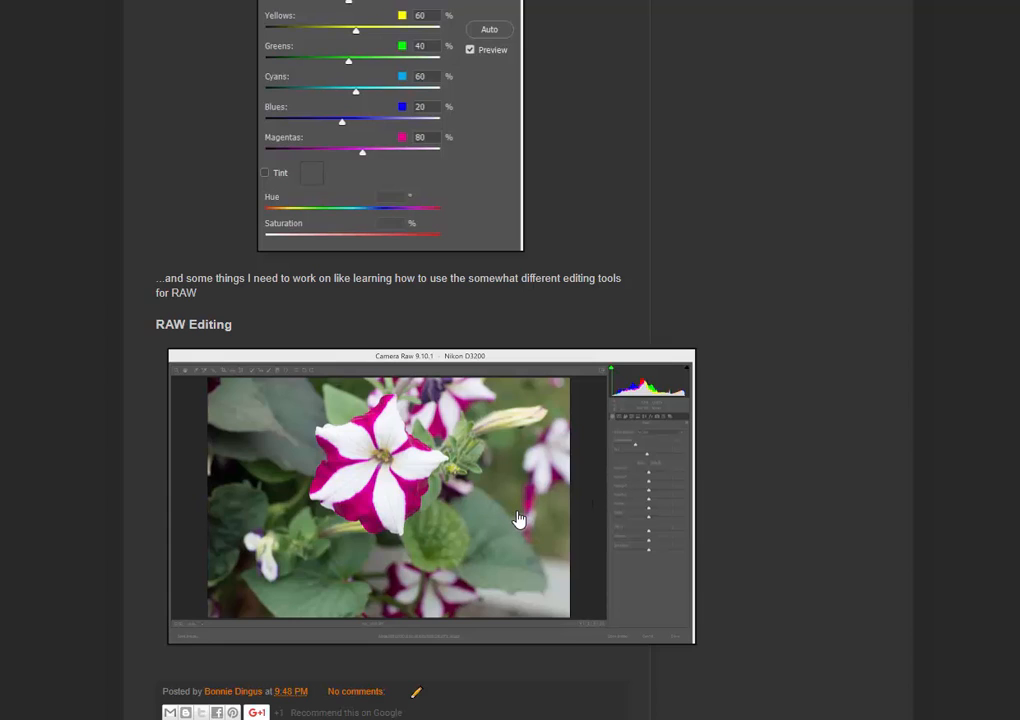
pyautogui.moveTo(516, 505)
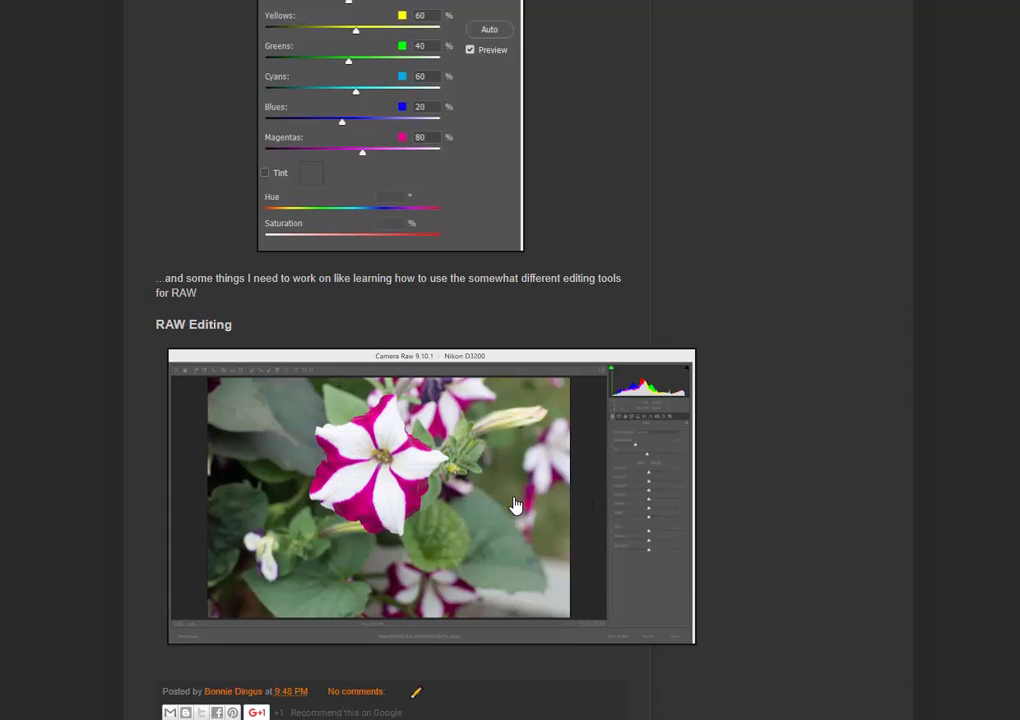
pyautogui.moveTo(450, 443)
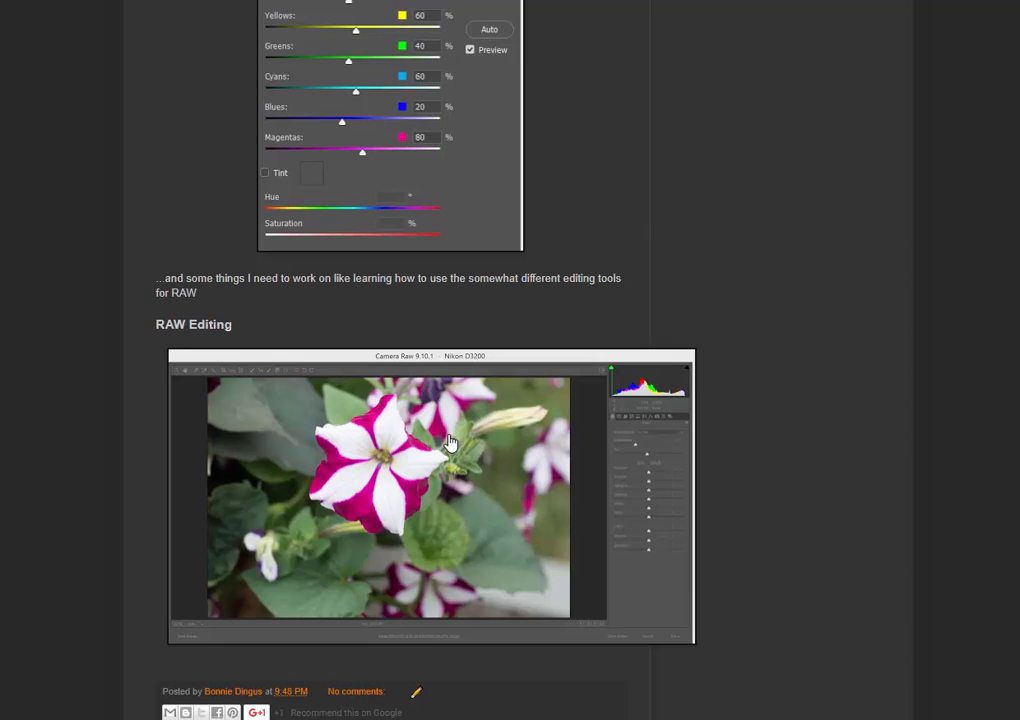
pyautogui.moveTo(392, 421)
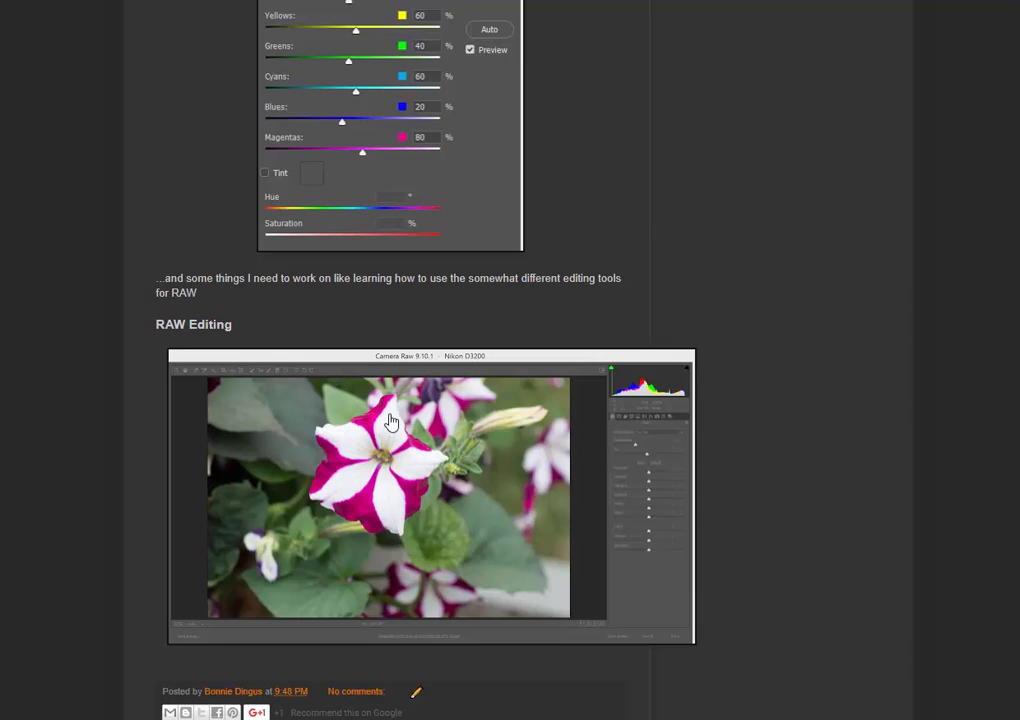
pyautogui.moveTo(734, 471)
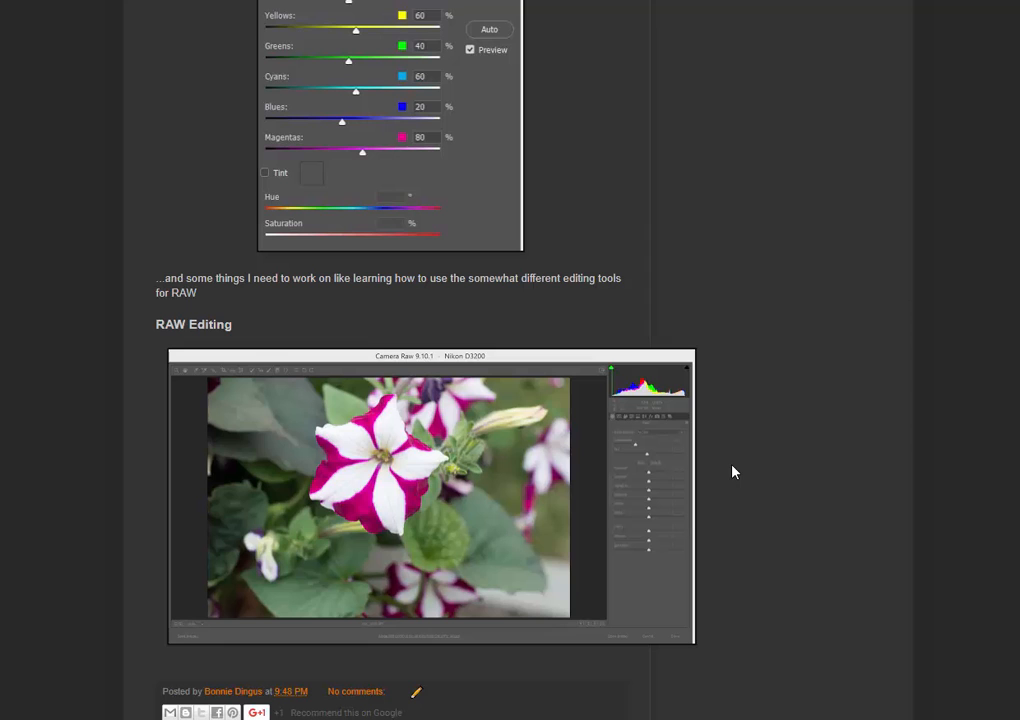
# Scroll just below the RAW Editing screenshot to reveal the footer and 'Week 5- macro project'
pyautogui.scroll(-3)
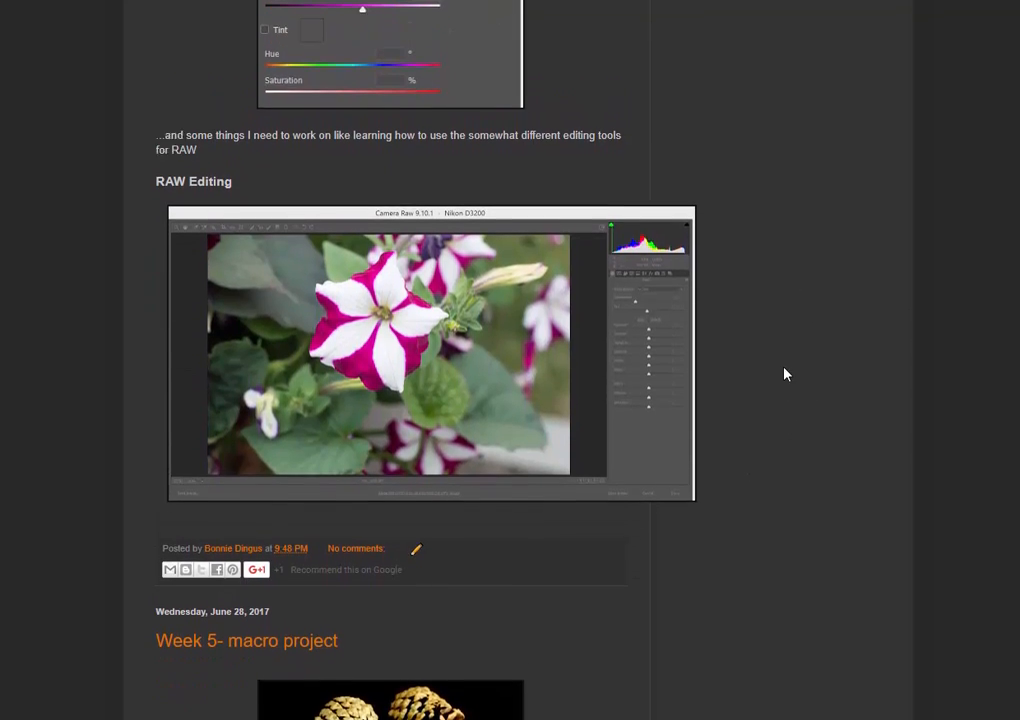
pyautogui.scroll(-3)
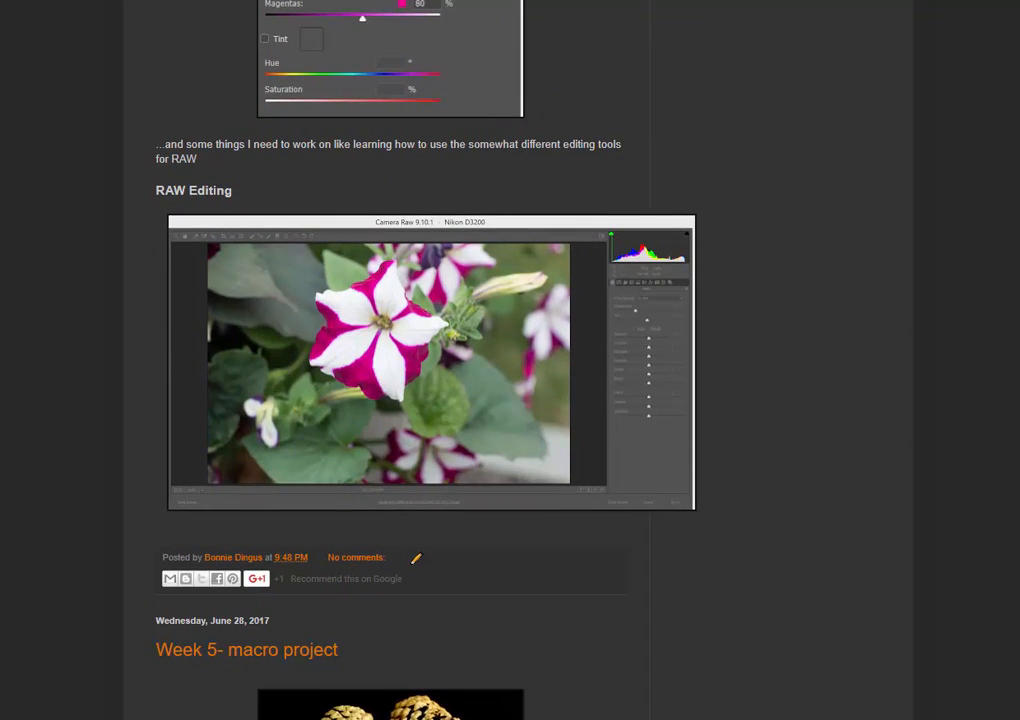